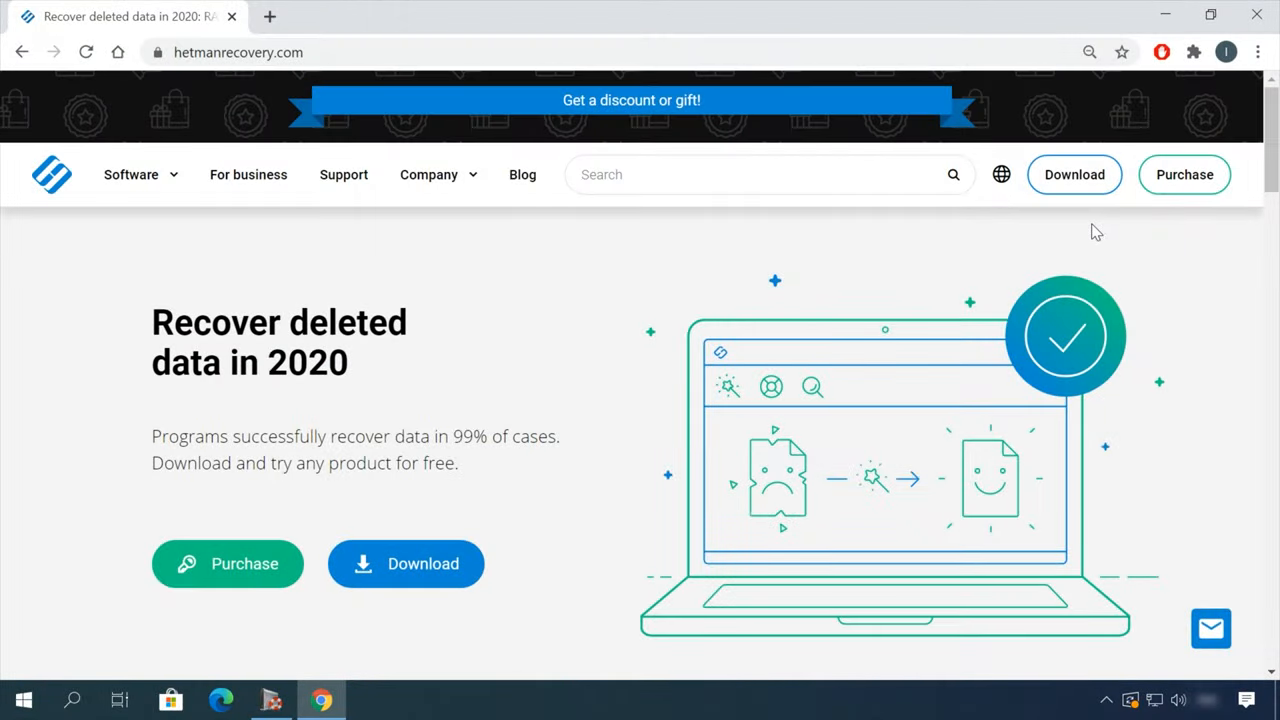
Reach the Partition Recovery download page from the Software menu and download the installer
scroll("down", 3)
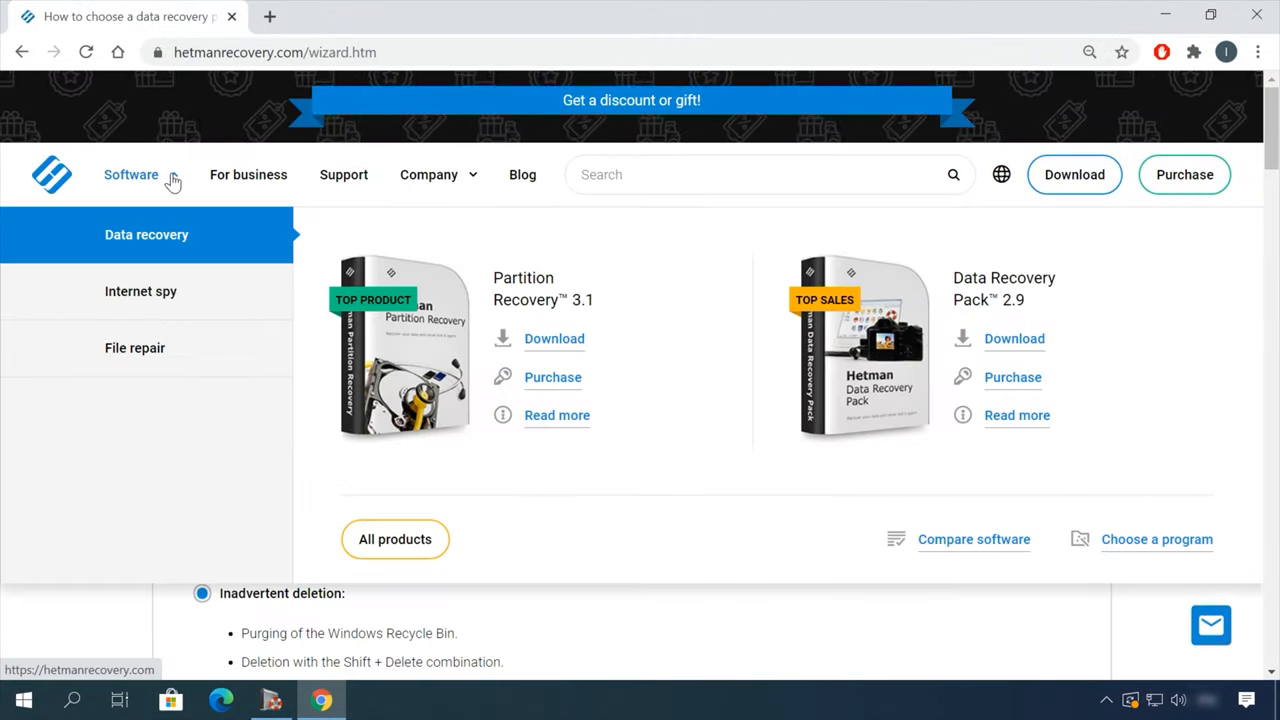
left_click(394, 540)
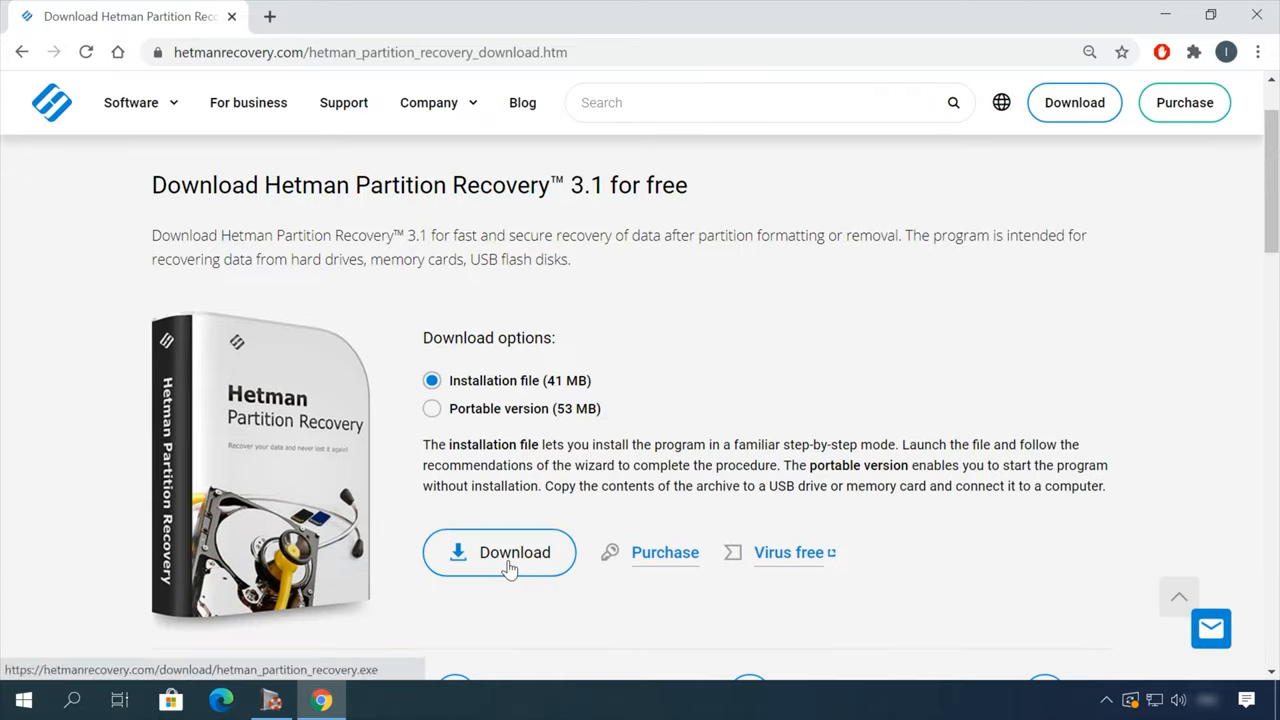
left_click(514, 552)
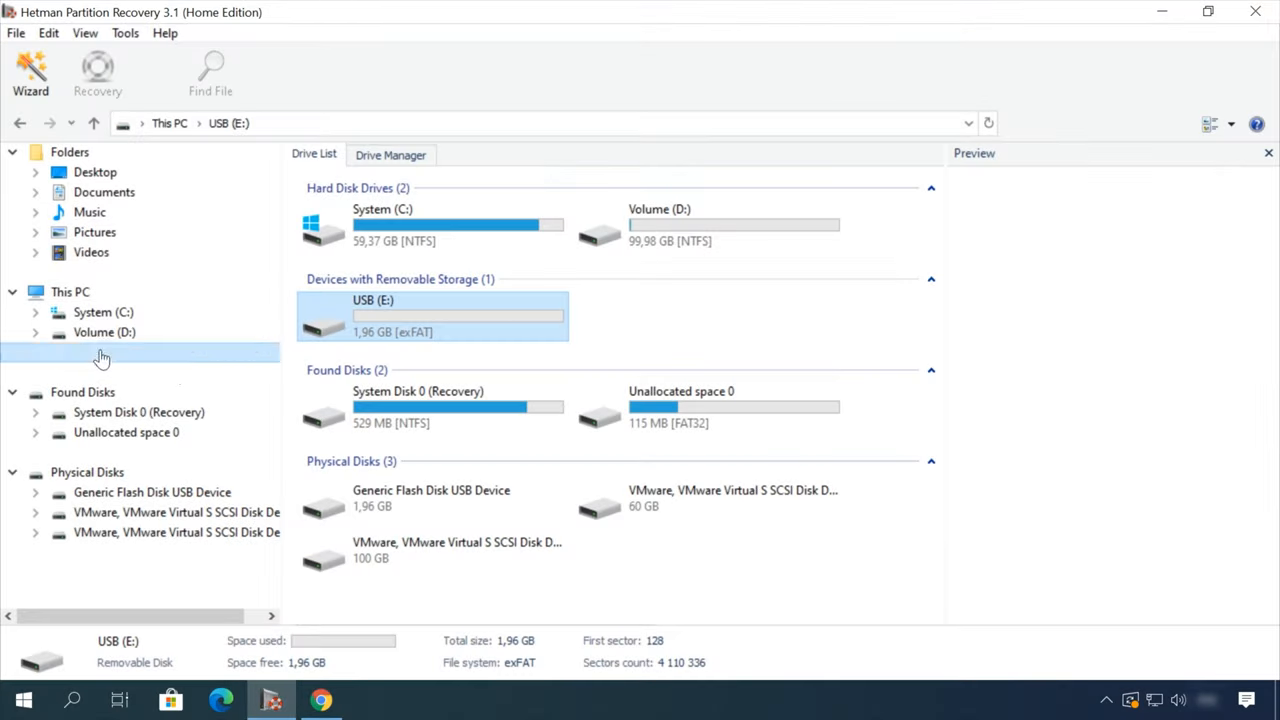
Browse USB (E:) and preview the deleted OneDrive protection document in its Doc folder
double_click(432, 316)
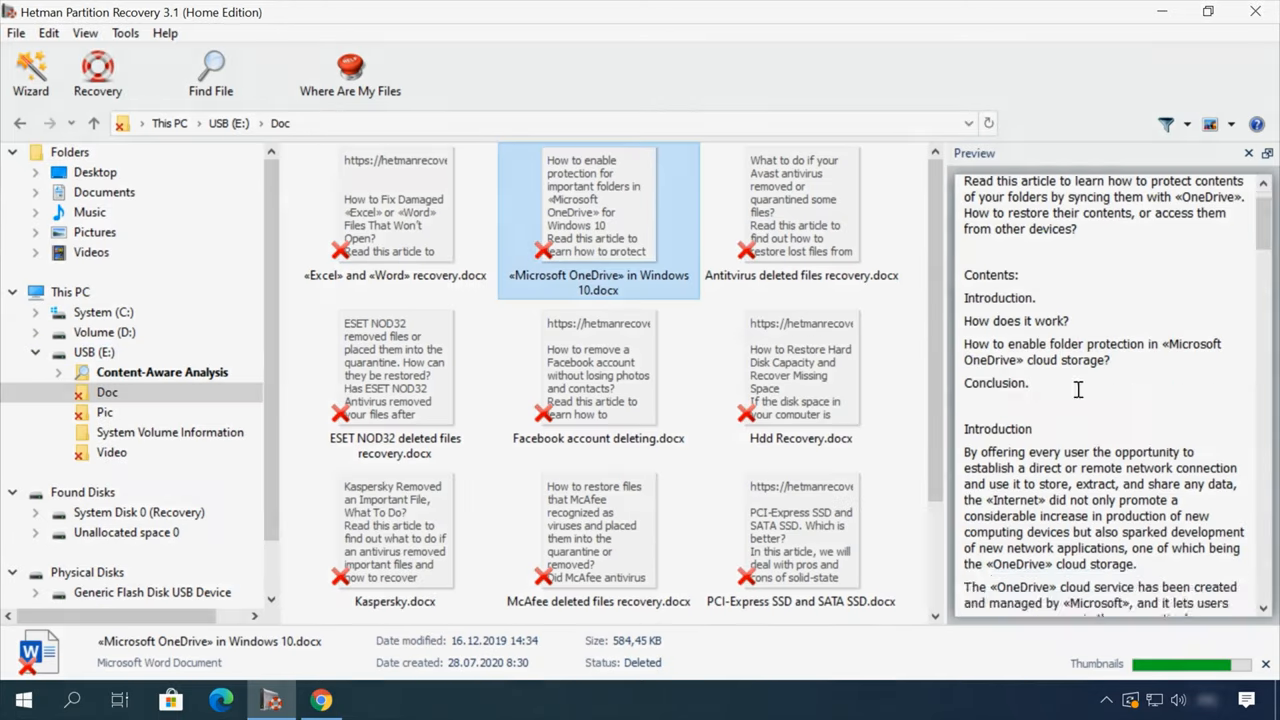
left_click(112, 452)
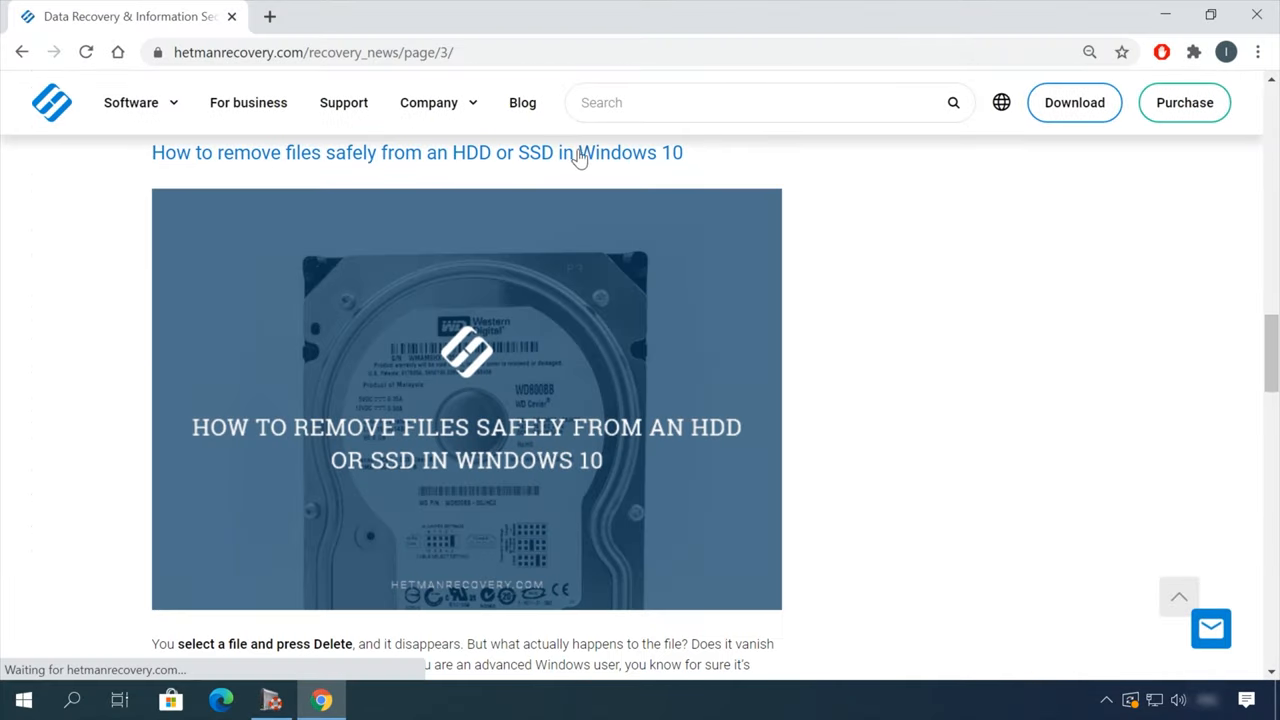
Read the blog article on safely removing files before heading to the RAID Recovery download page
left_click(416, 152)
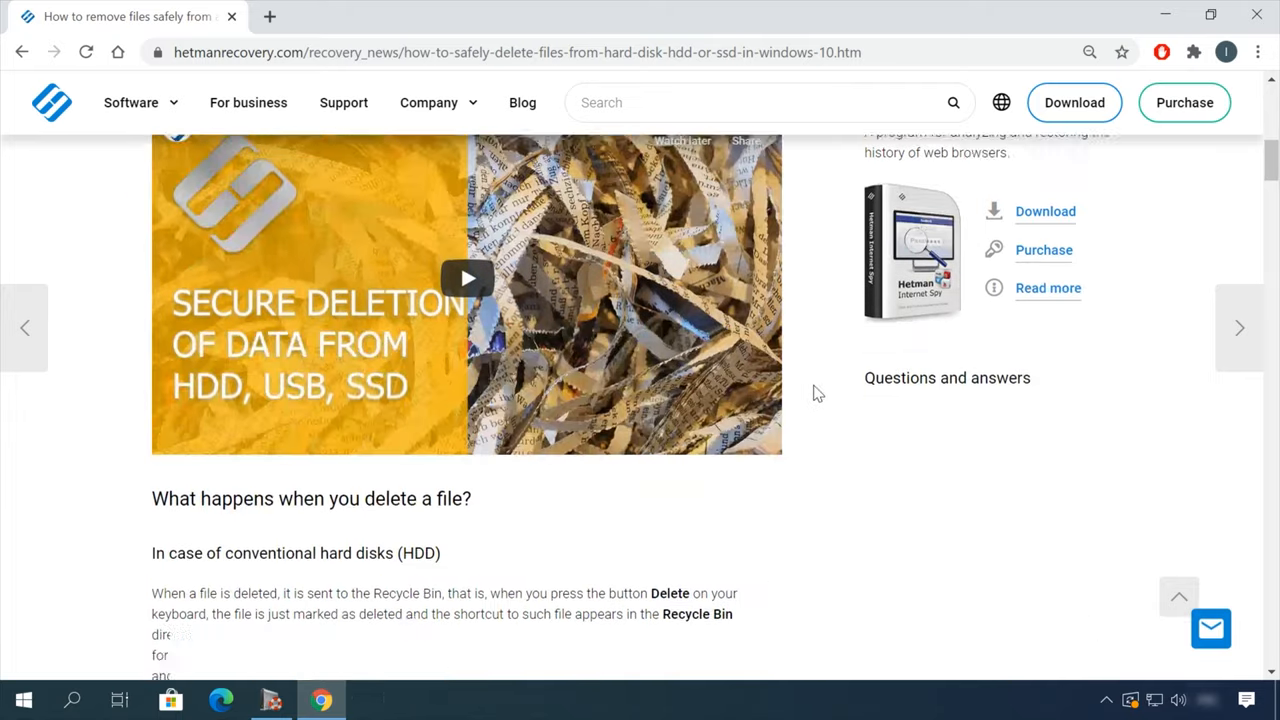
scroll("down", 3)
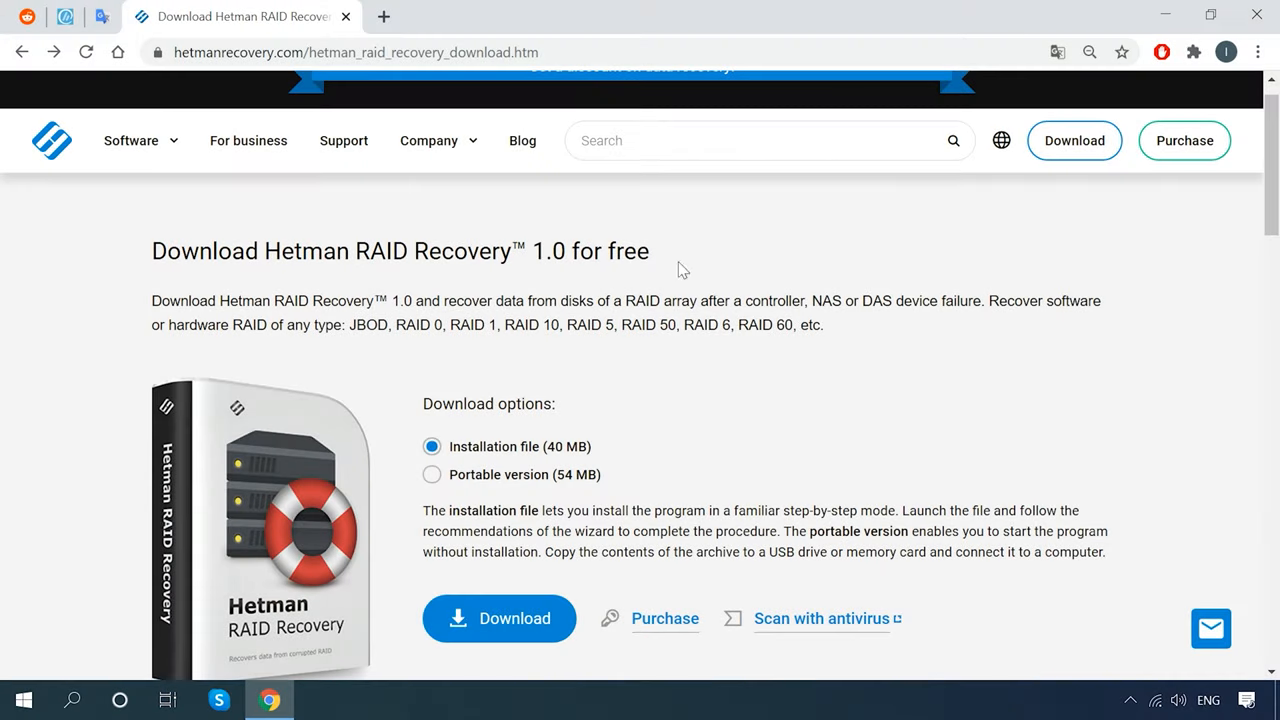
Select the supported RAID types text from 'JBOD' through 'etc.' on the download page
left_click(356, 322)
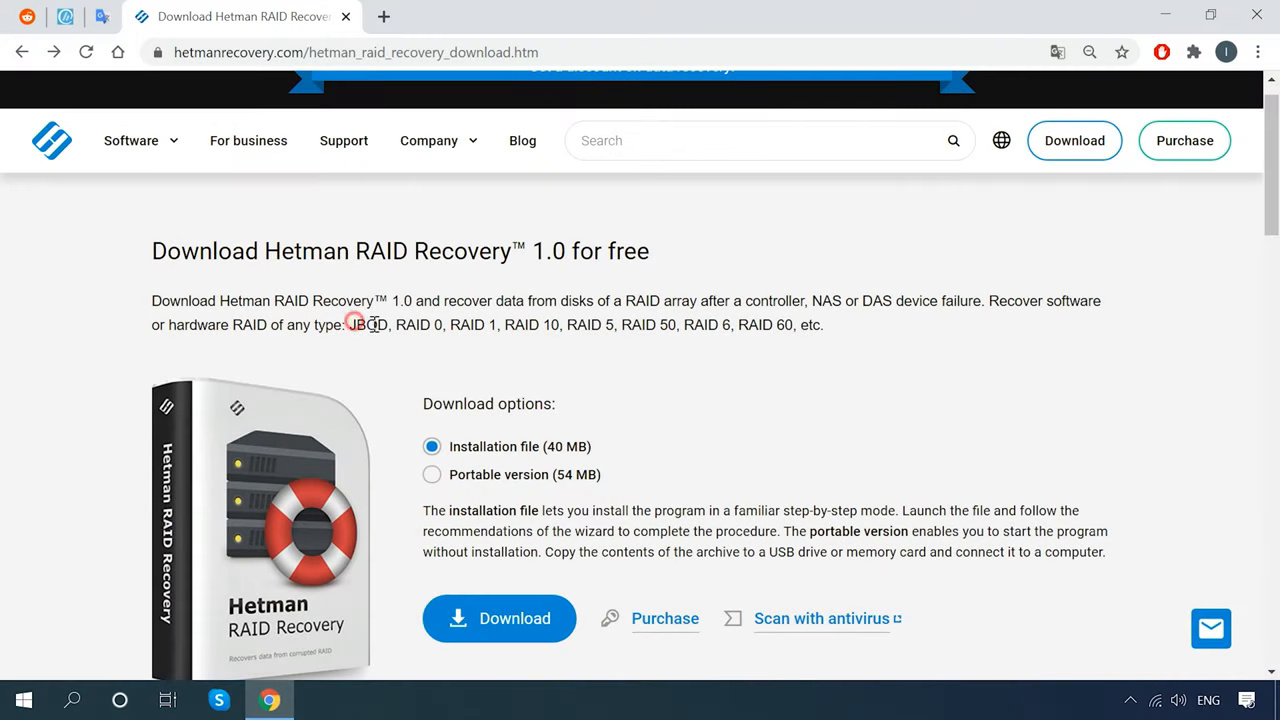
left_click_drag(352, 324, 792, 324)
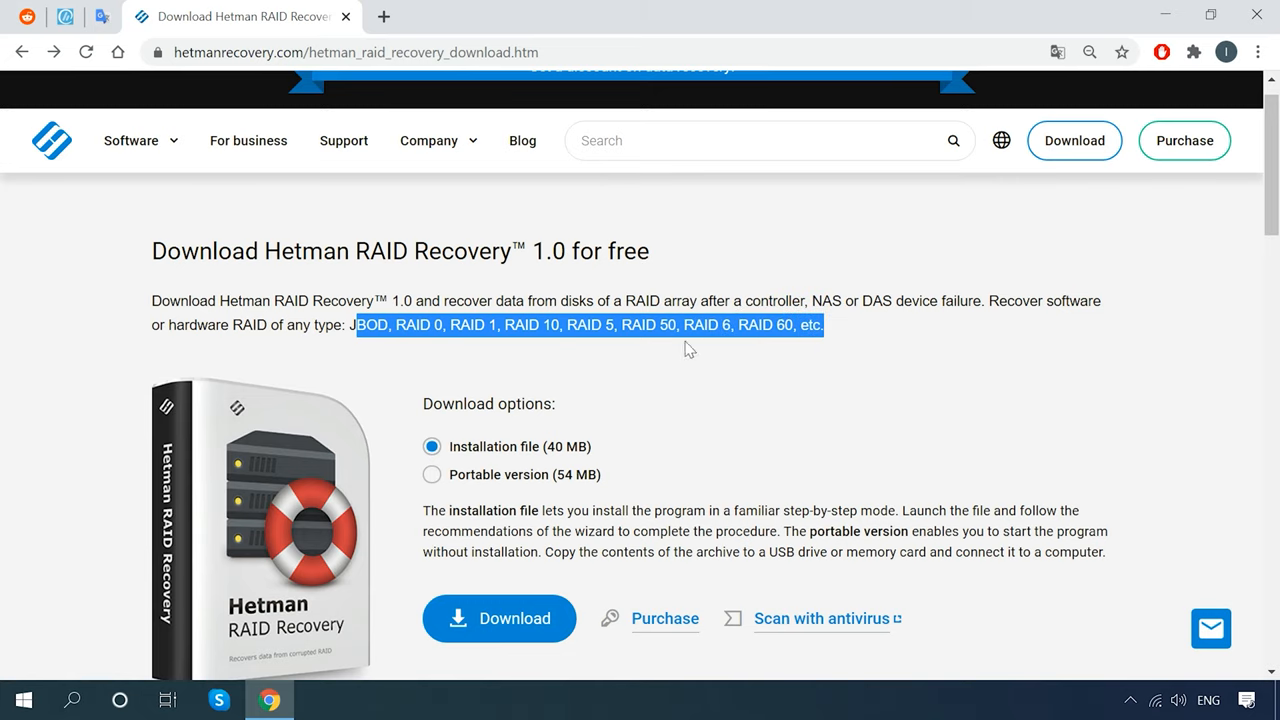
mouse_move(764, 380)
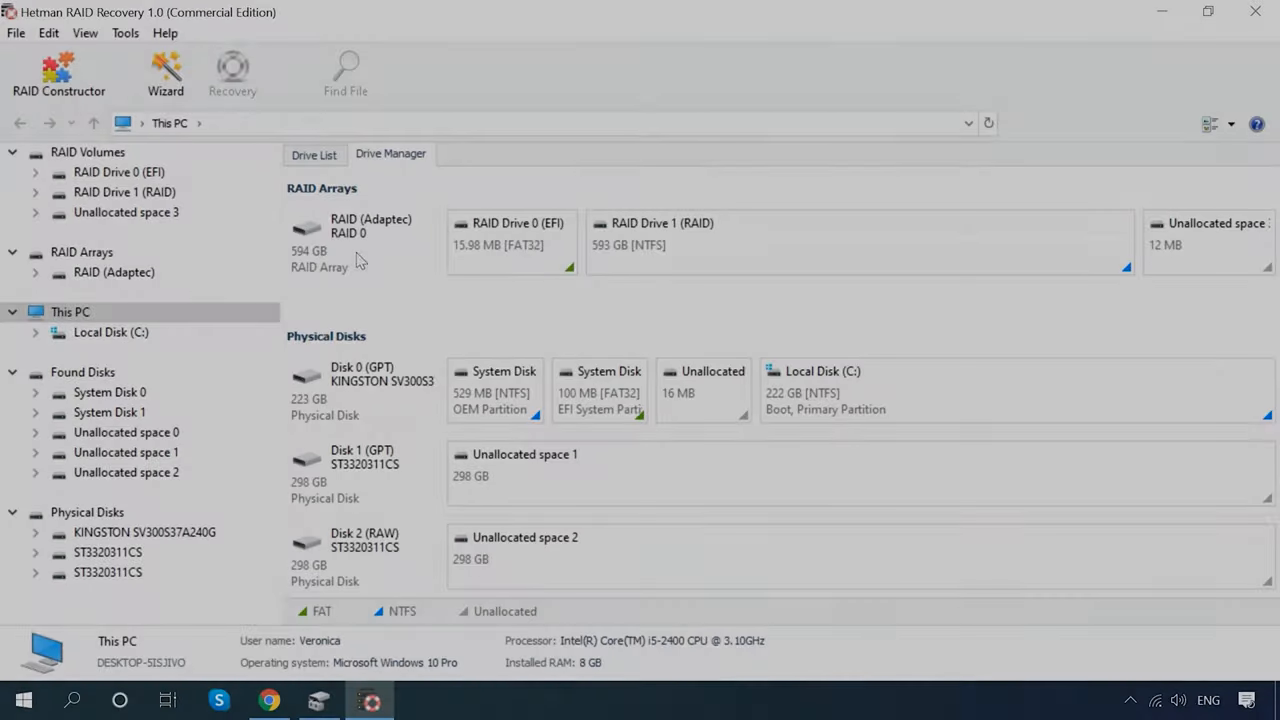
Run a full analysis of RAID Drive 1 from Drive Manager, finding 10 folders and 245 files
left_click(360, 240)
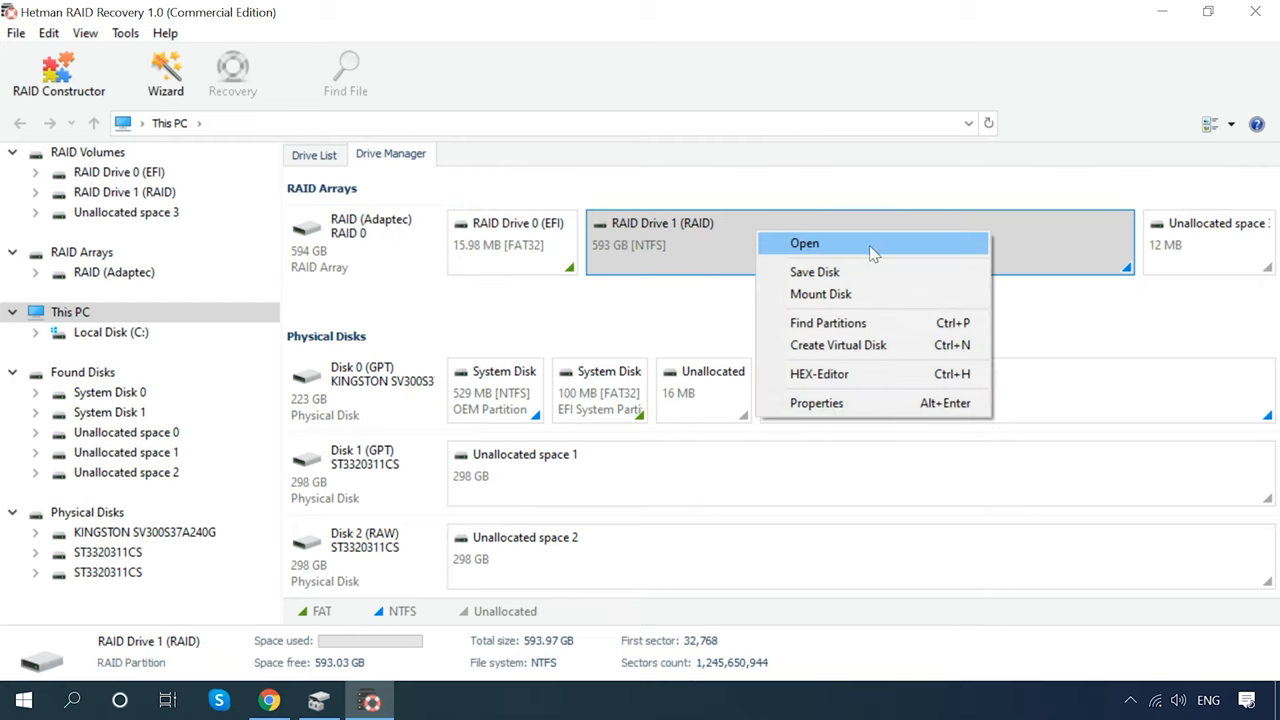
left_click(804, 244)
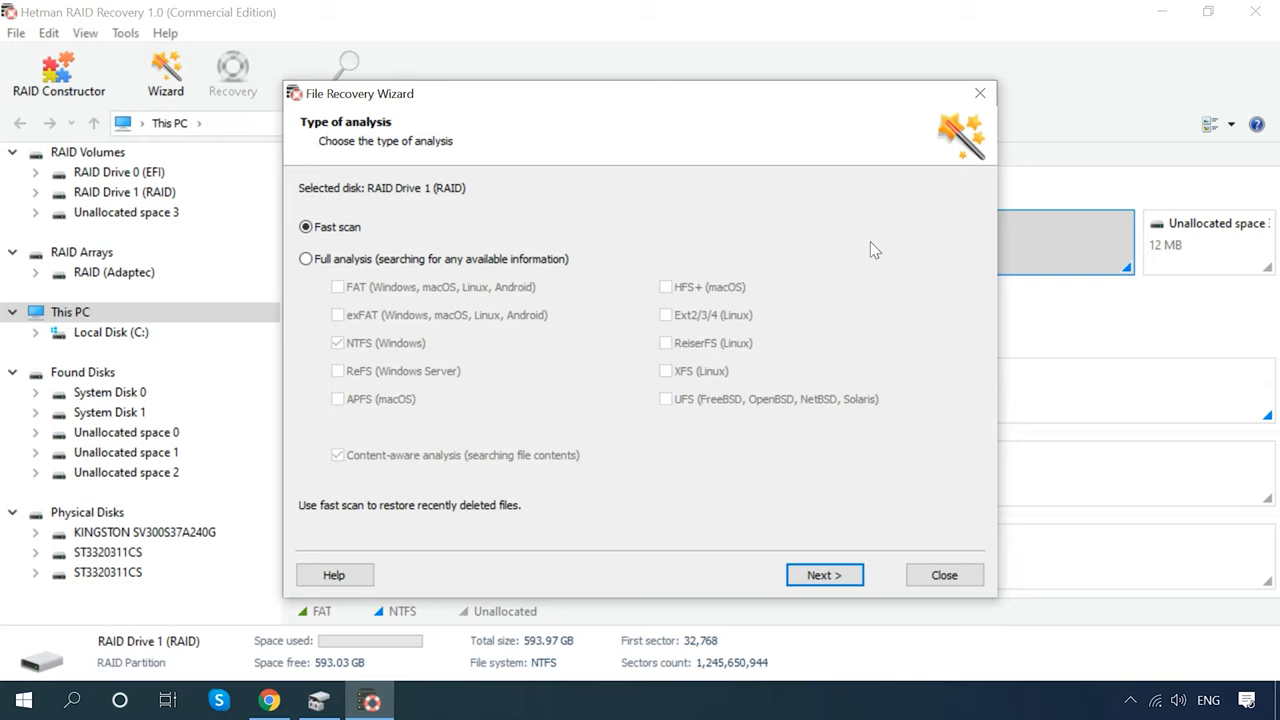
left_click(306, 260)
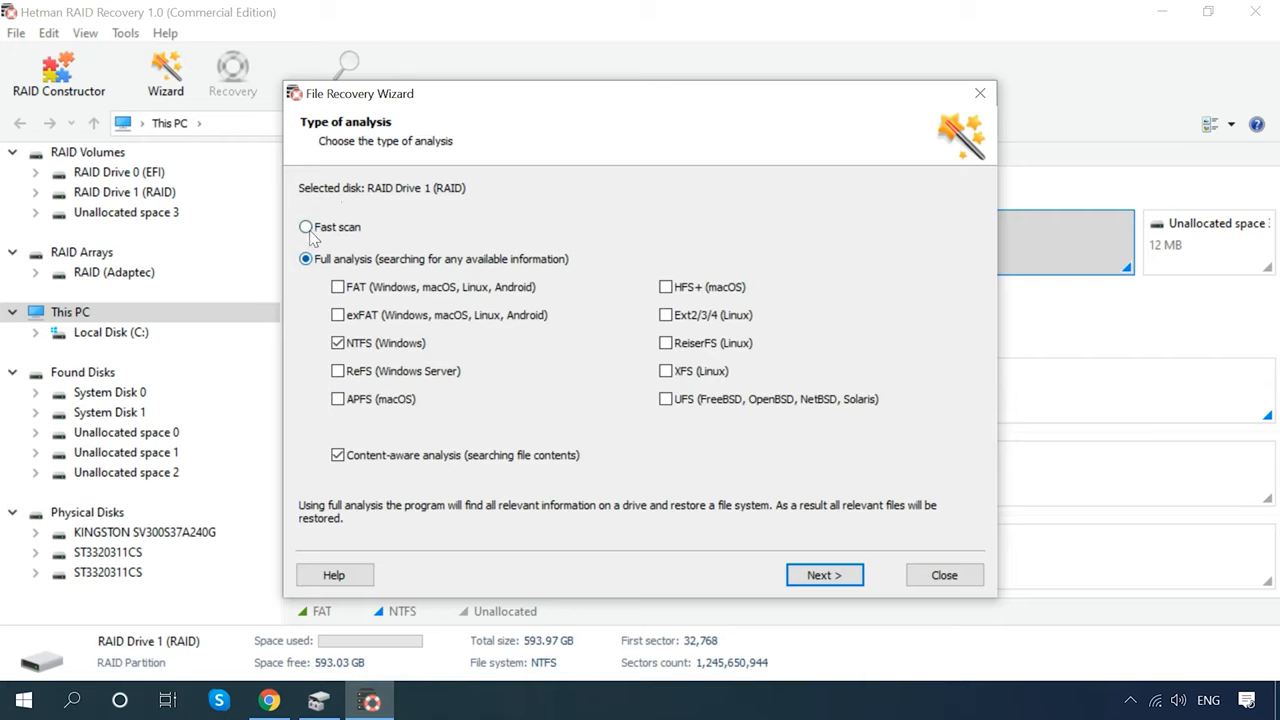
left_click(824, 574)
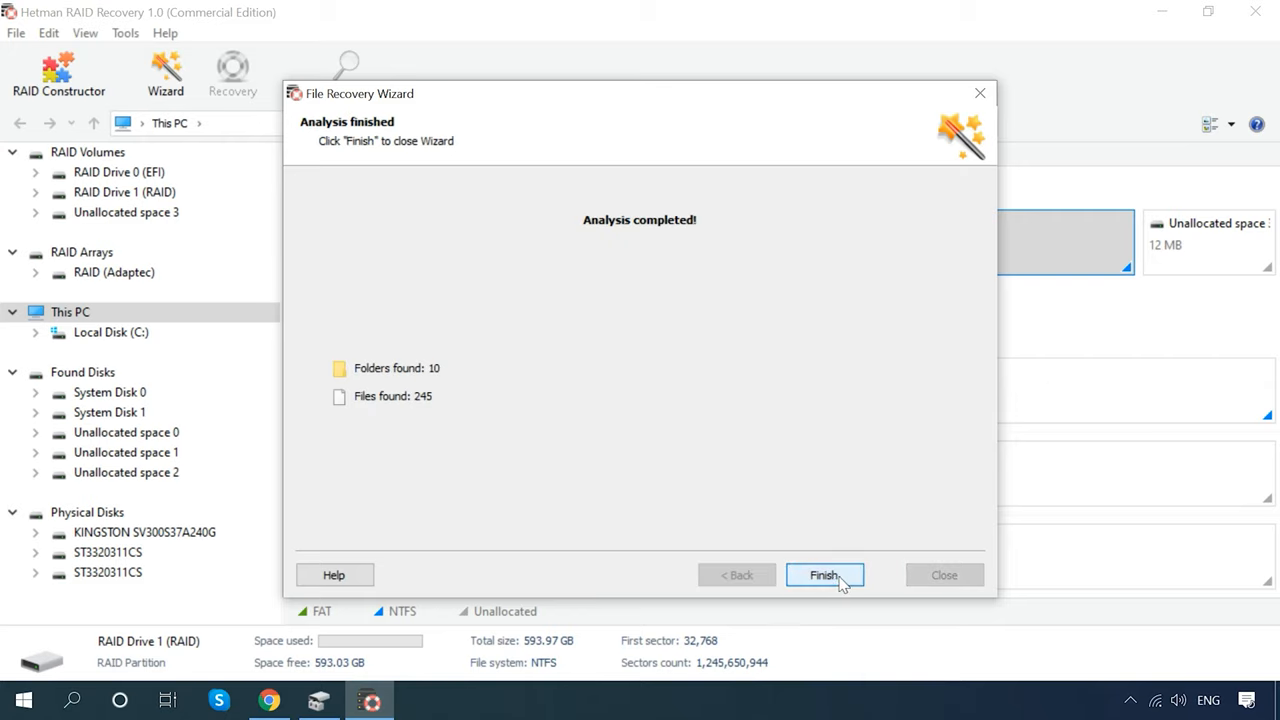
left_click(824, 576)
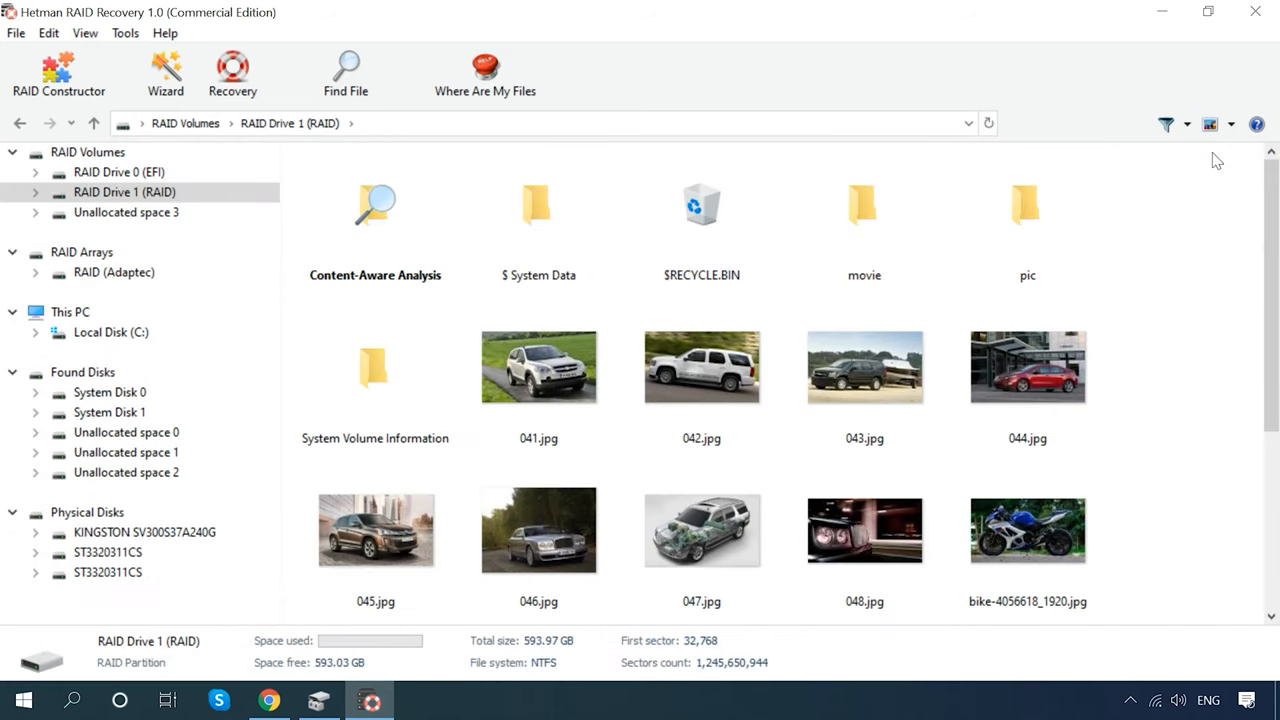
Look through RAID Drive 1's recovered folders, car photos and mp4 videos and inspect one file
scroll("down", 3)
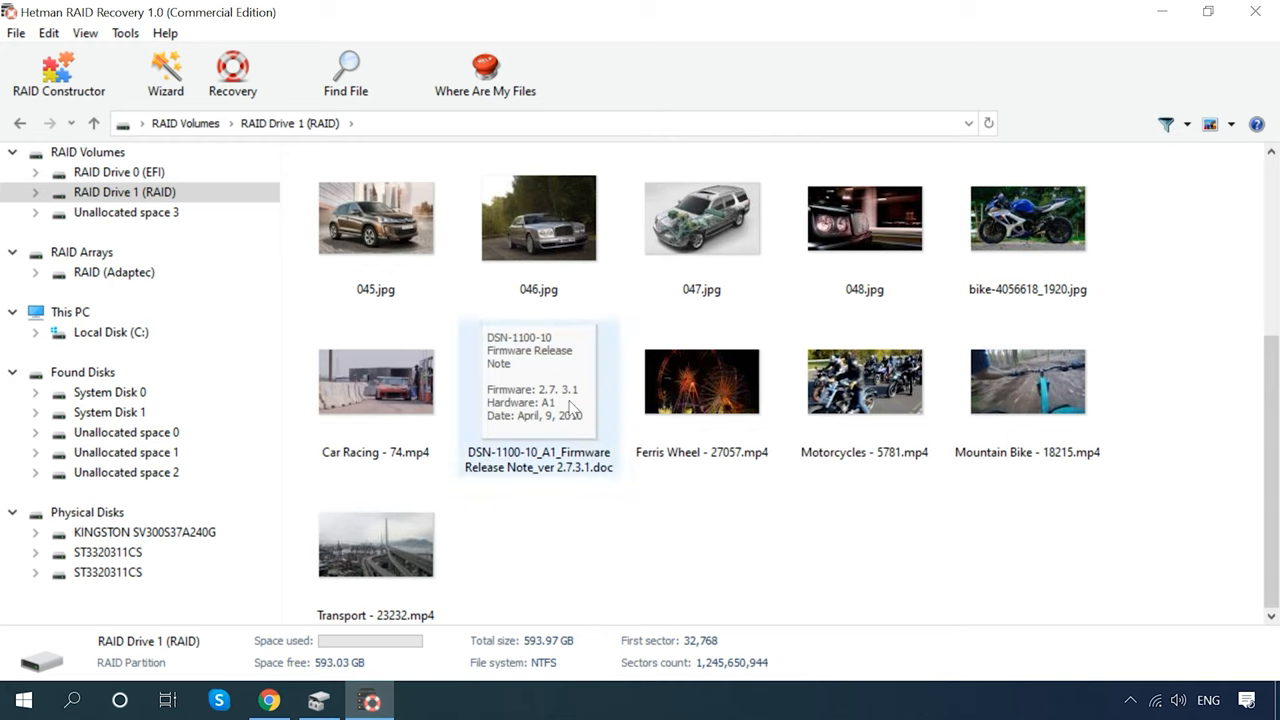
left_click(112, 272)
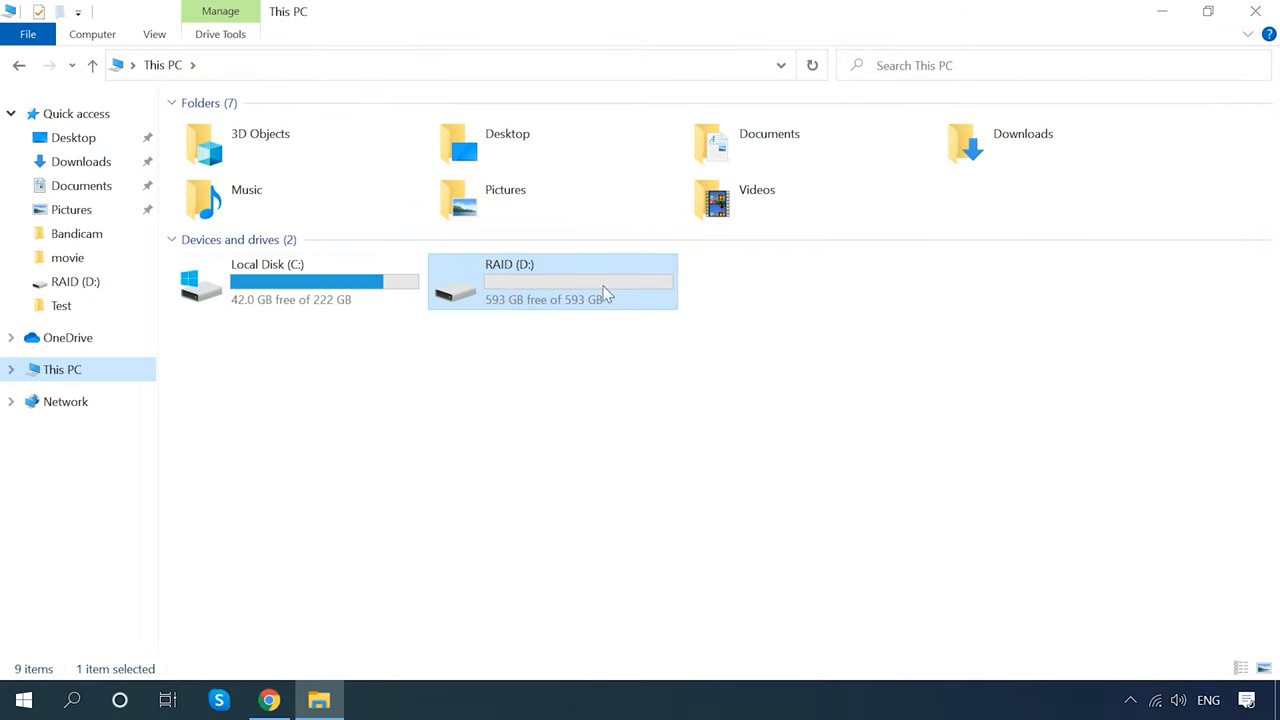
mouse_move(570, 310)
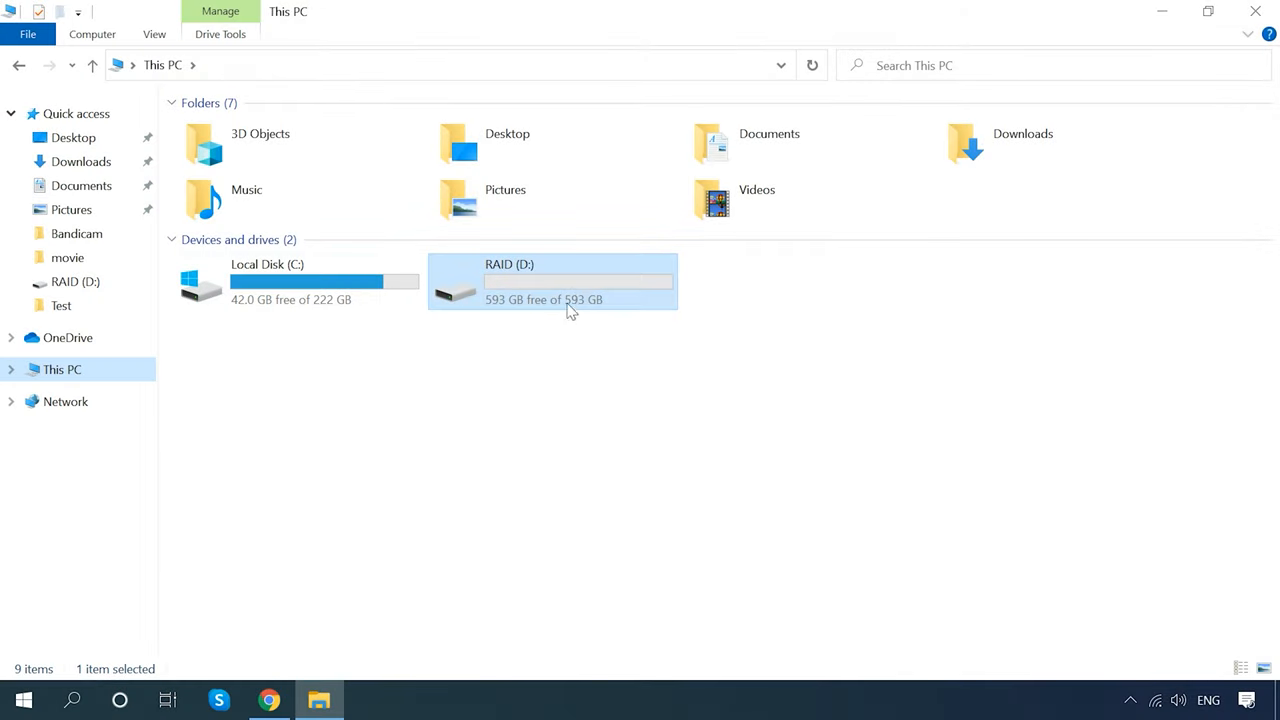
right_click(568, 290)
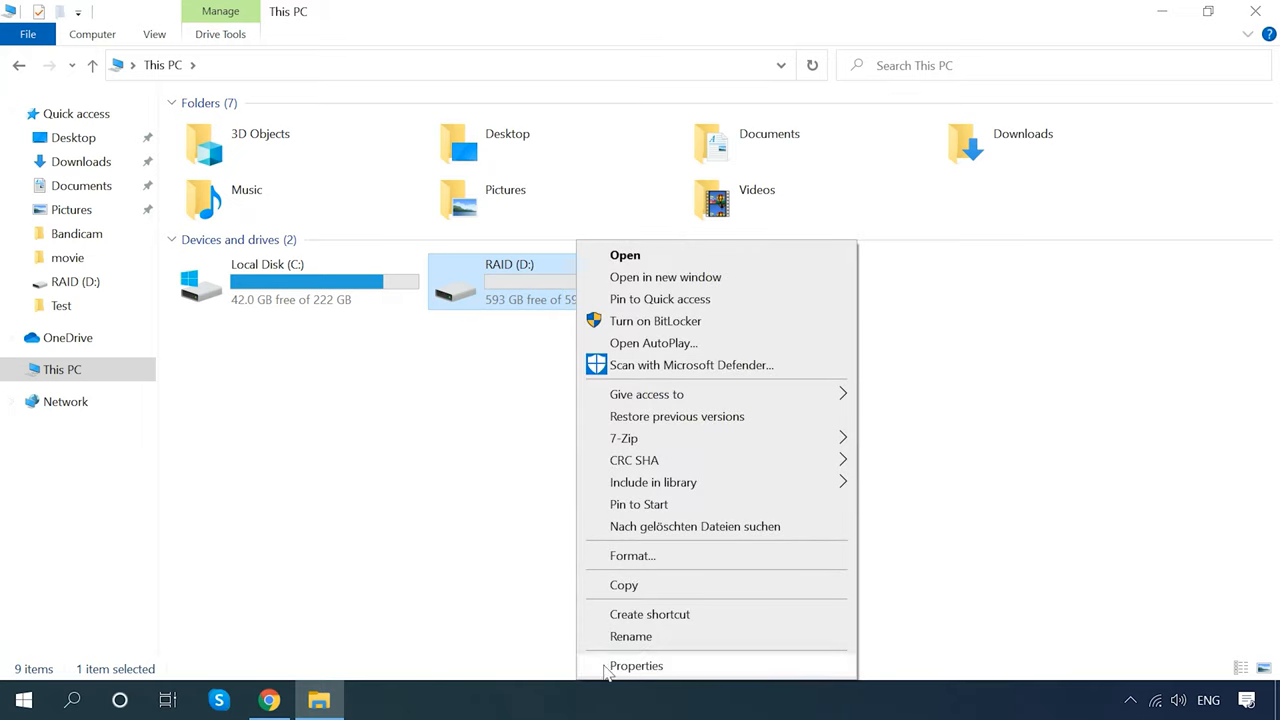
left_click(636, 664)
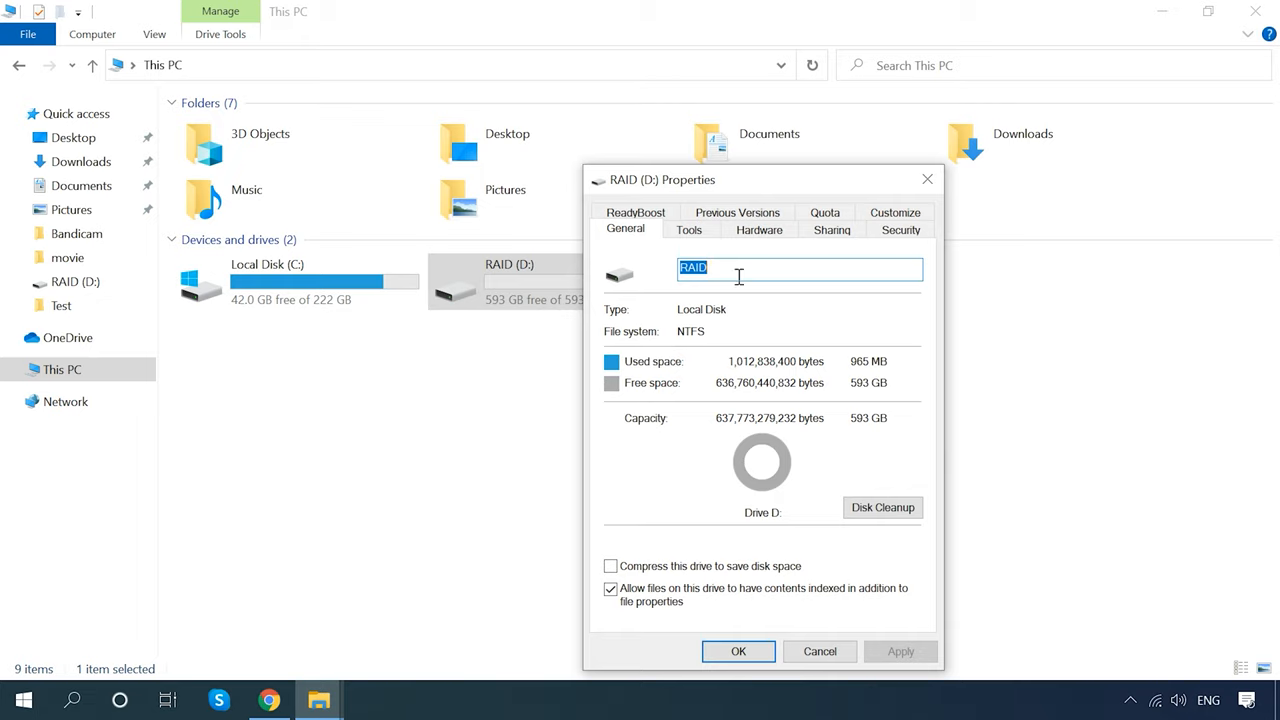
left_click(760, 228)
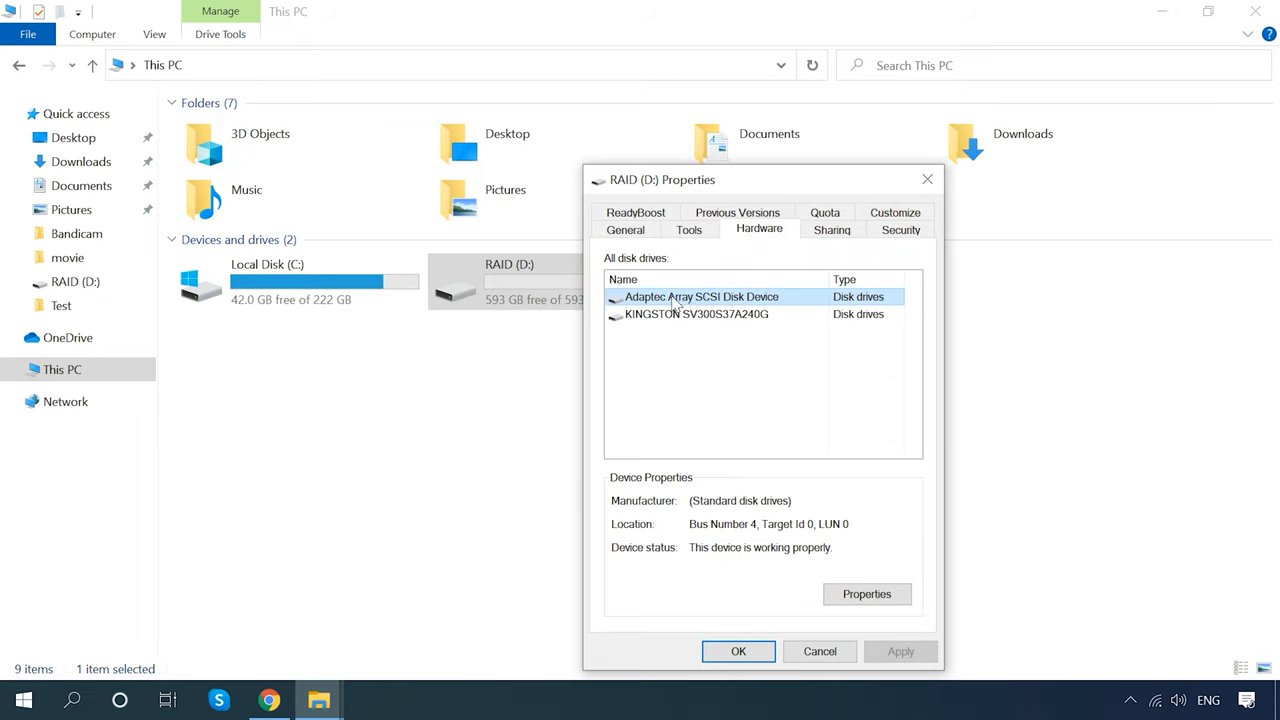
mouse_move(740, 304)
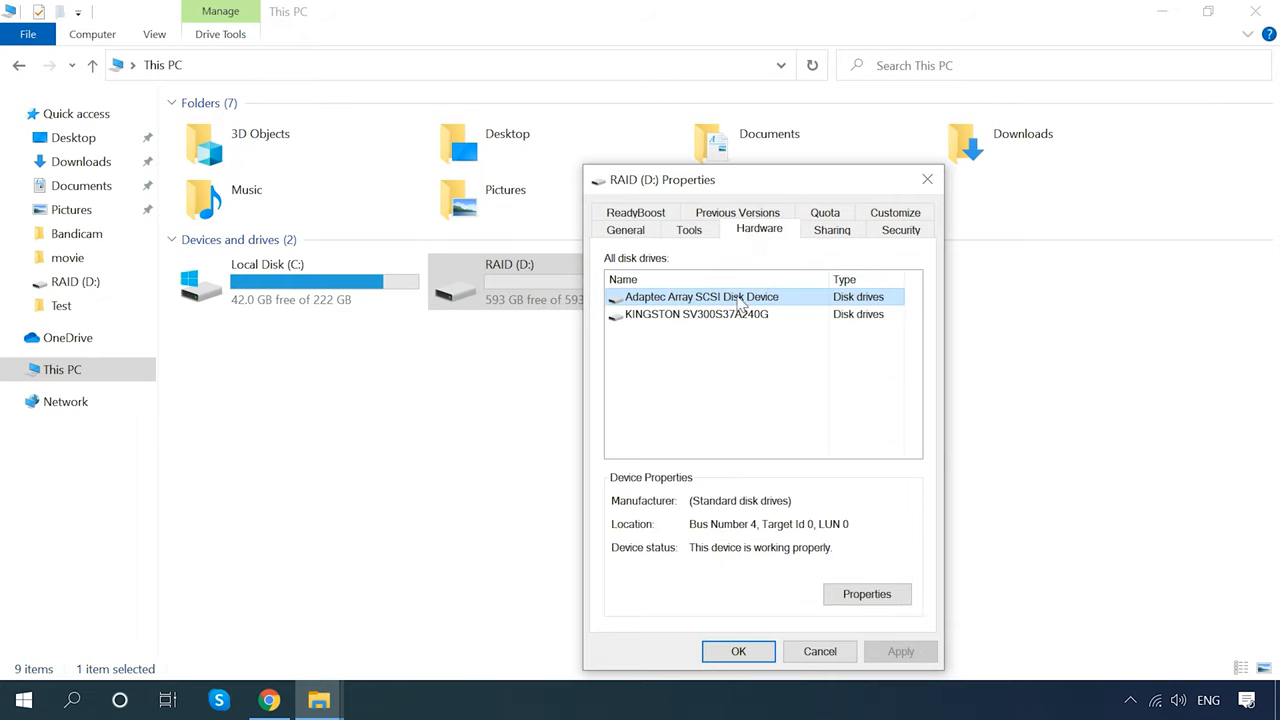
mouse_move(796, 304)
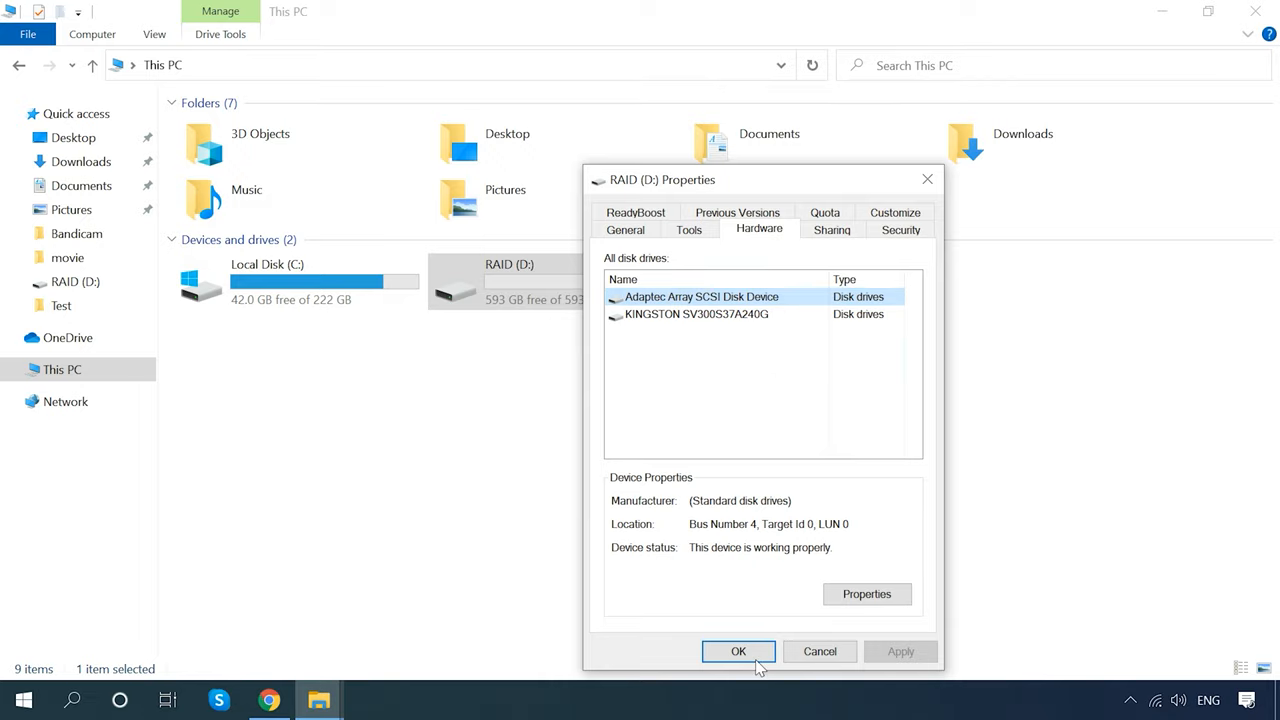
left_click(738, 652)
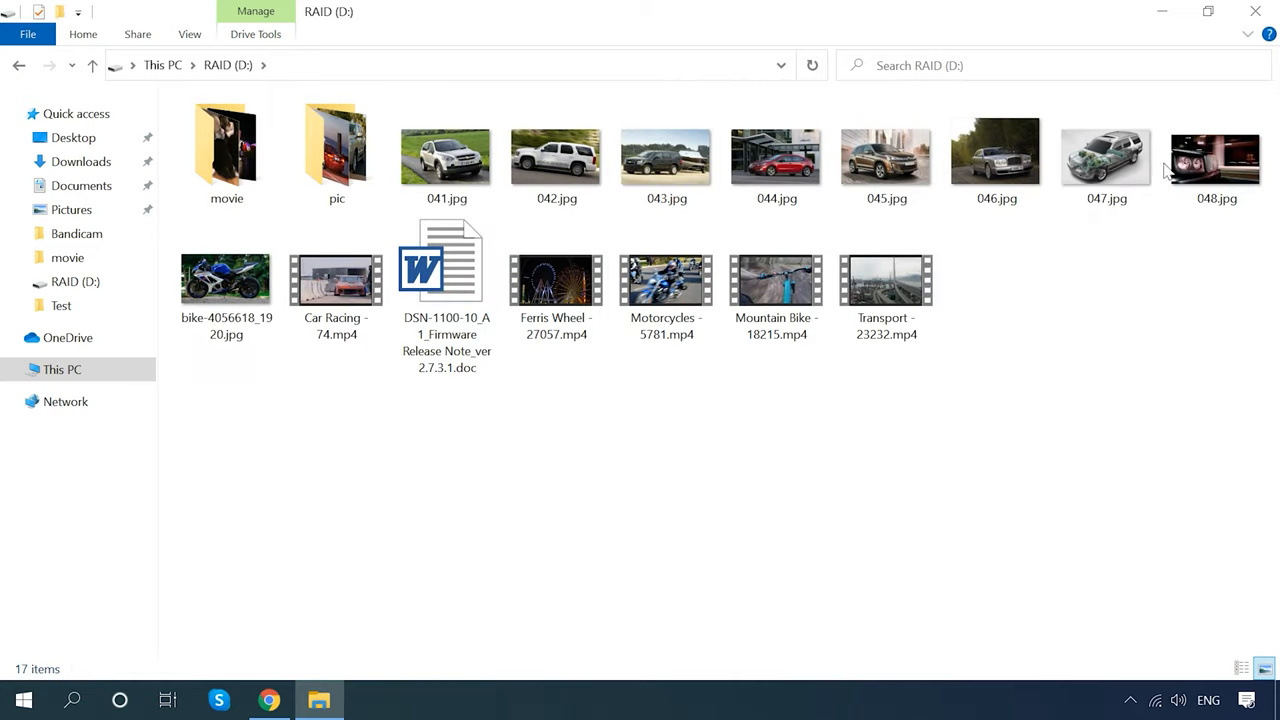
Check the movie folder's 23 mp4 videos on RAID (D:) and return to the drive root
left_click(336, 150)
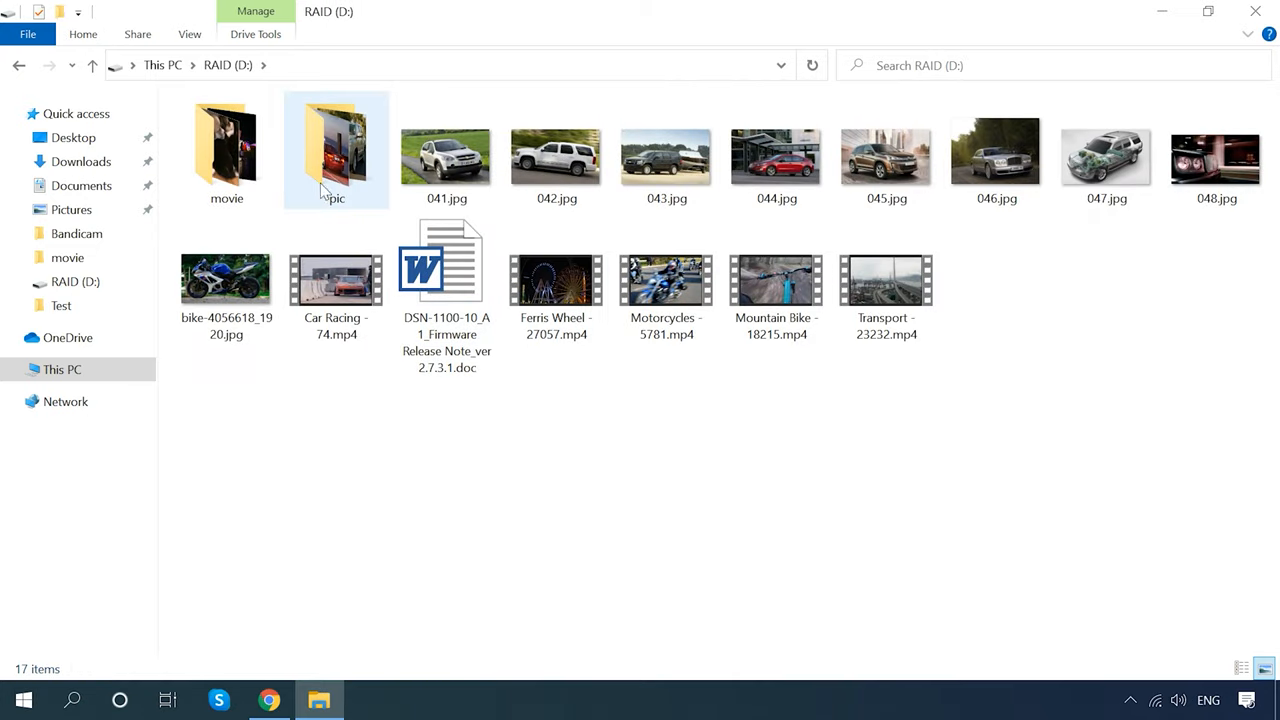
double_click(226, 150)
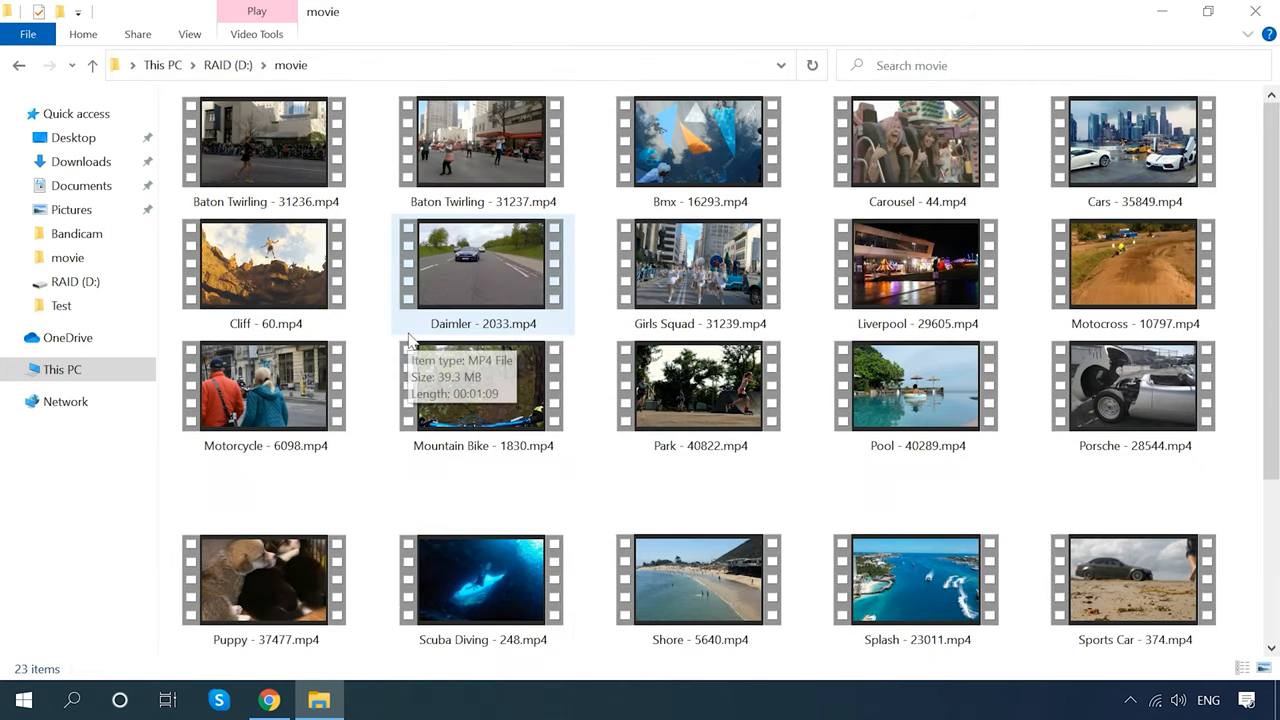
left_click(92, 64)
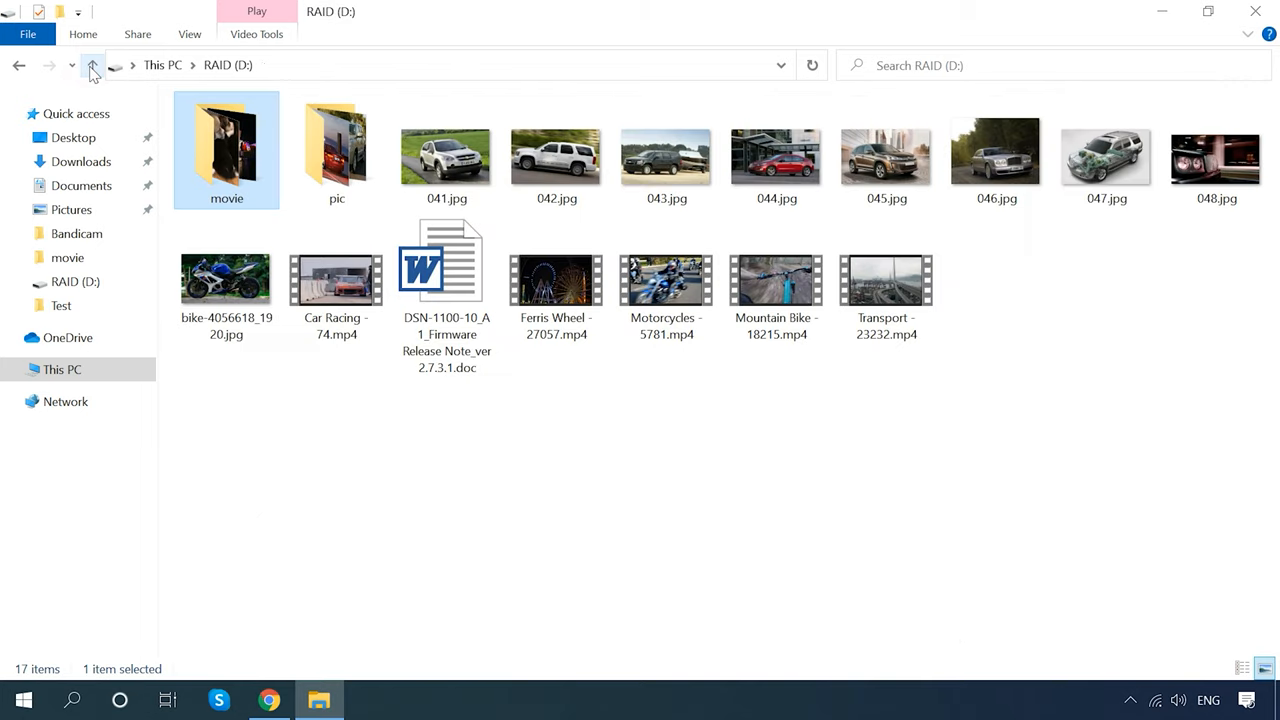
Browse the pic folder's 187 car photos and go back up to the parent folder
double_click(336, 144)
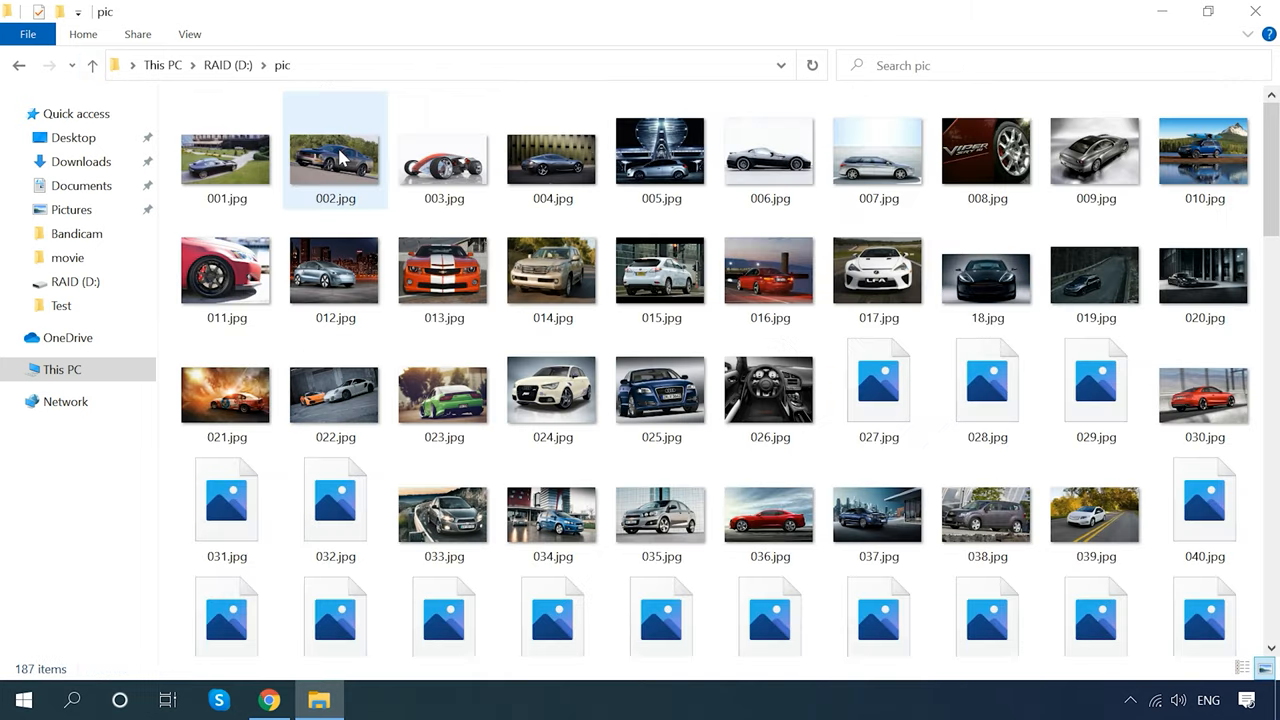
scroll("down", 3)
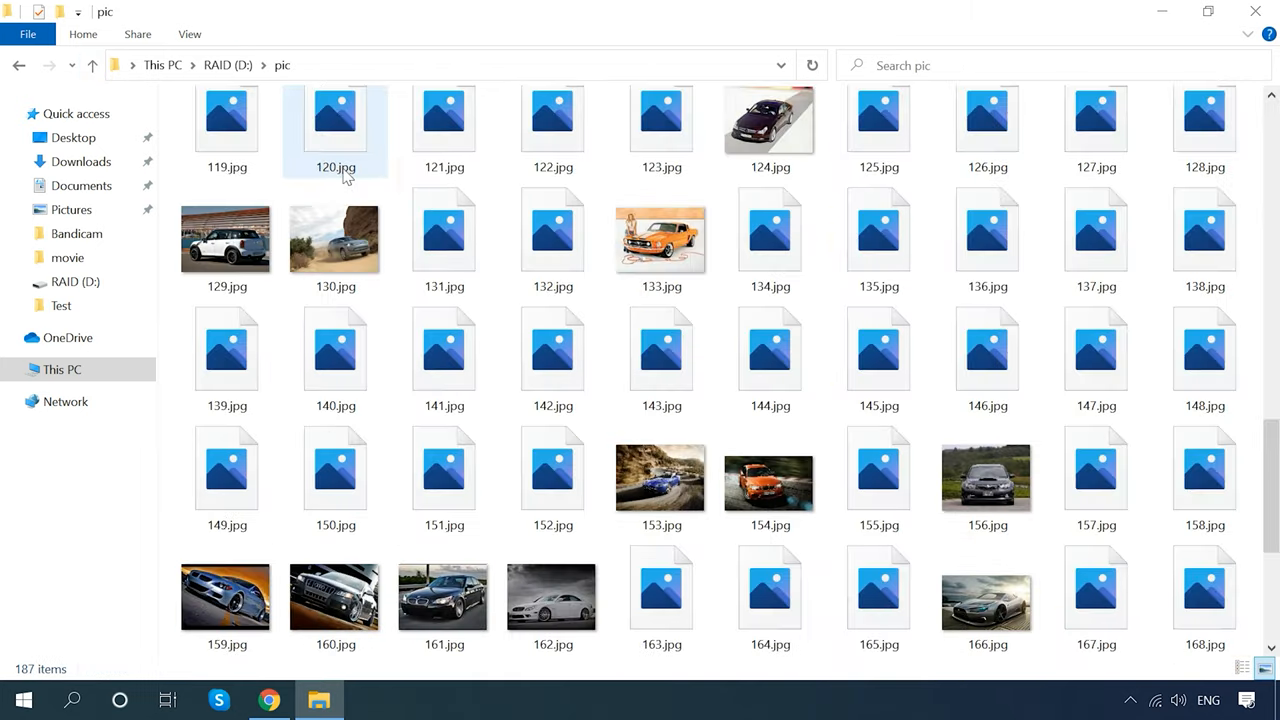
scroll("down", 3)
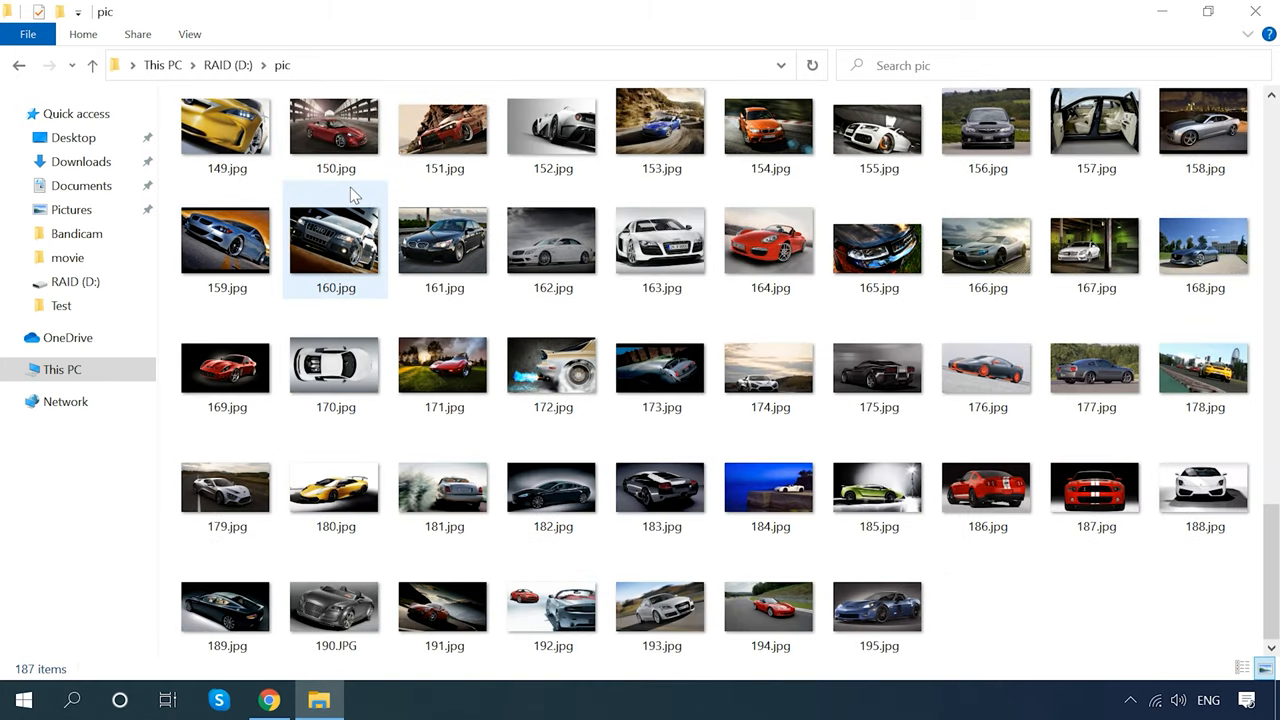
left_click(92, 64)
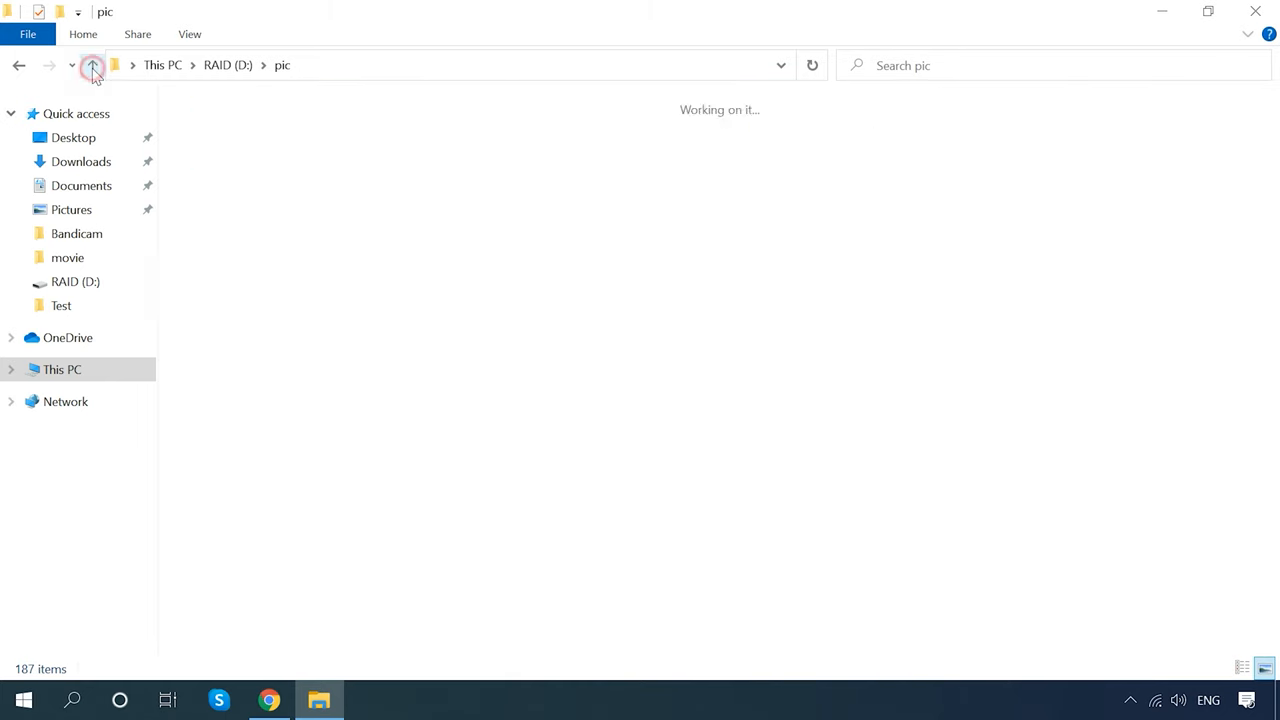
Check in Disk Management that D: is a 593.97 GB RAW partition on Disk 1
left_click(92, 64)
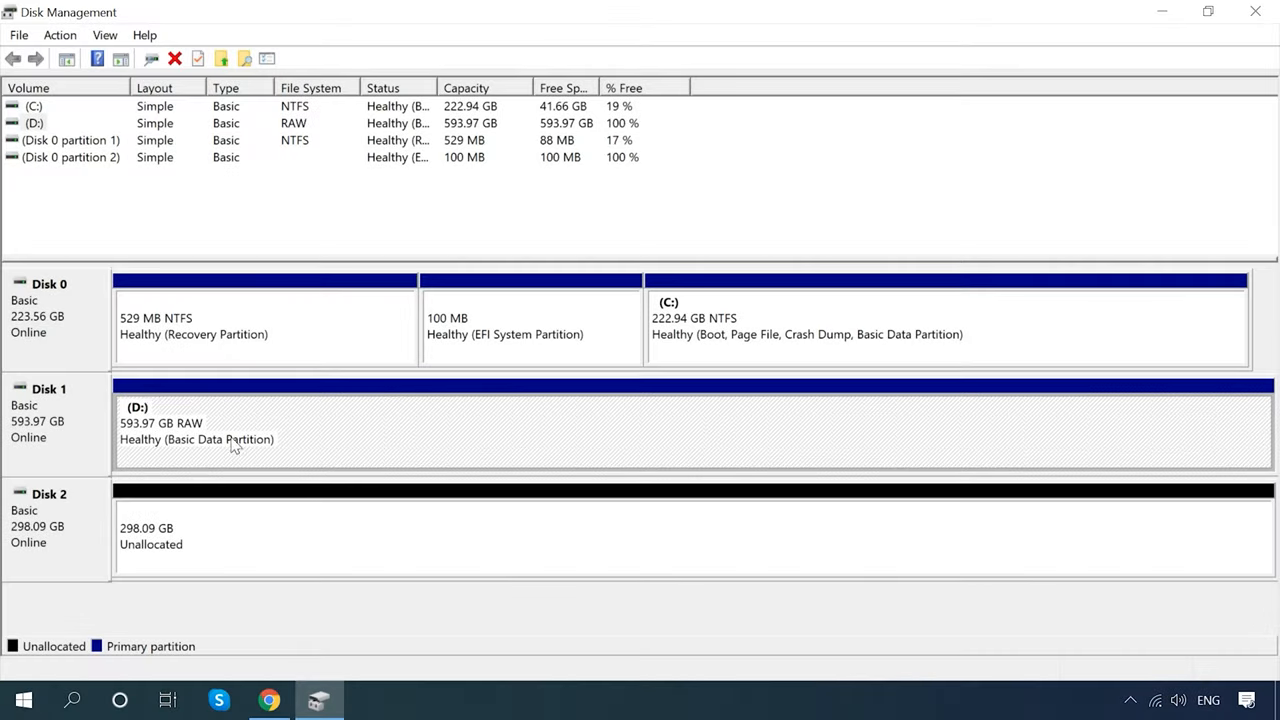
mouse_move(244, 442)
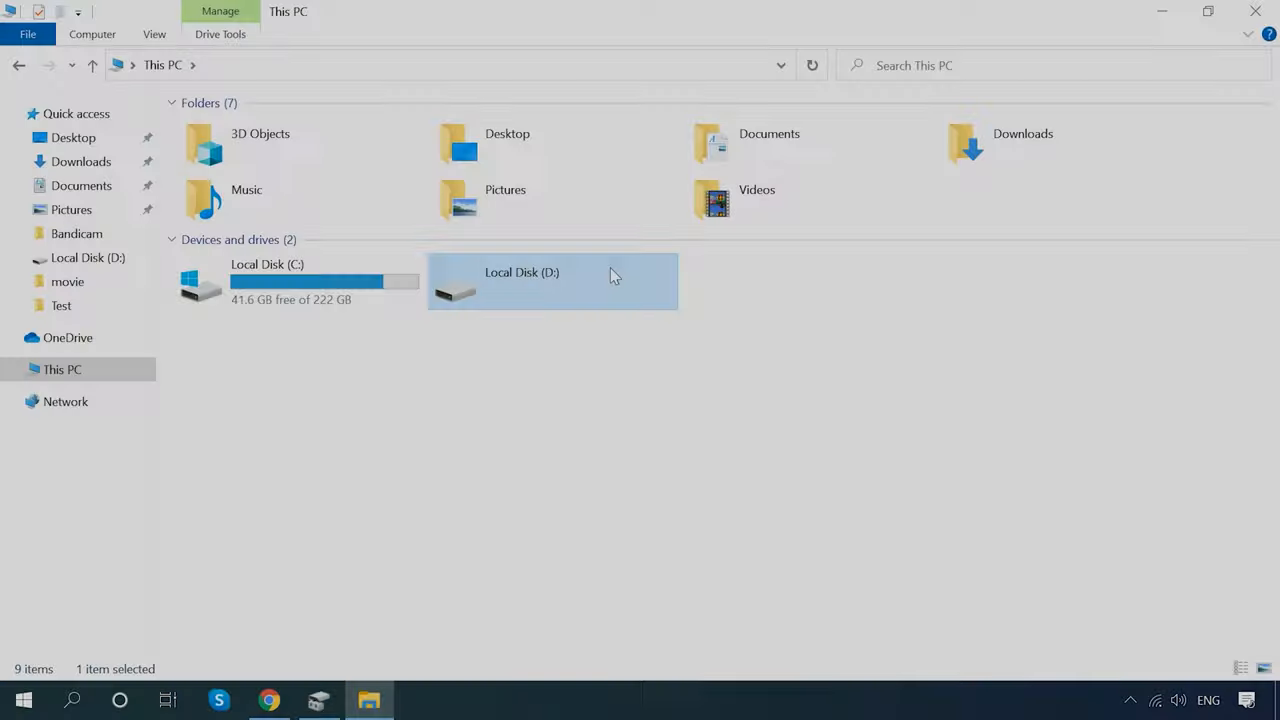
mouse_move(584, 300)
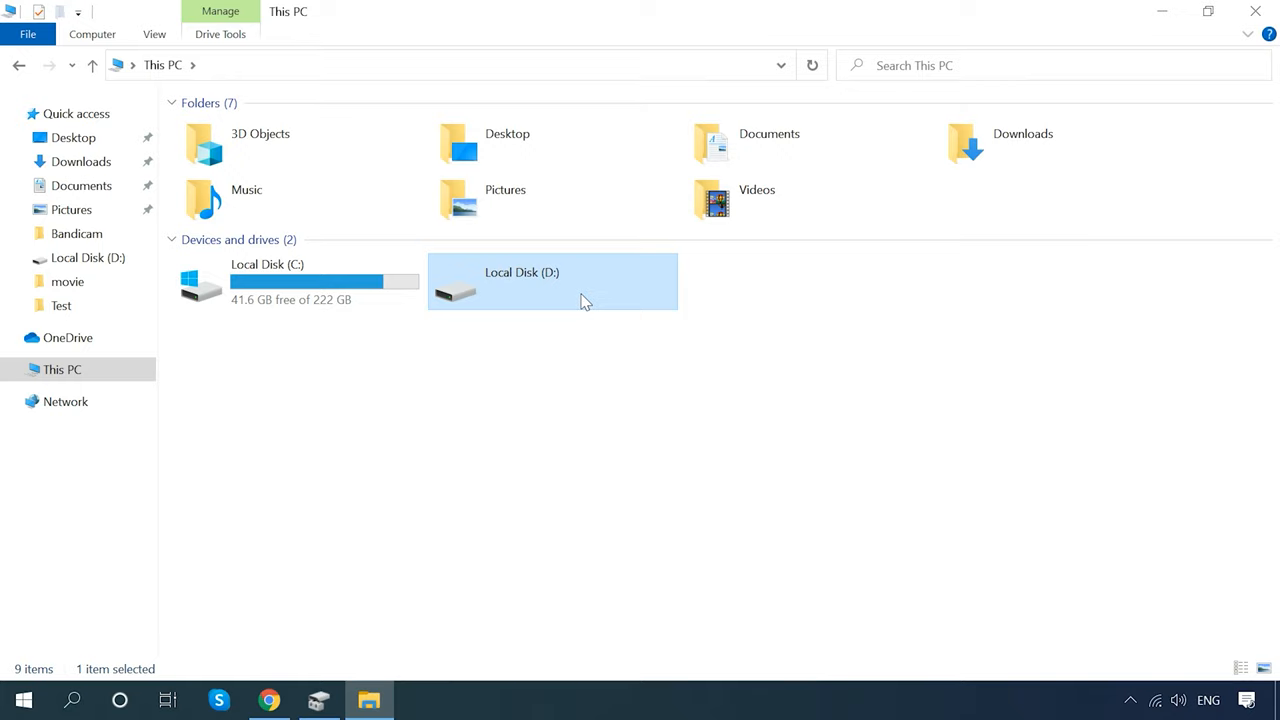
Try Local Disk (D:), decline the format prompt and dismiss the not-accessible error
double_click(552, 280)
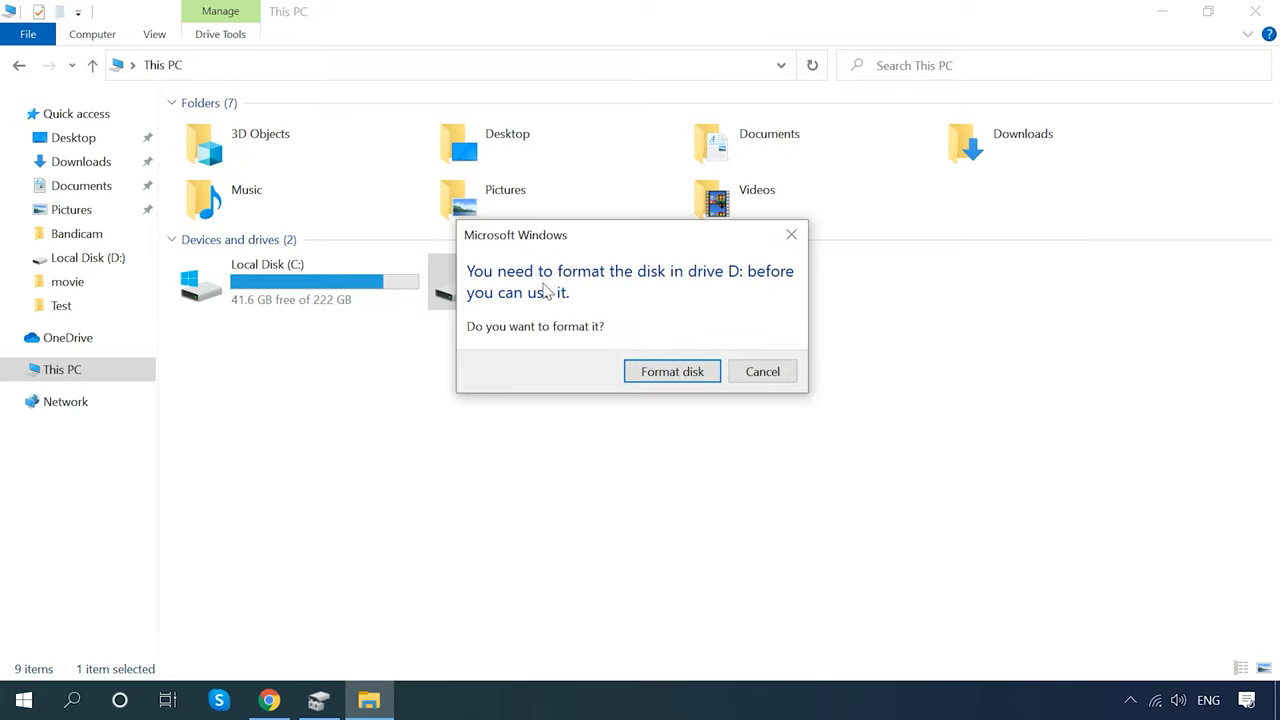
mouse_move(740, 344)
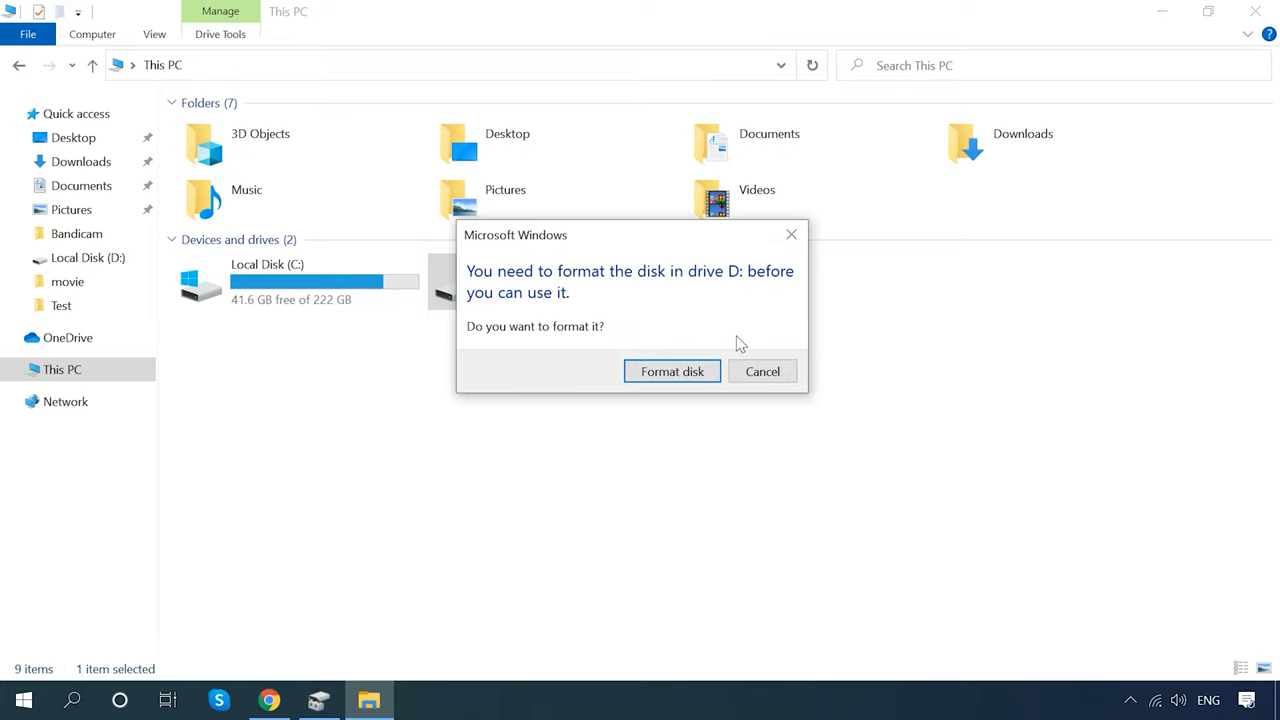
left_click(762, 370)
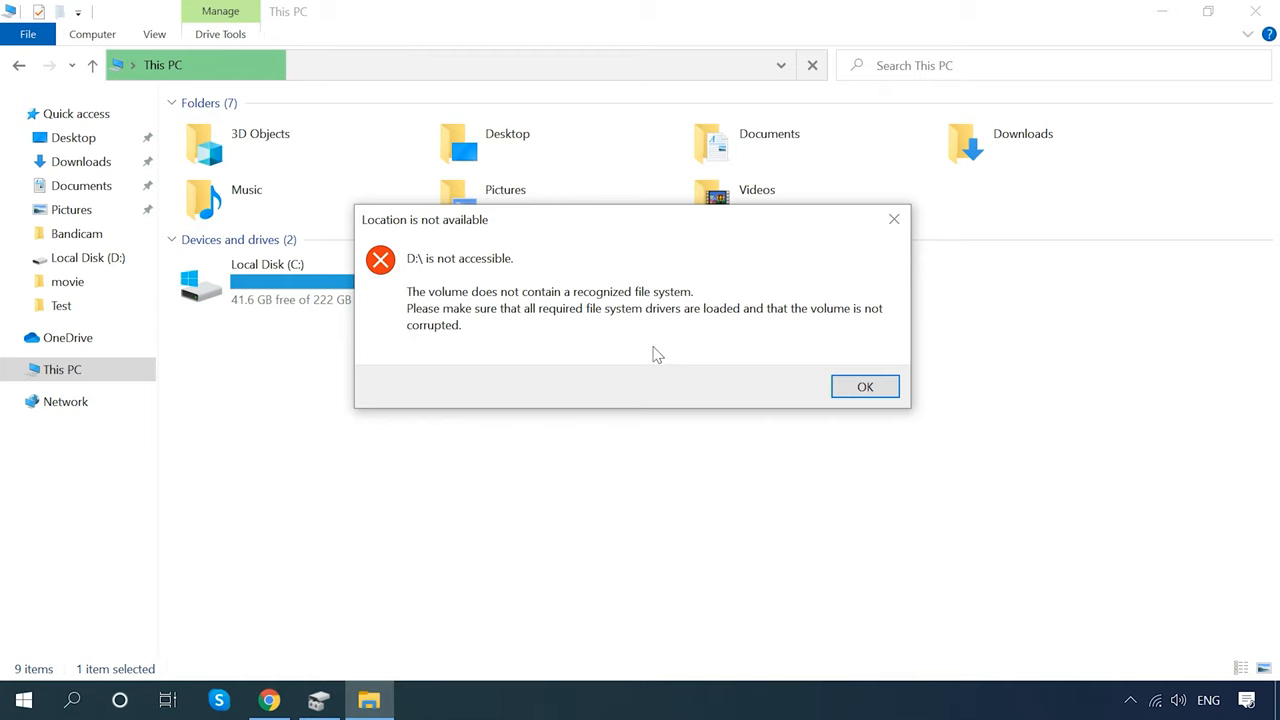
left_click(268, 700)
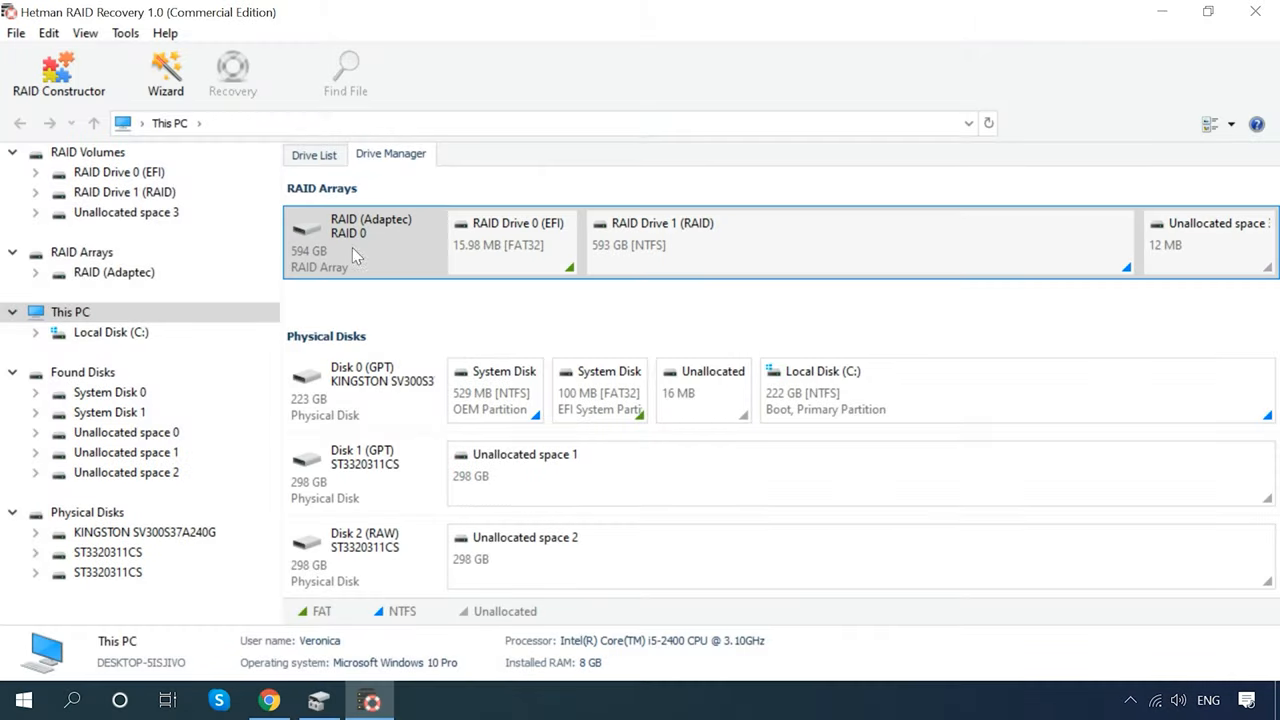
View the Adaptec RAID 0 array's details and bring up the actions for RAID Drive 1
left_click(360, 244)
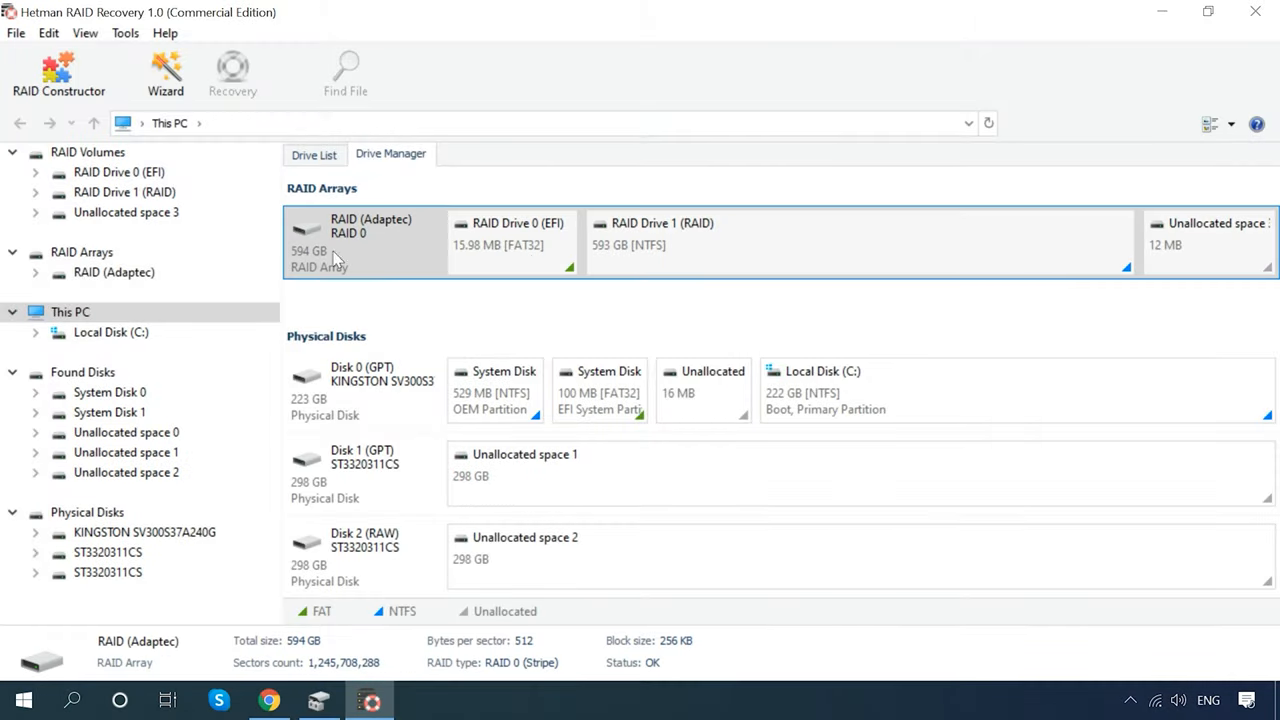
mouse_move(728, 268)
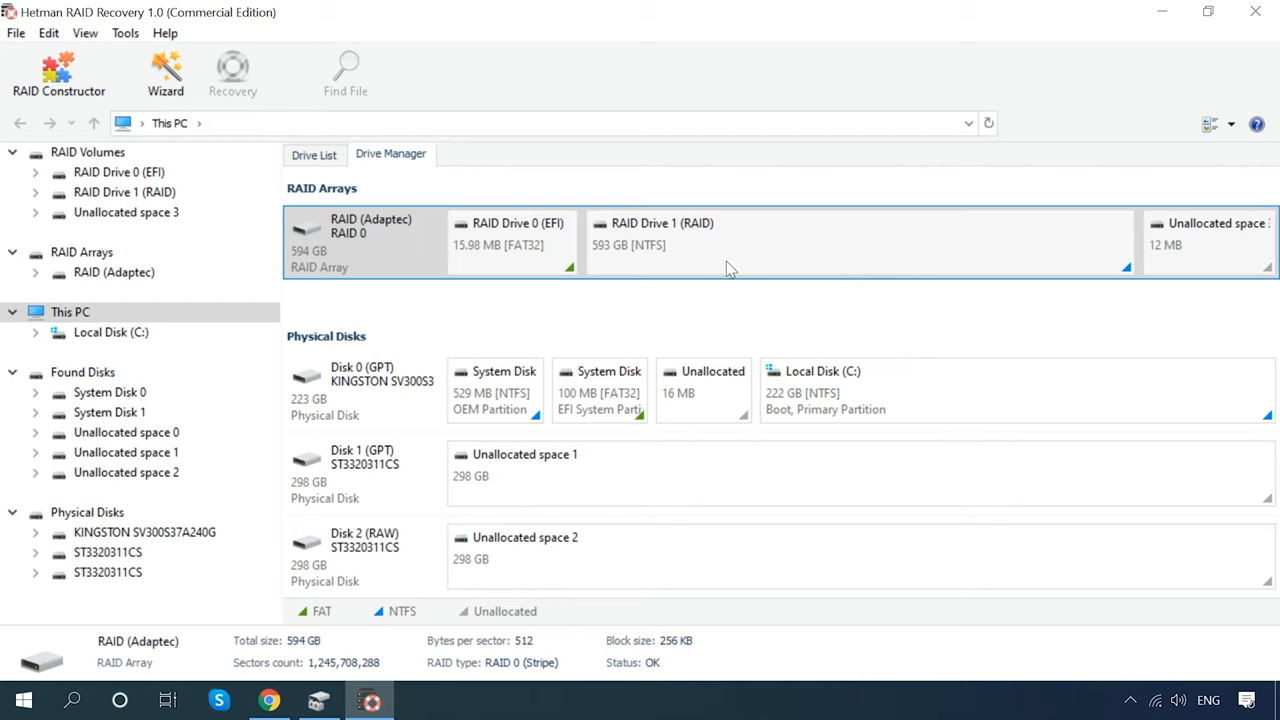
mouse_move(324, 184)
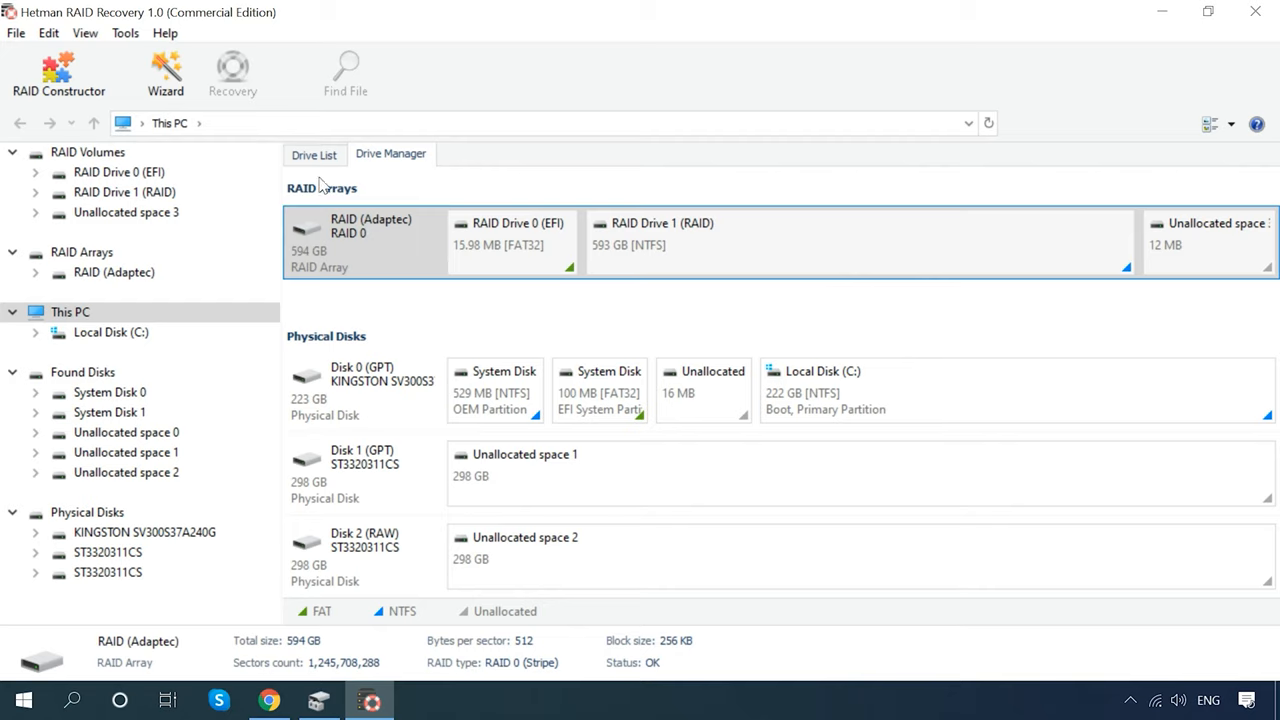
mouse_move(444, 204)
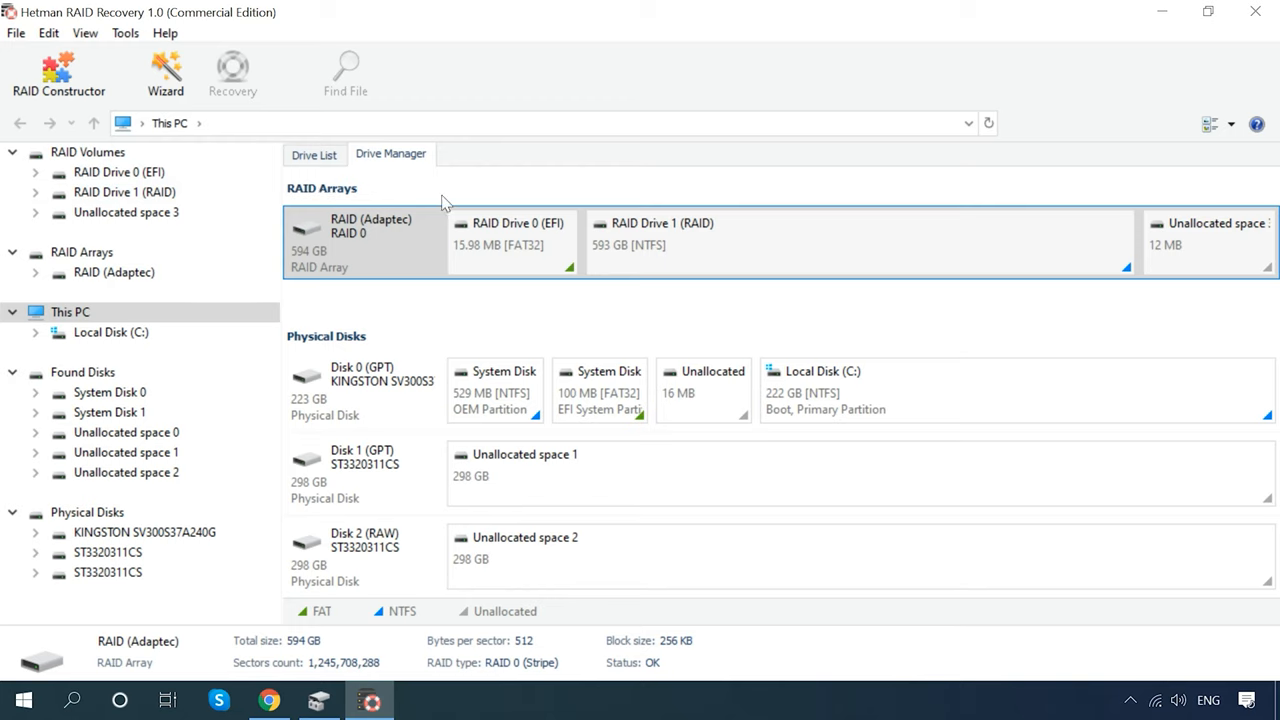
right_click(662, 236)
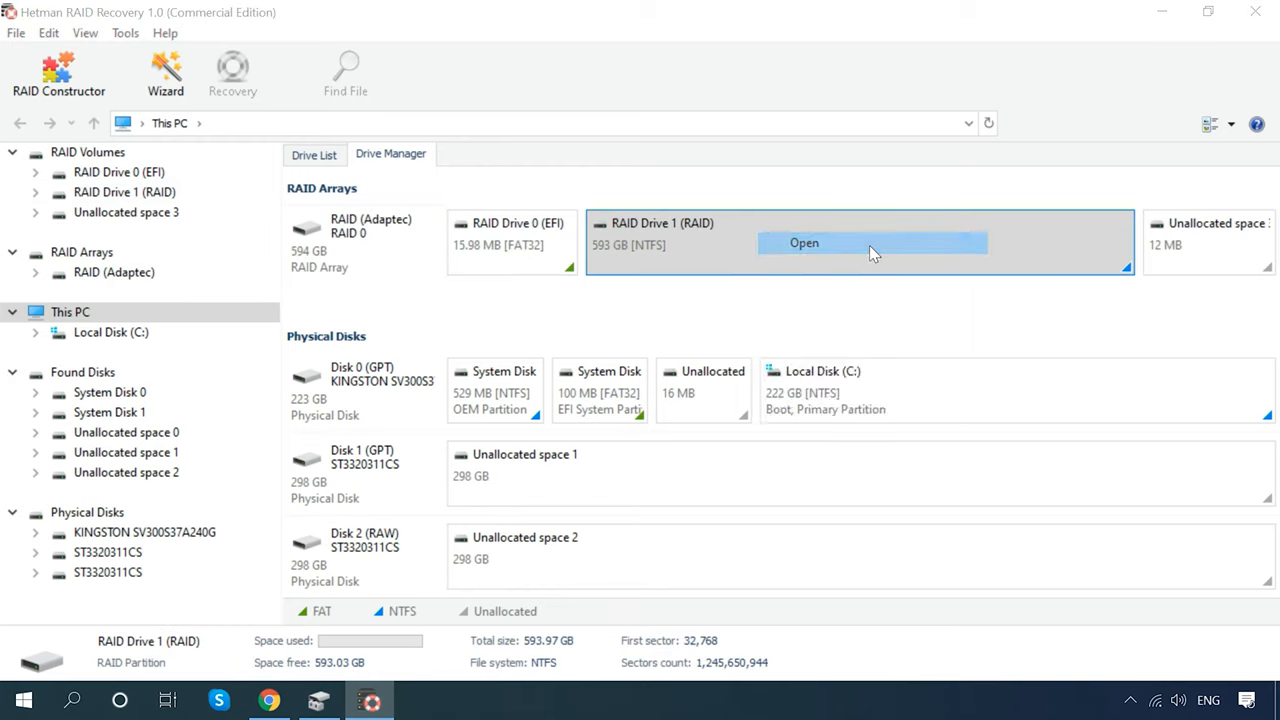
Run a fast scan of RAID Drive 1, finding 10 folders and 245 files
left_click(804, 244)
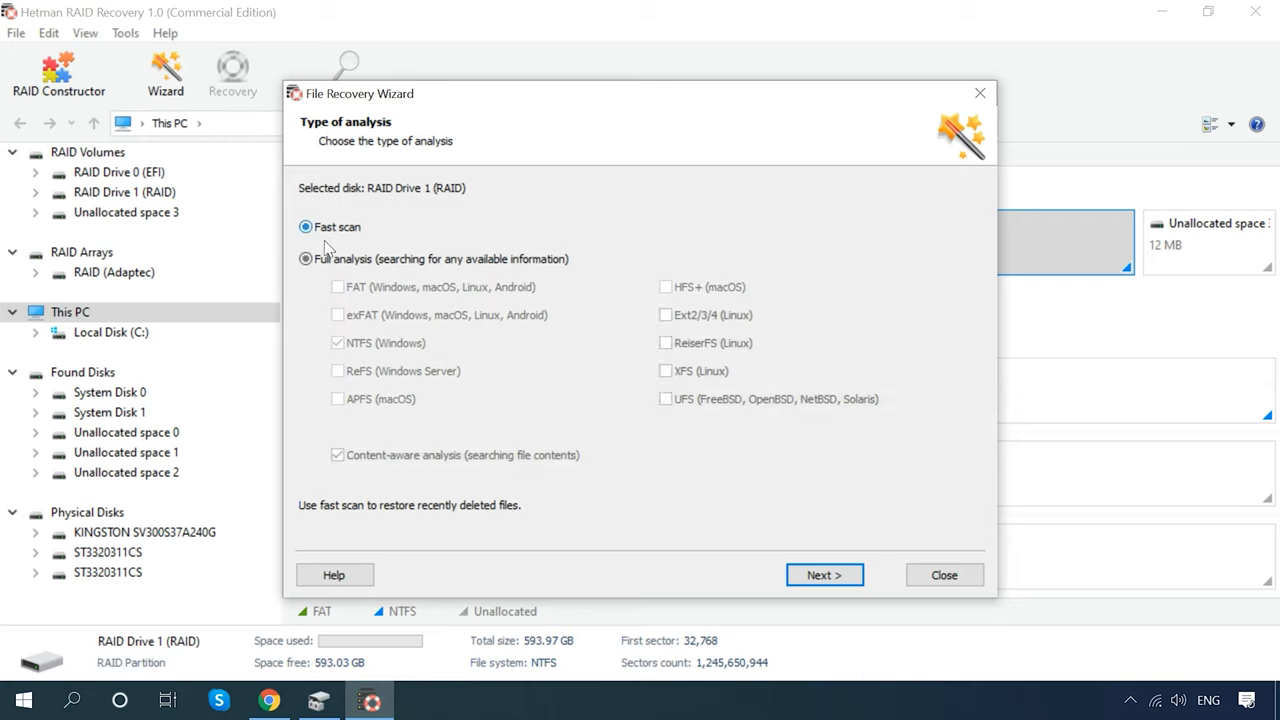
left_click(304, 228)
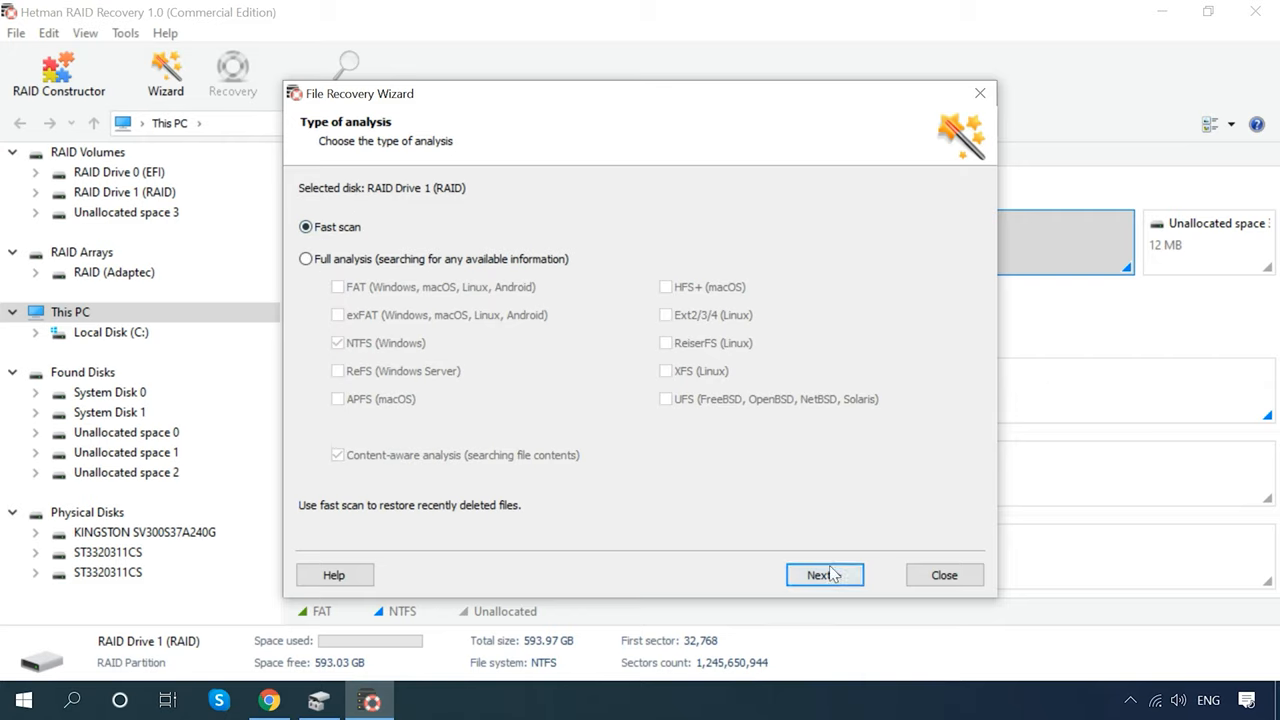
left_click(824, 574)
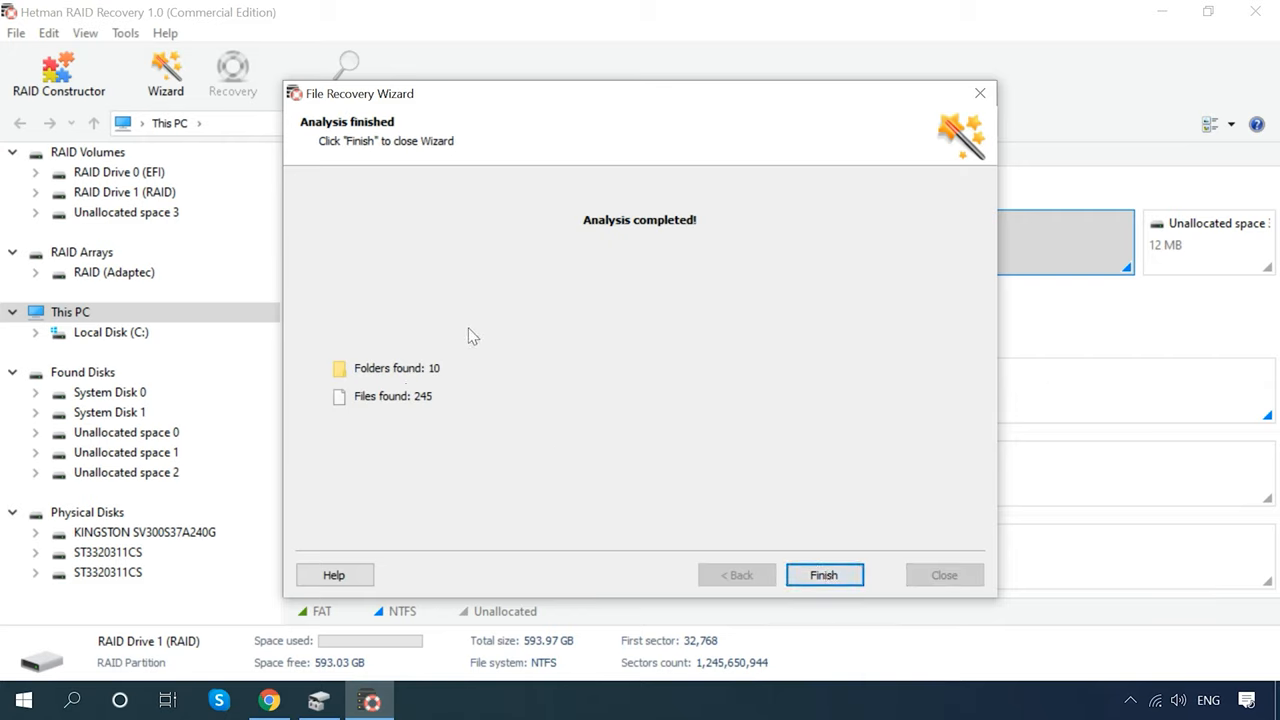
left_click(824, 574)
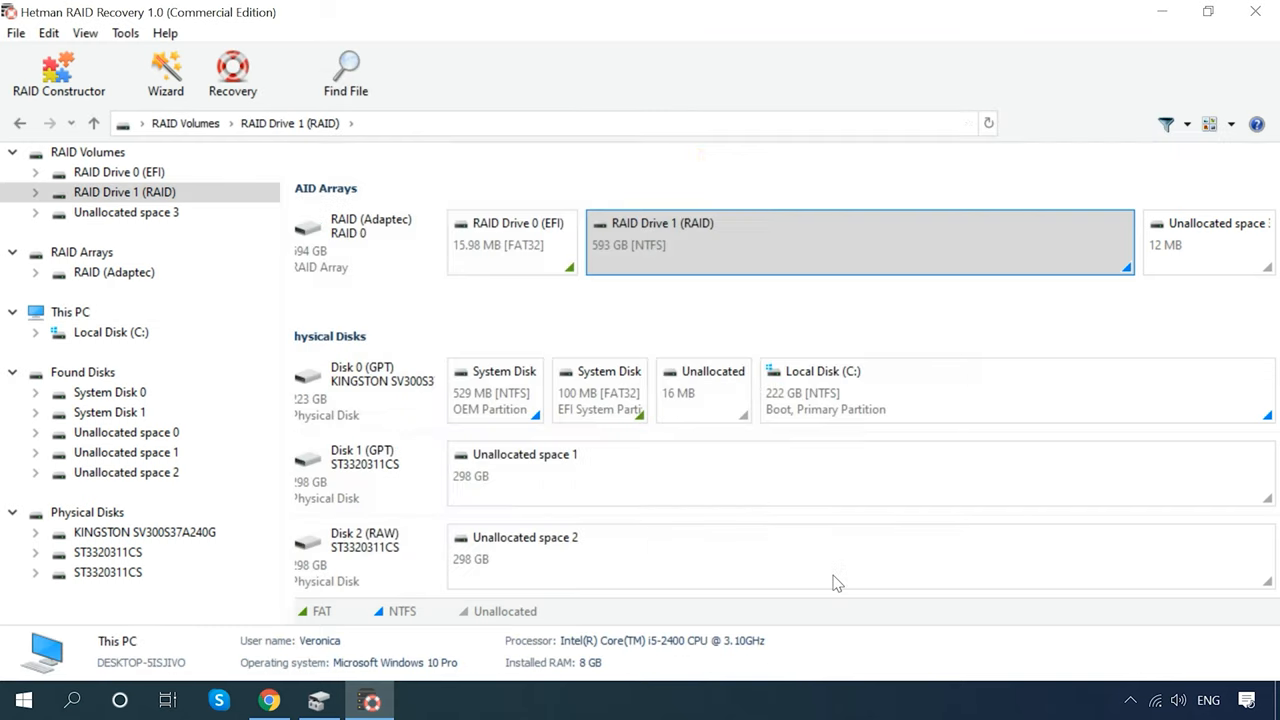
Browse RAID Drive 1 as large thumbnails and preview the movie folder's mp4 videos
double_click(124, 192)
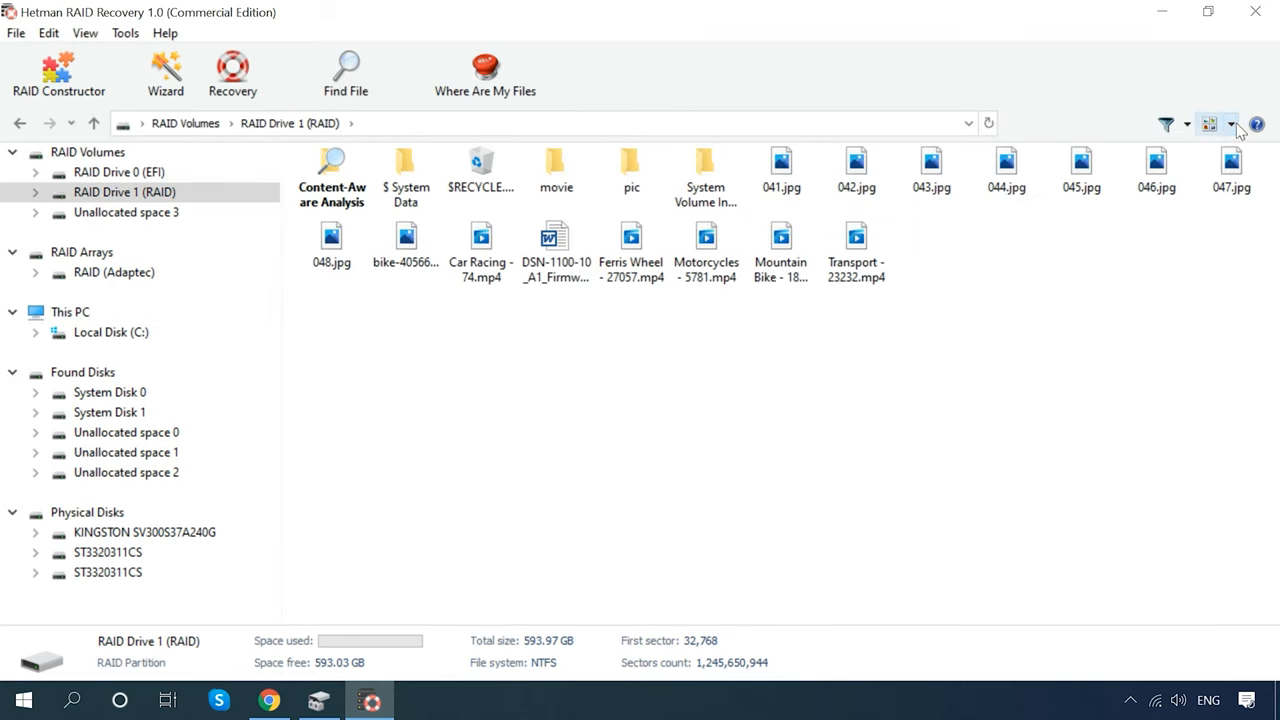
left_click(1208, 124)
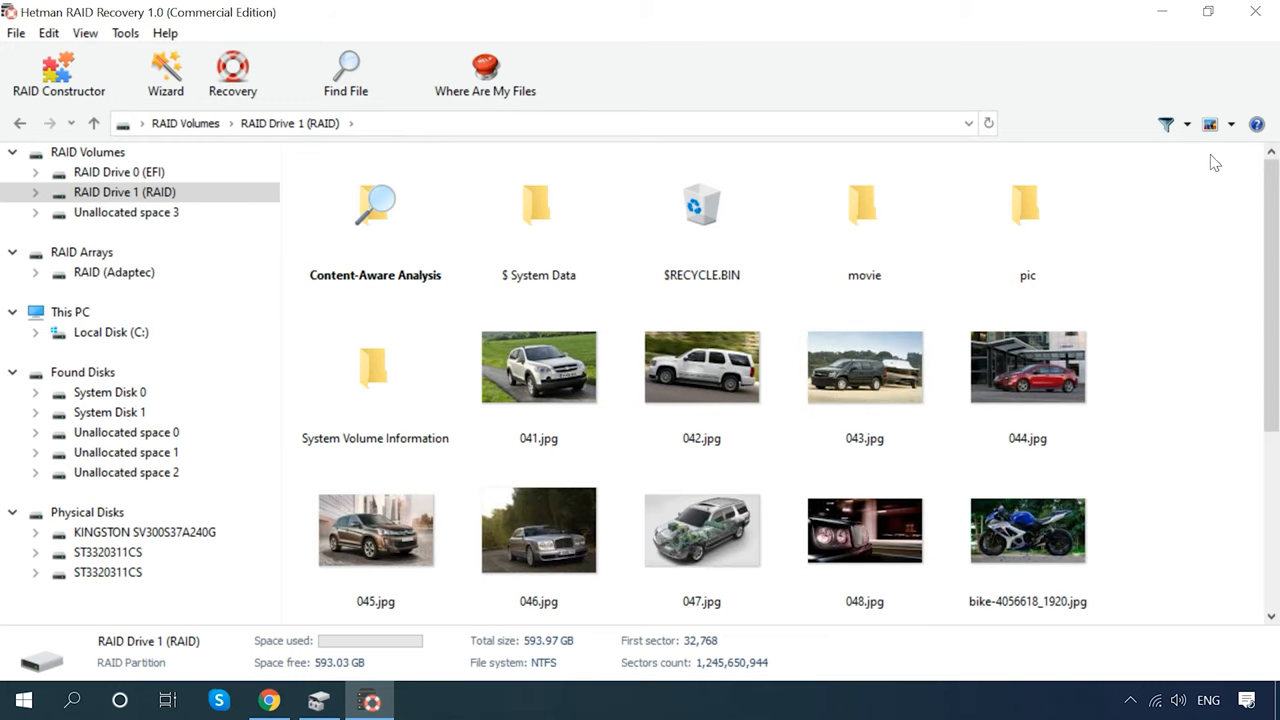
scroll("down", 3)
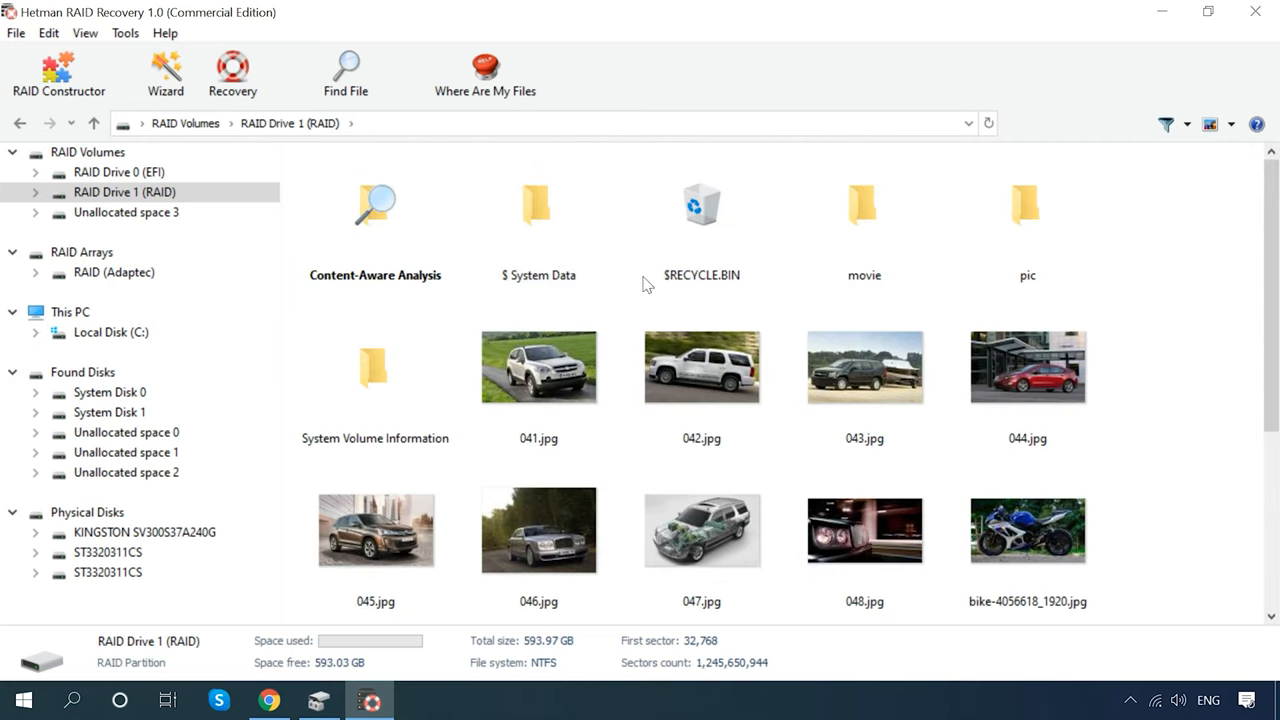
double_click(864, 204)
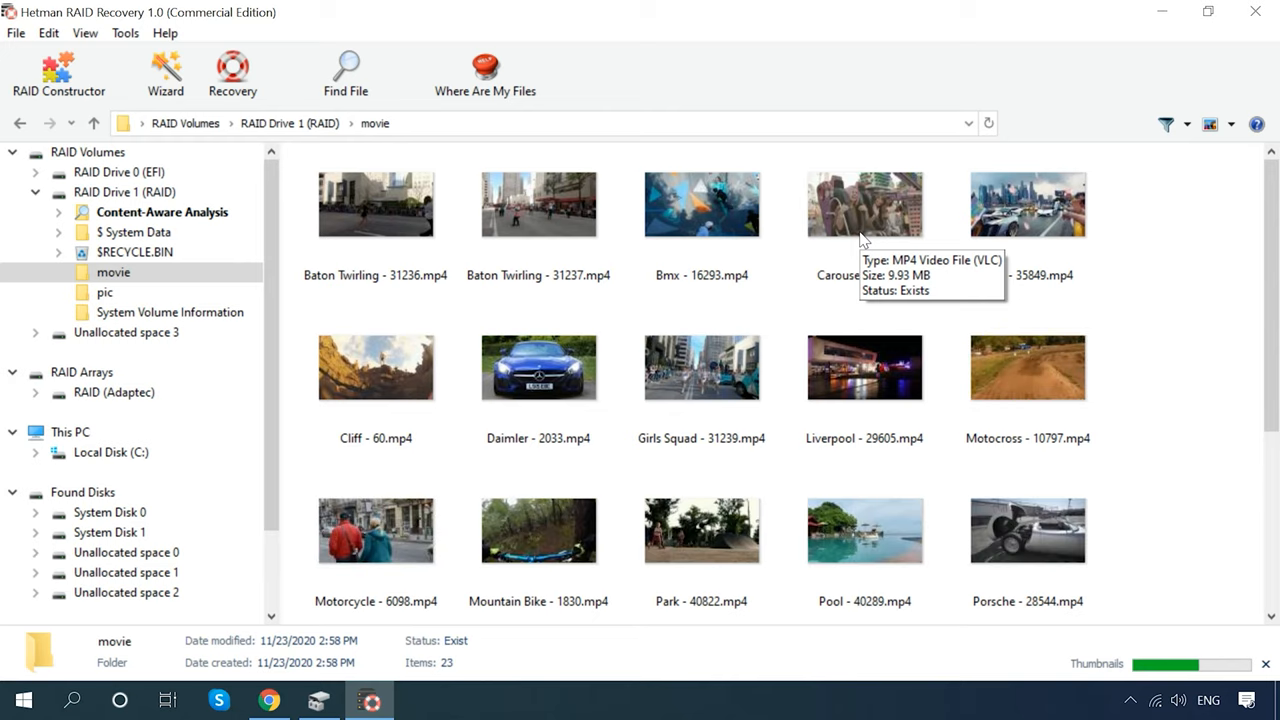
scroll("down", 3)
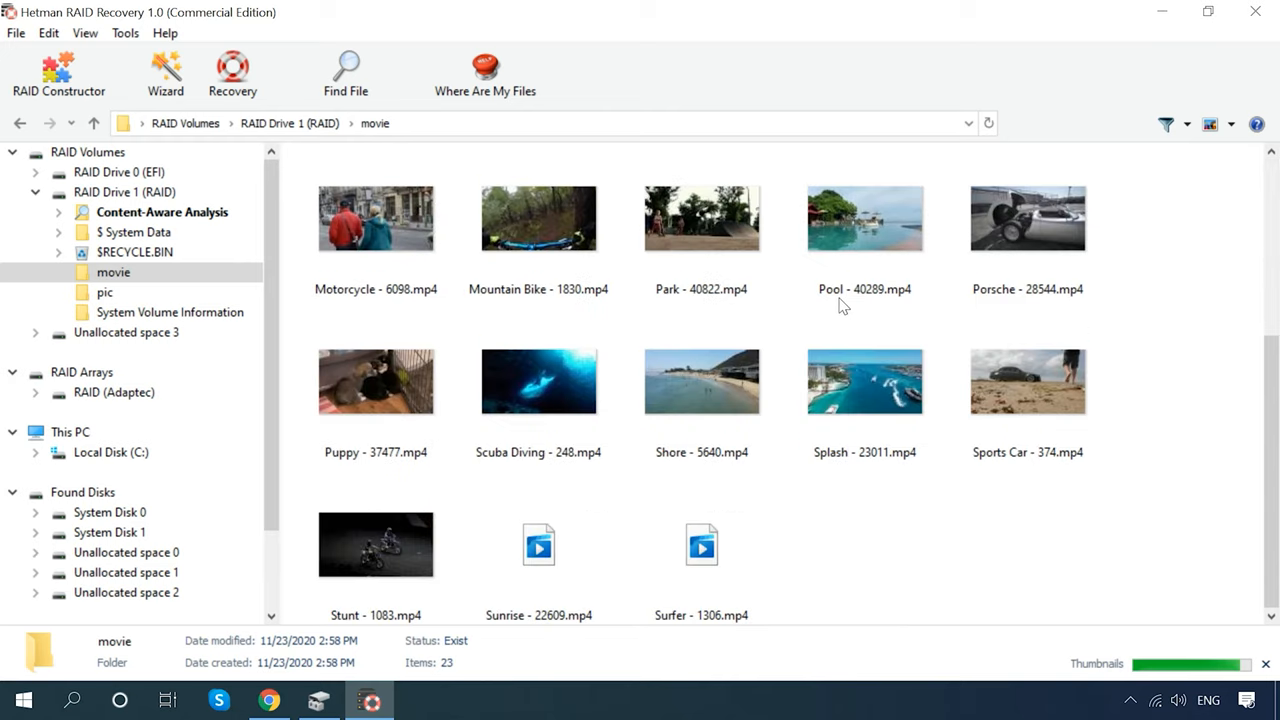
left_click(92, 124)
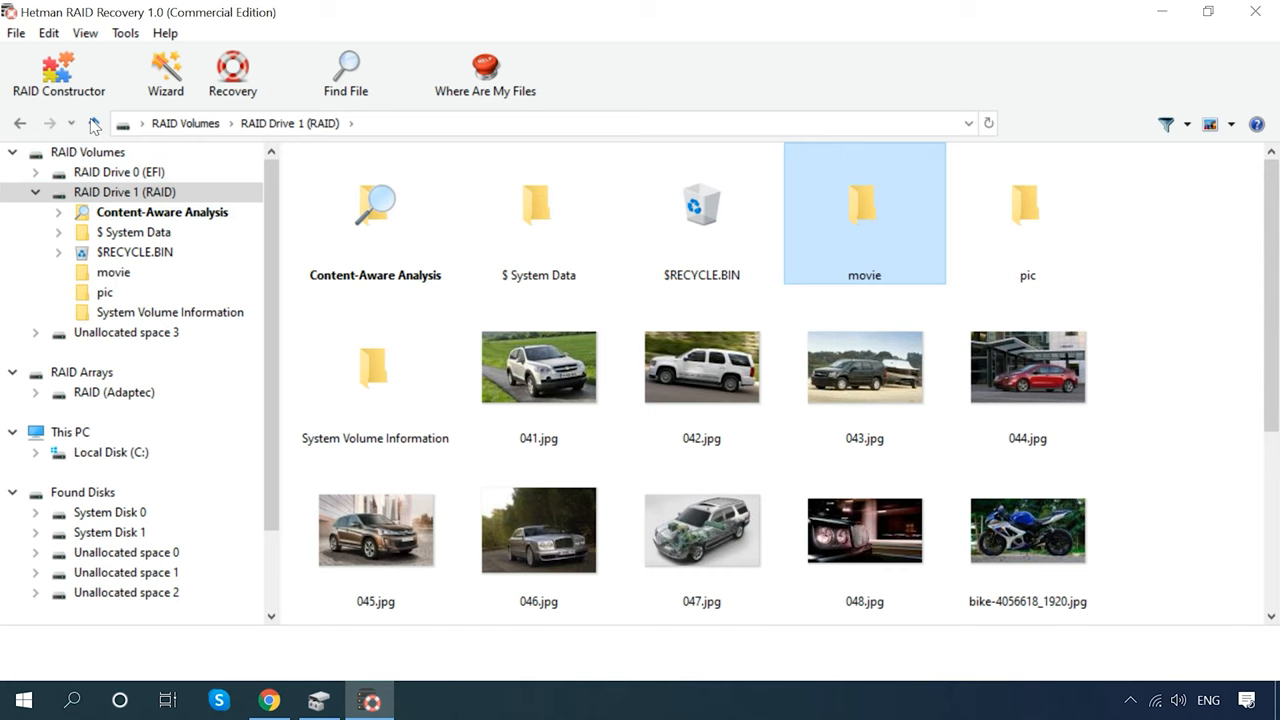
Preview the pic folder's photos, including 002.jpg, and return to the drive root
double_click(104, 292)
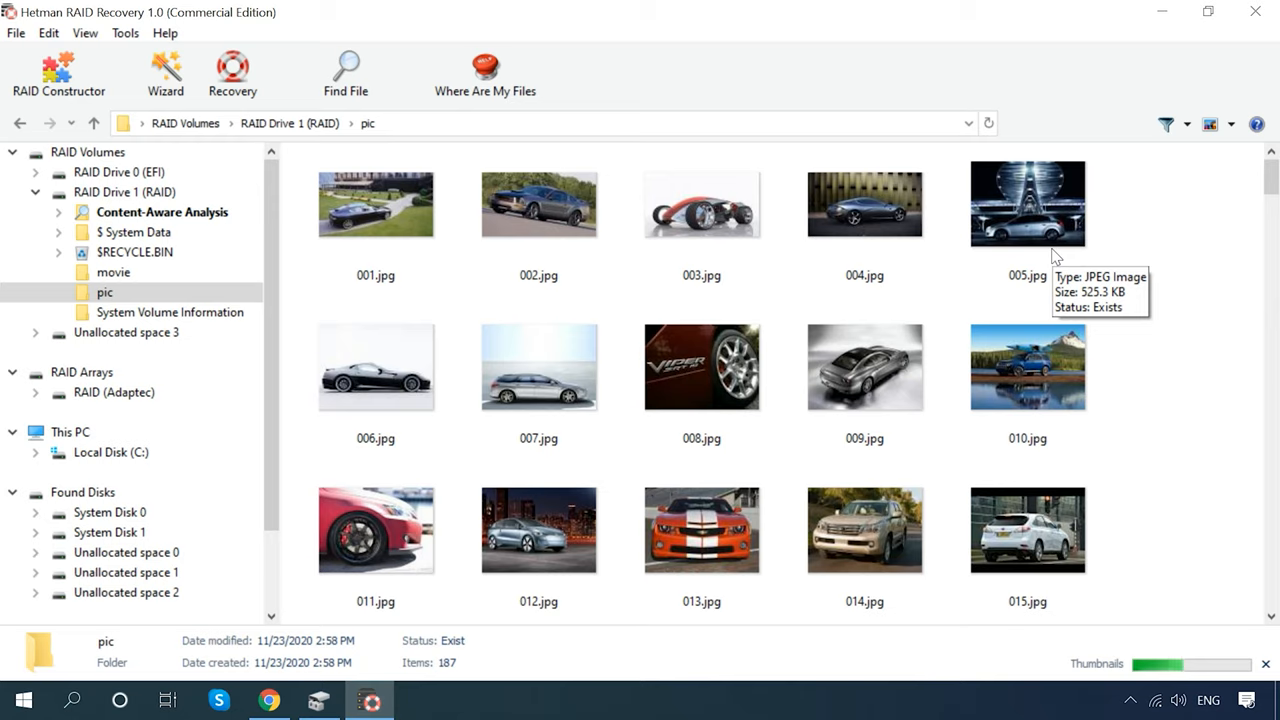
left_click(538, 204)
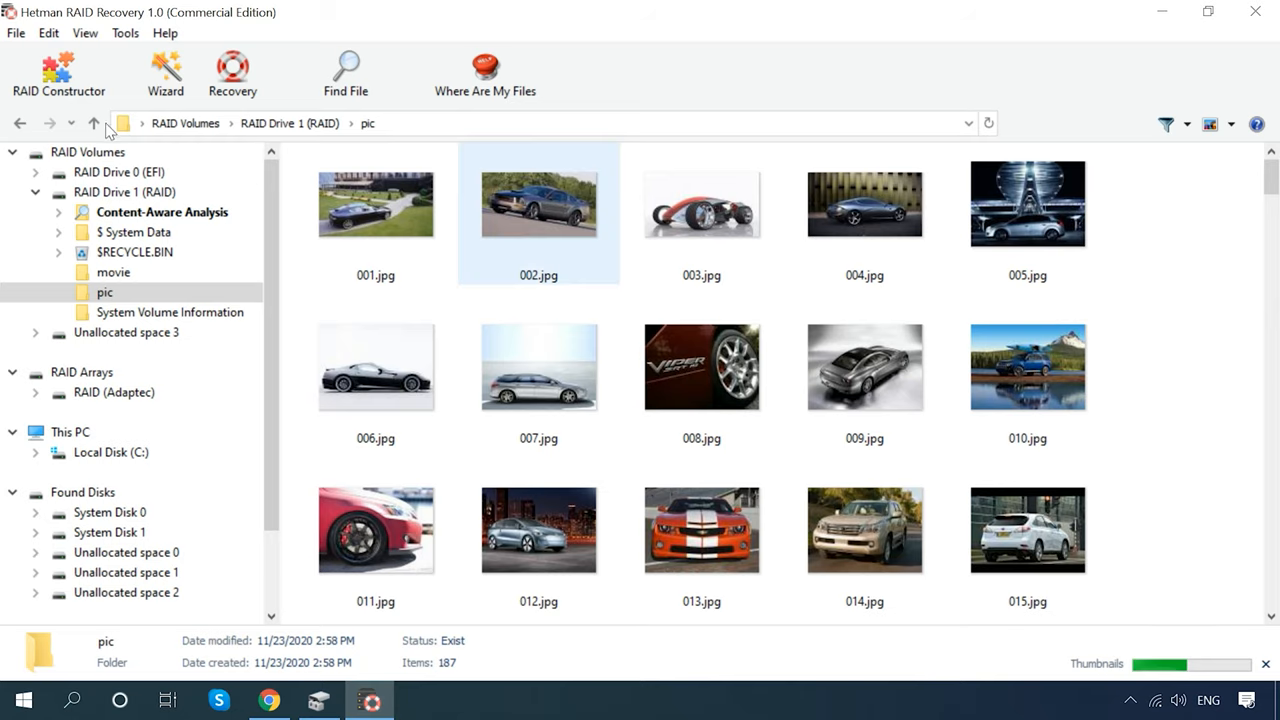
left_click(124, 192)
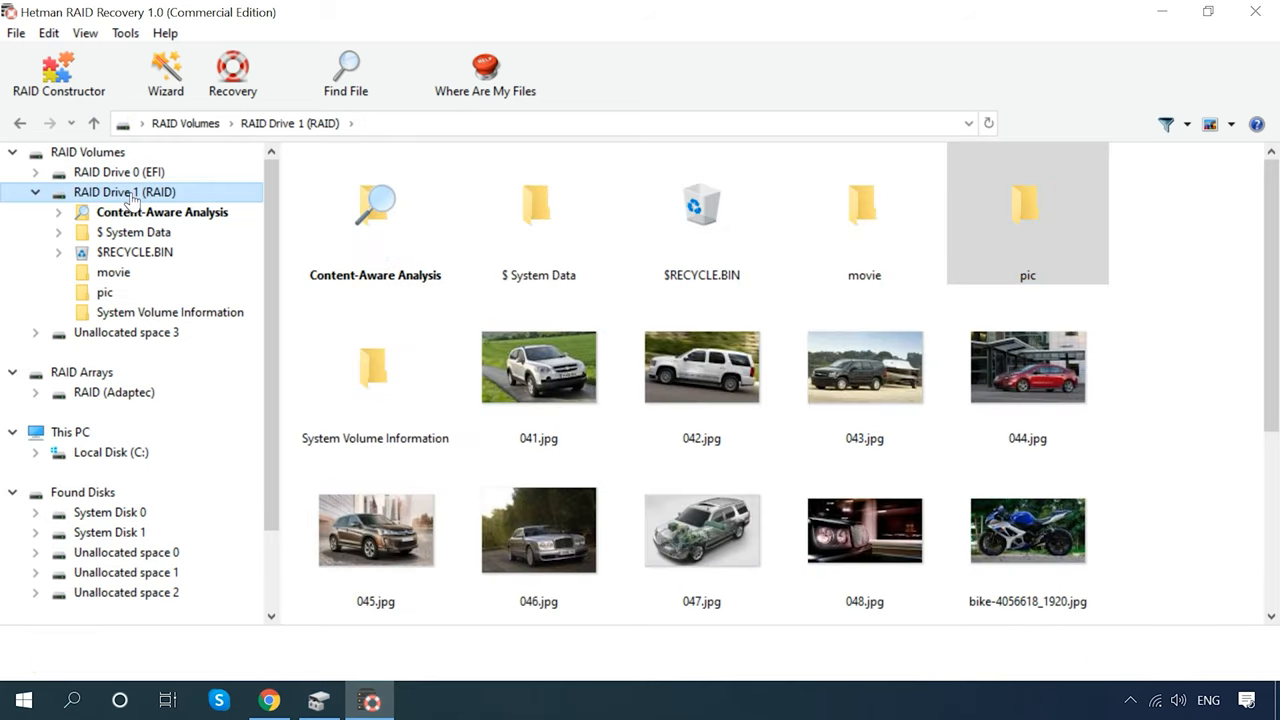
Run a full NTFS analysis of RAID Drive 1 without content-aware analysis
right_click(124, 192)
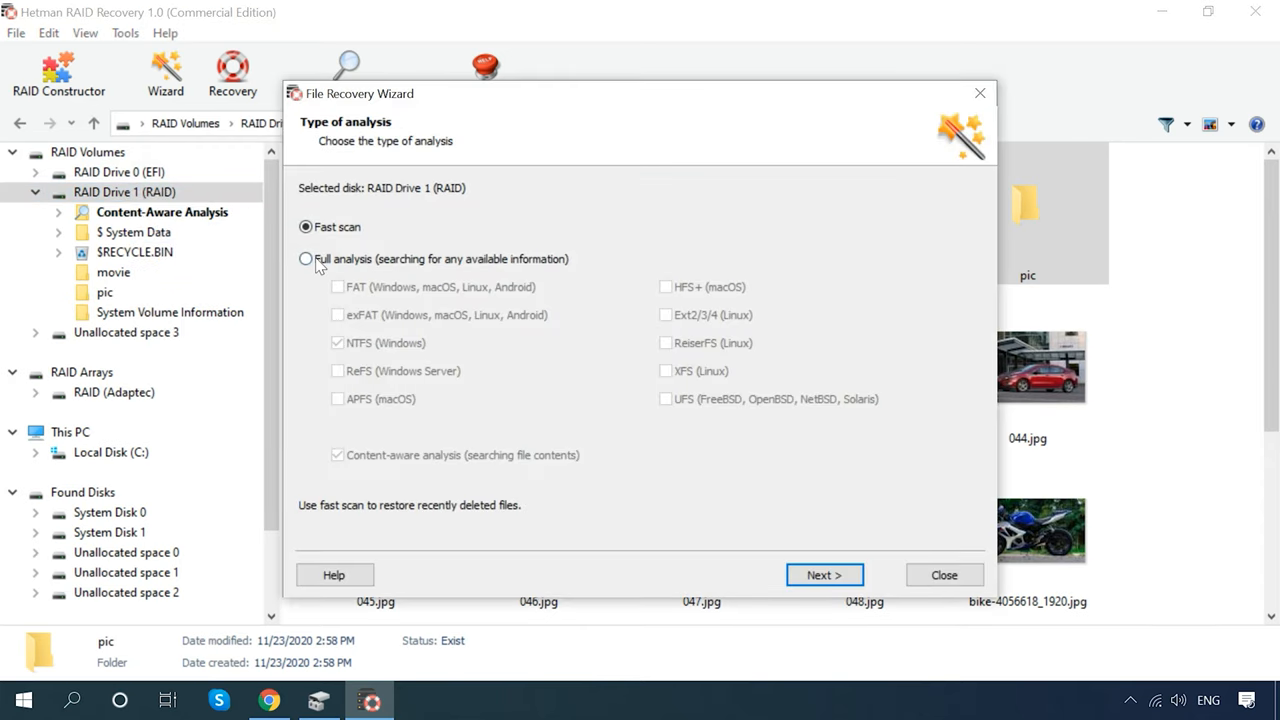
left_click(306, 258)
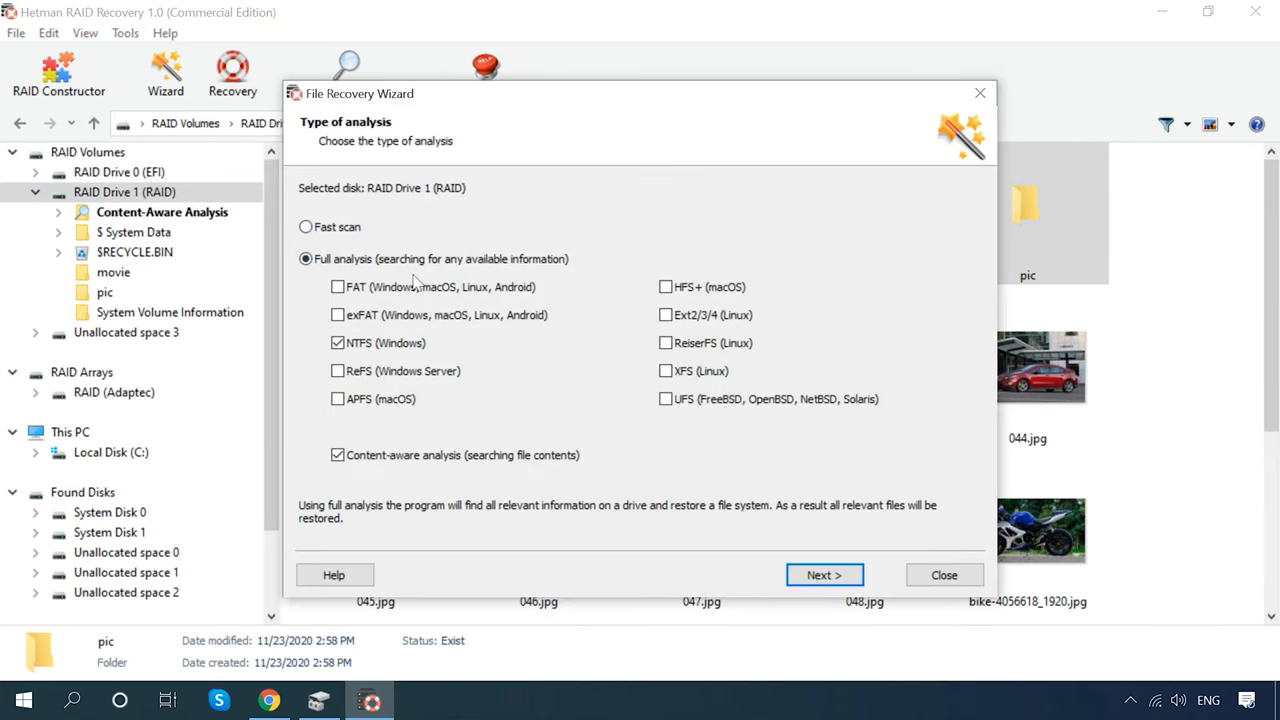
left_click(336, 456)
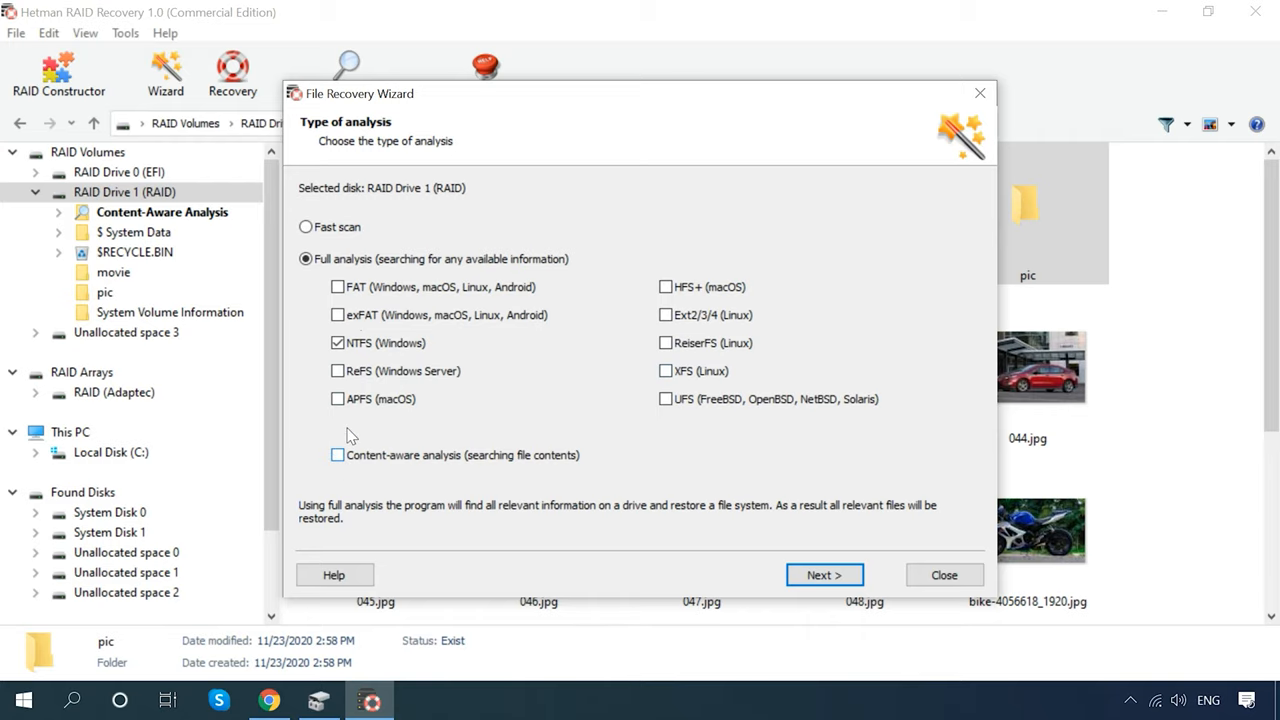
left_click(338, 456)
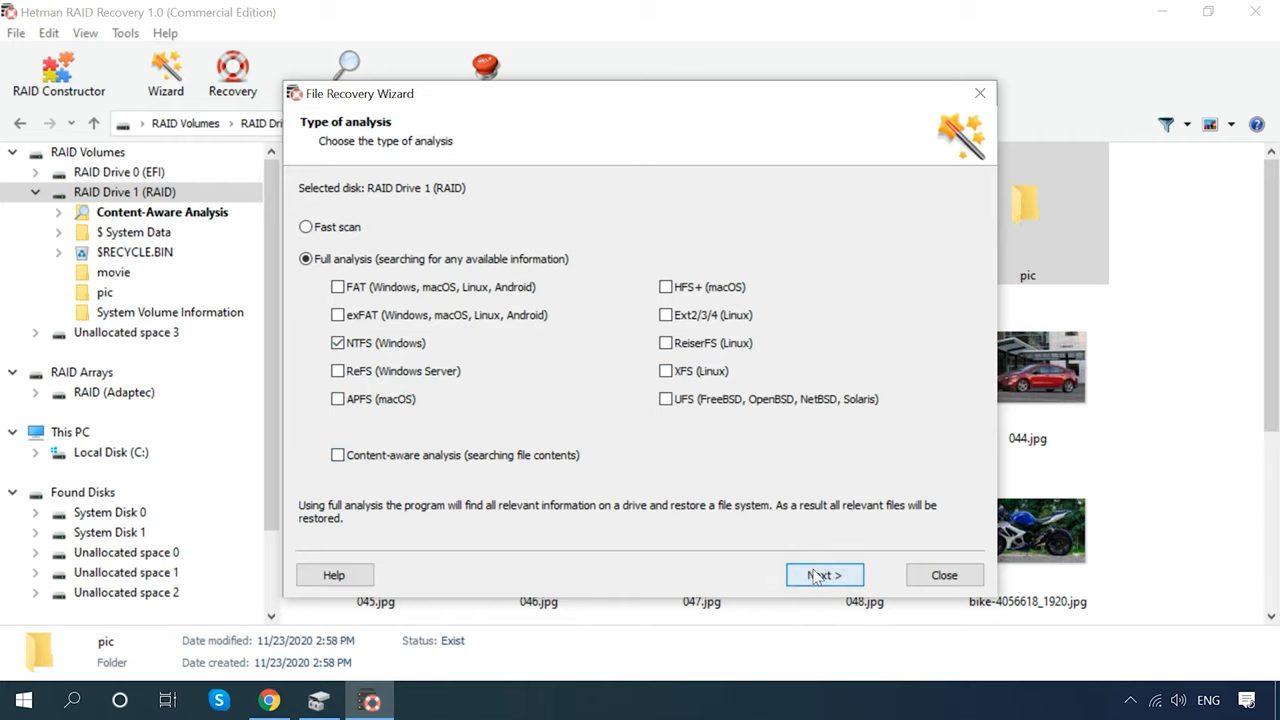
left_click(824, 574)
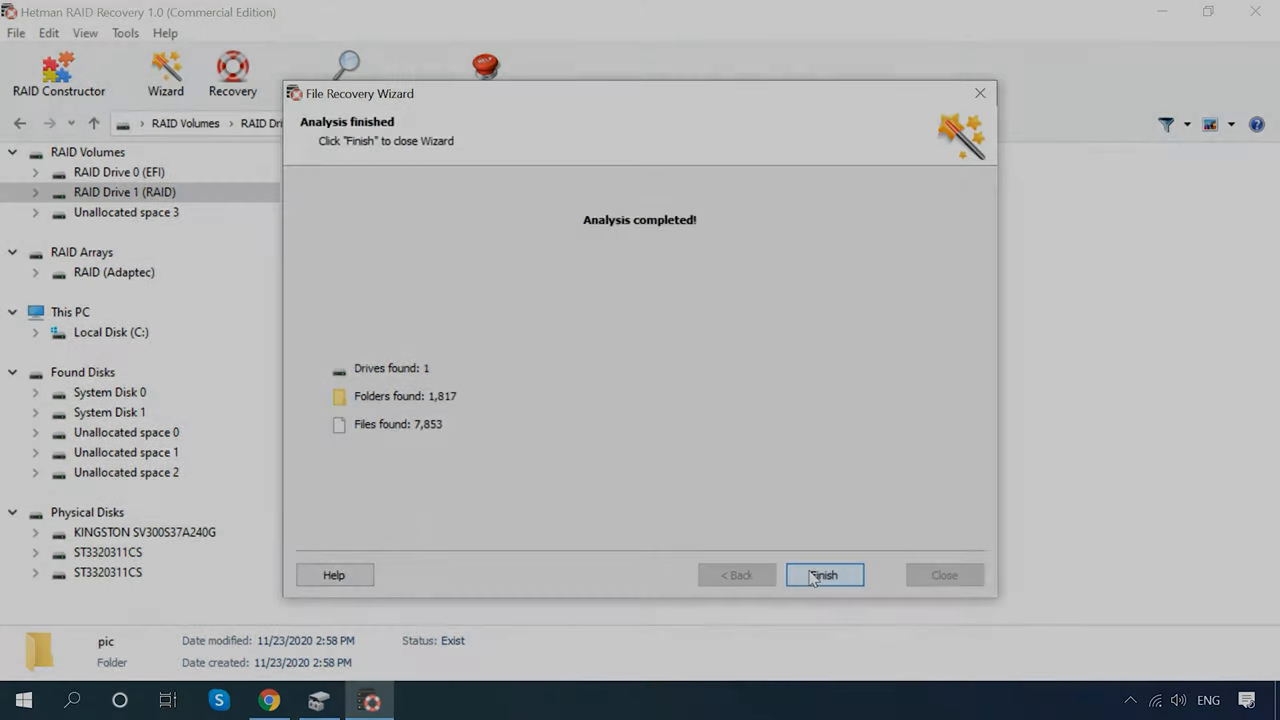
left_click(824, 574)
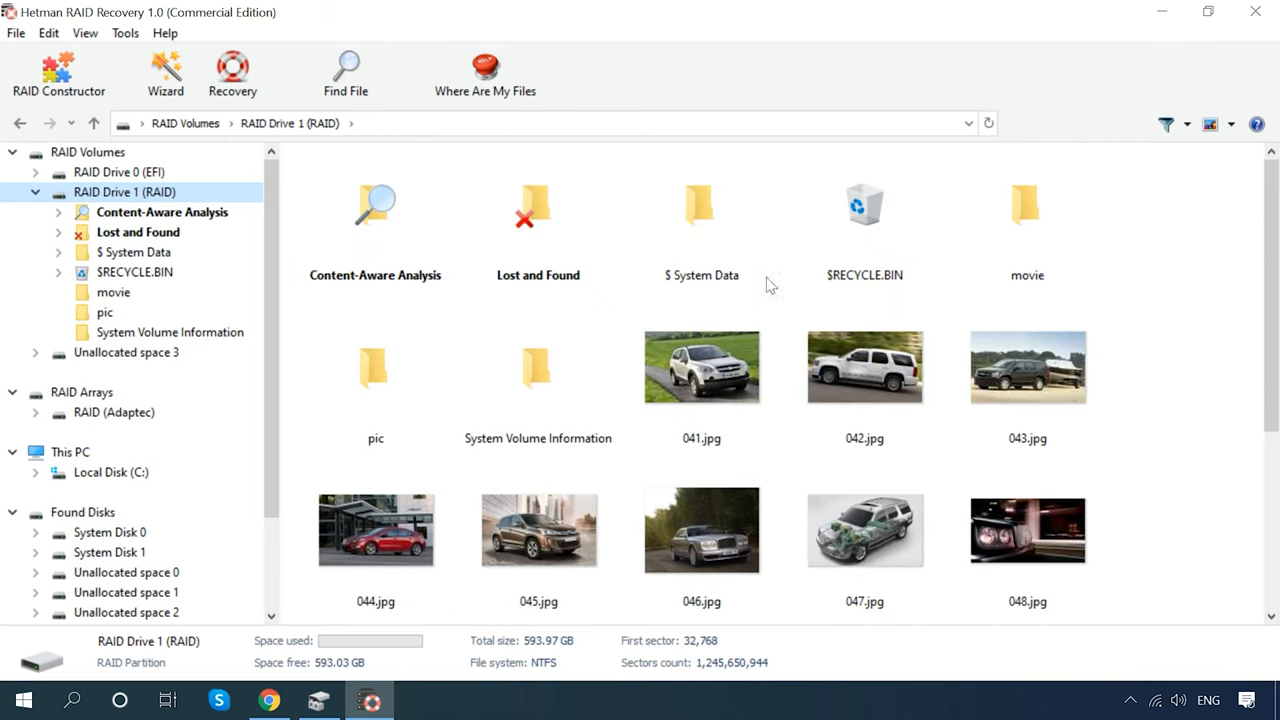
mouse_move(150, 76)
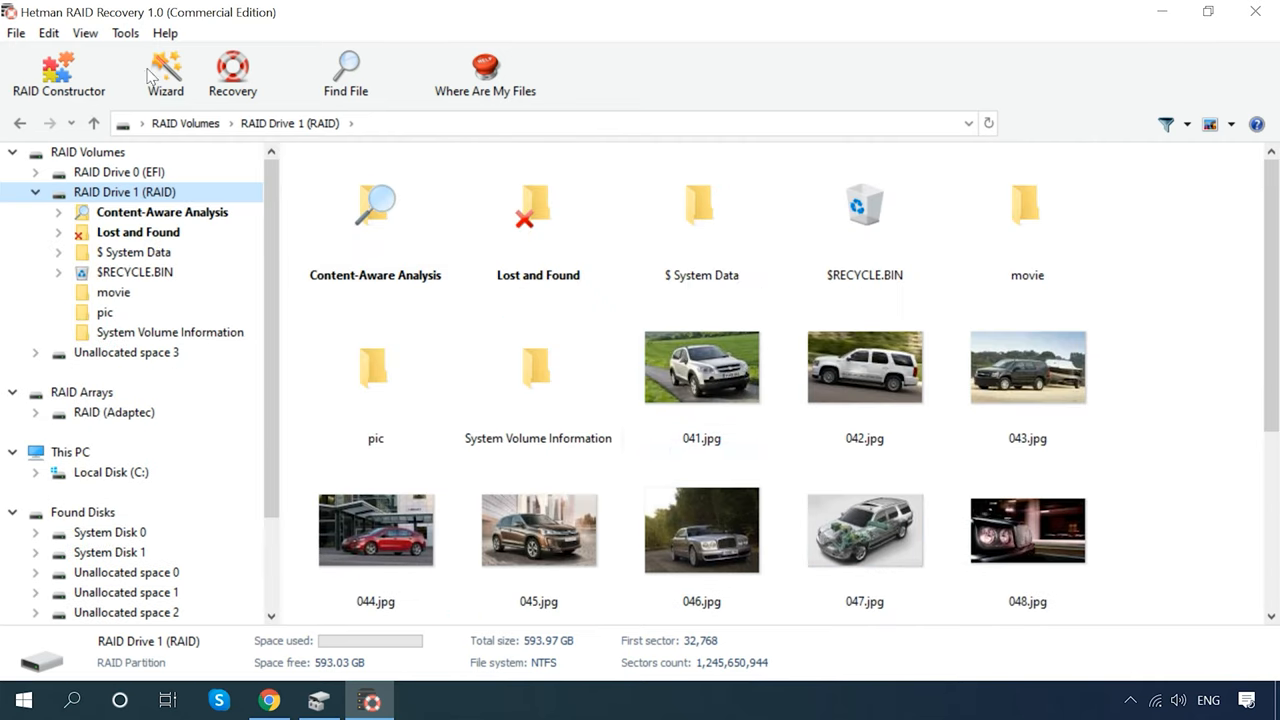
Enable the Preview pane and preview photo 006.jpg in the pic folder
left_click(84, 32)
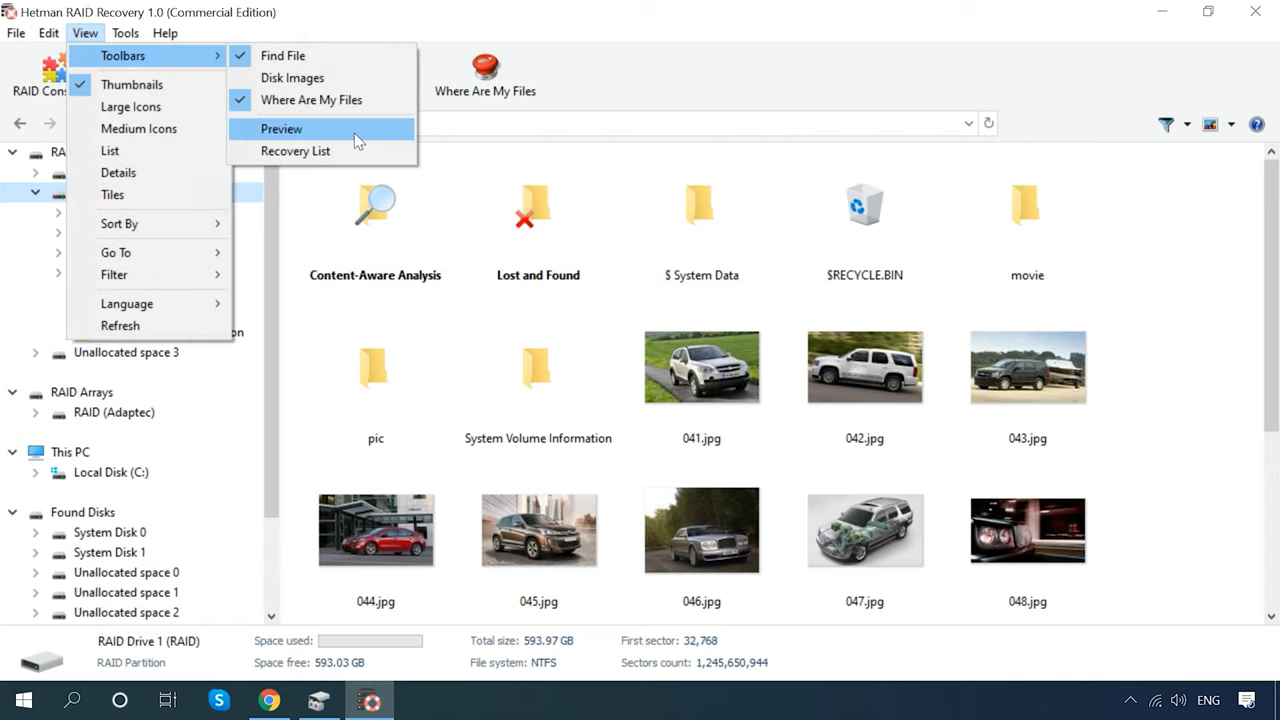
left_click(280, 128)
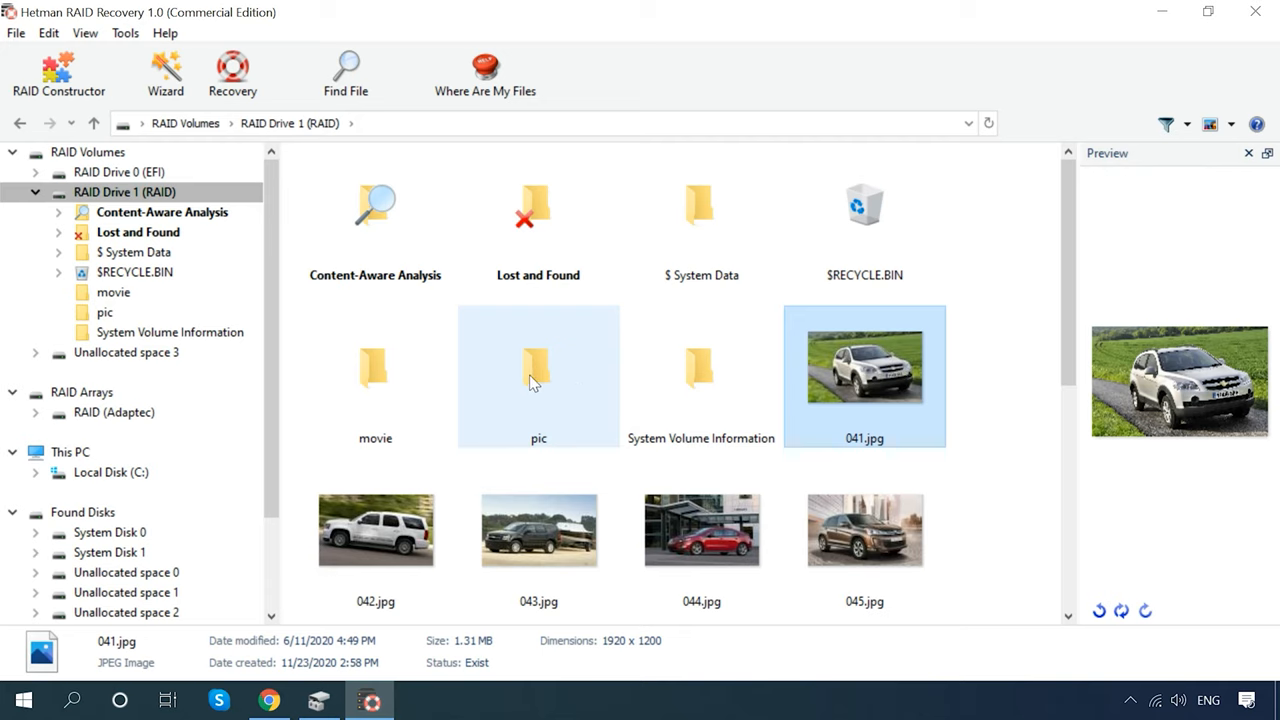
double_click(538, 376)
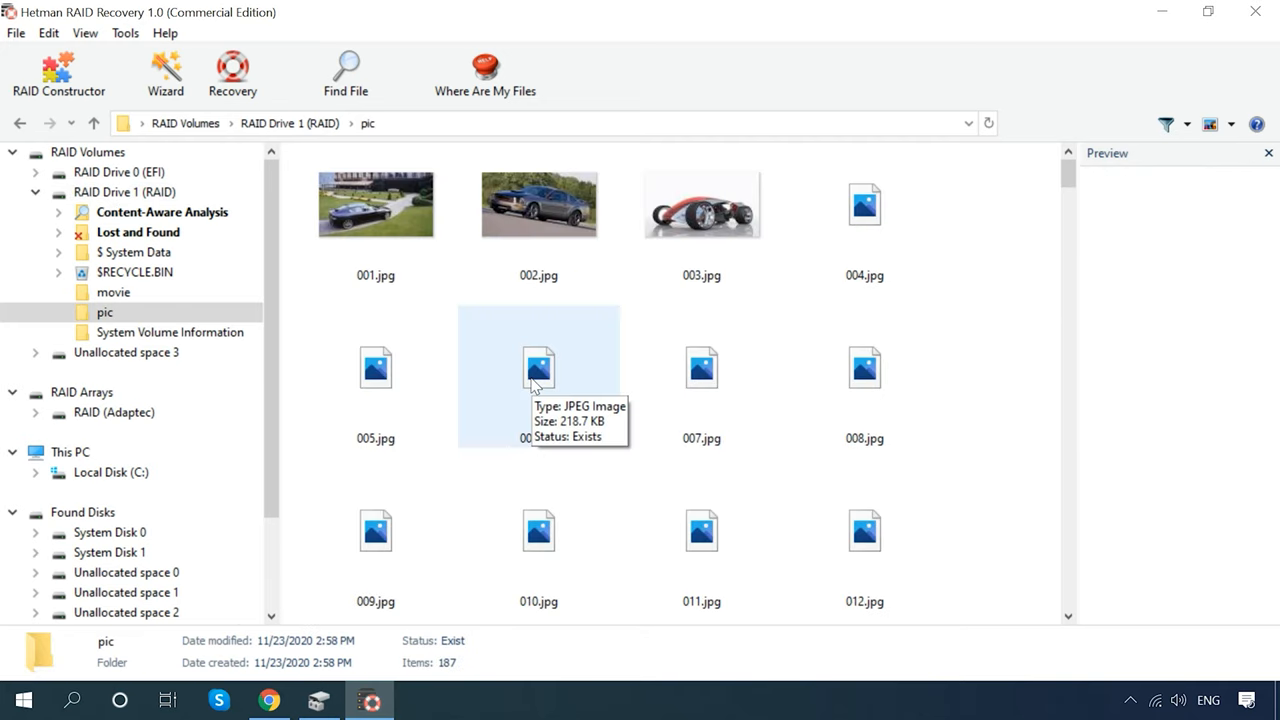
left_click(538, 368)
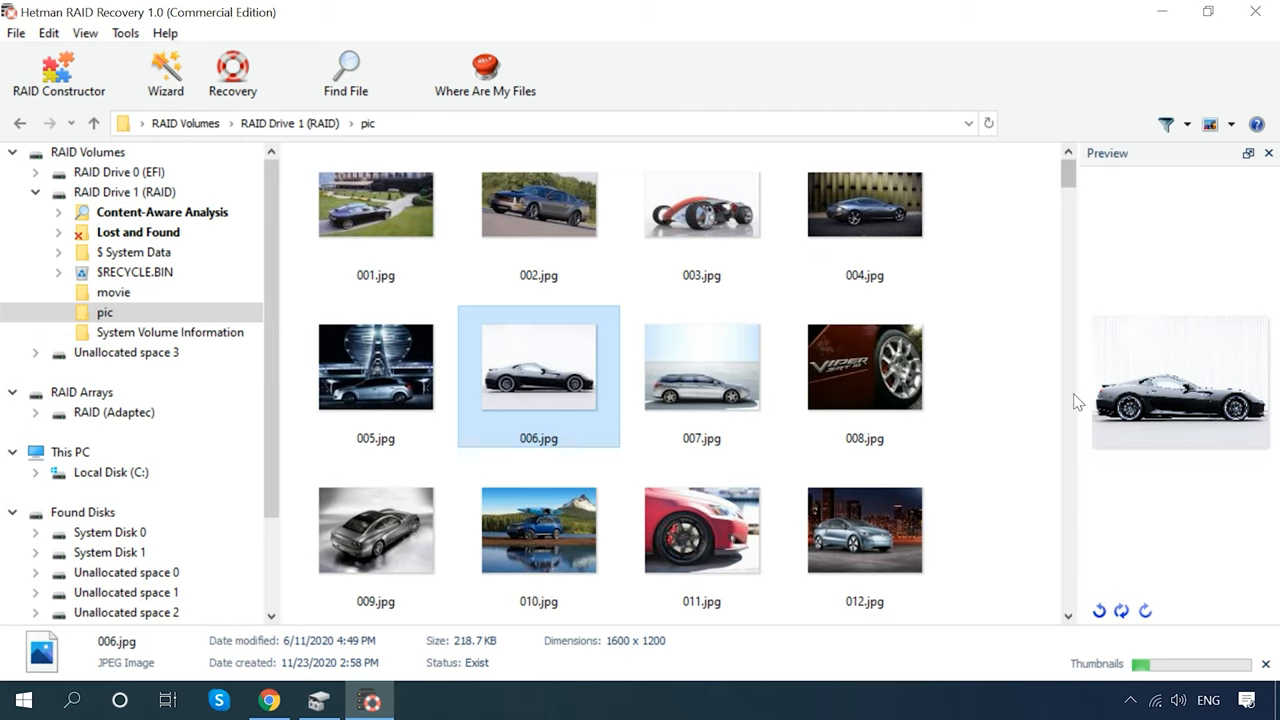
Select photos 042.jpg through 045.jpg for recovery
scroll("down", 3)
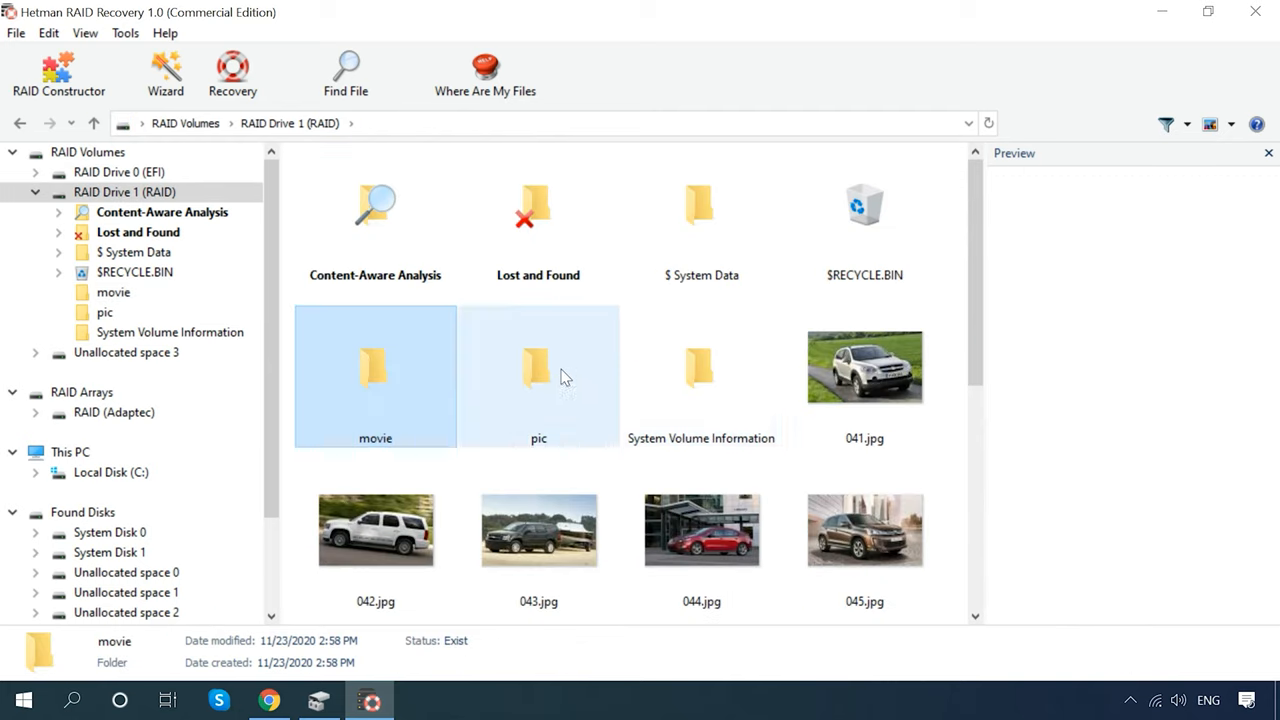
scroll("down", 3)
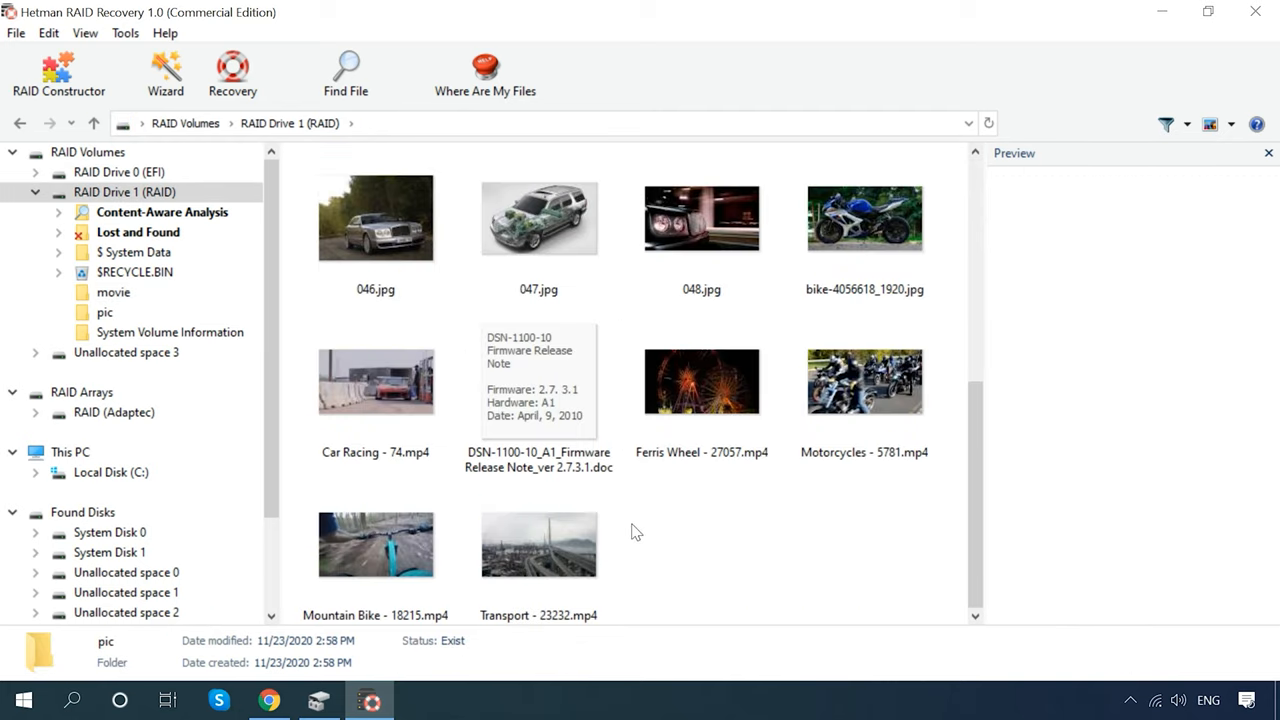
left_click(376, 530)
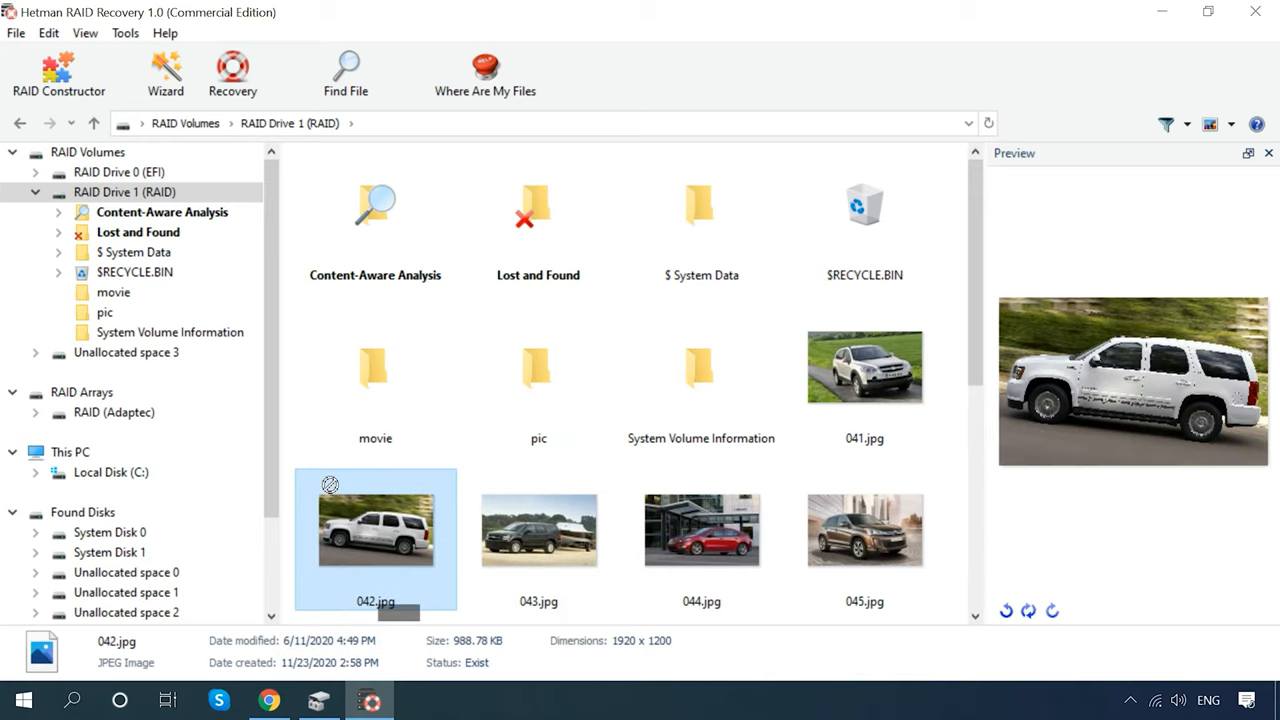
left_click(538, 530)
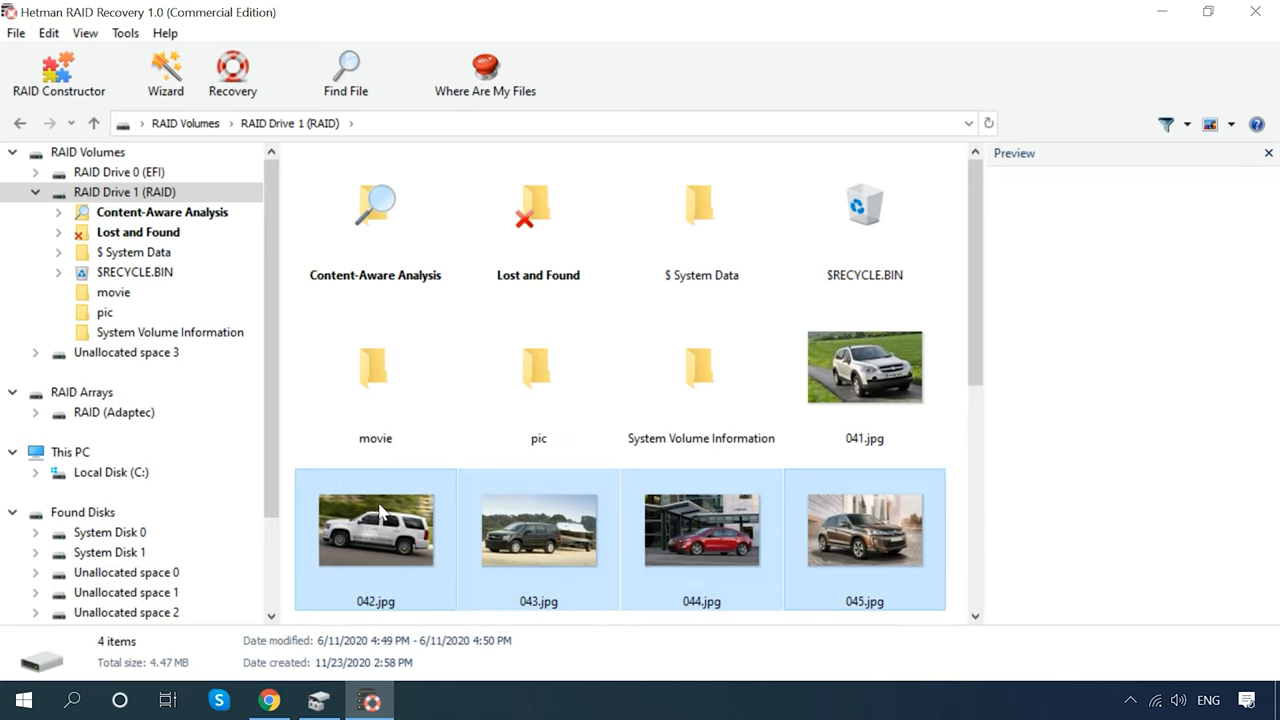
Recover the selected photos to hard disk into a New folder on the Desktop
left_click(232, 72)
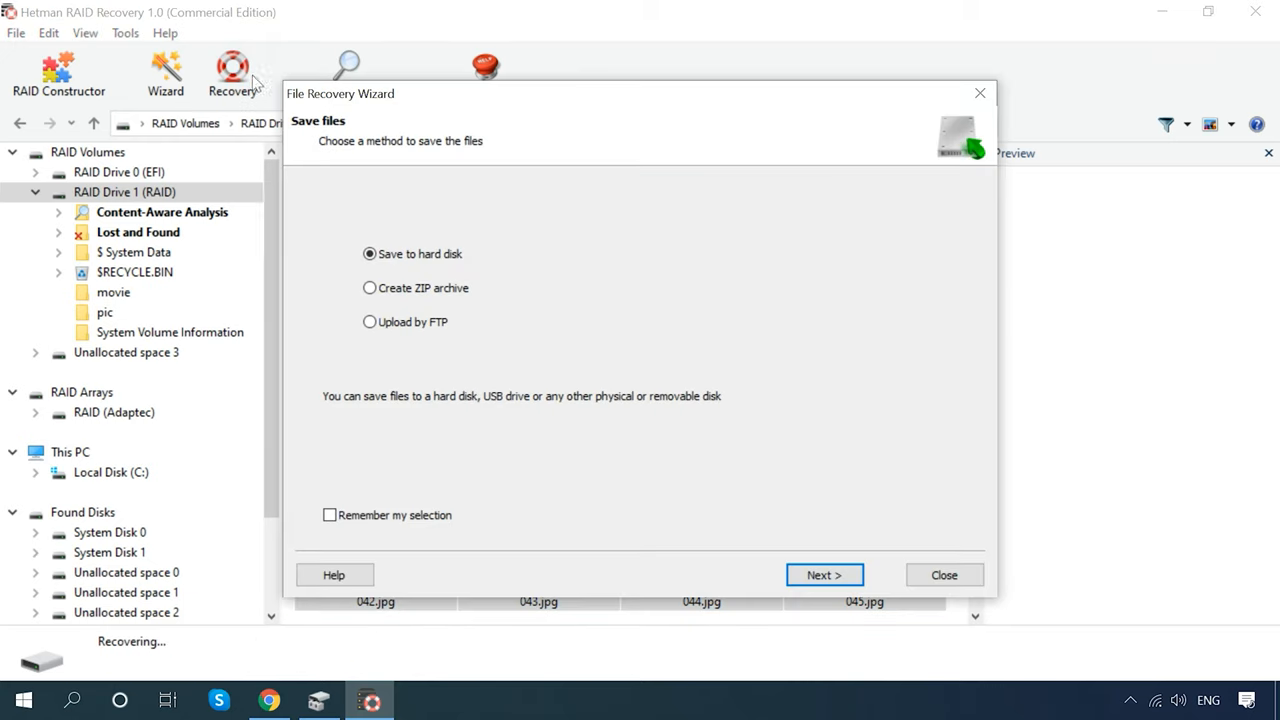
left_click(824, 574)
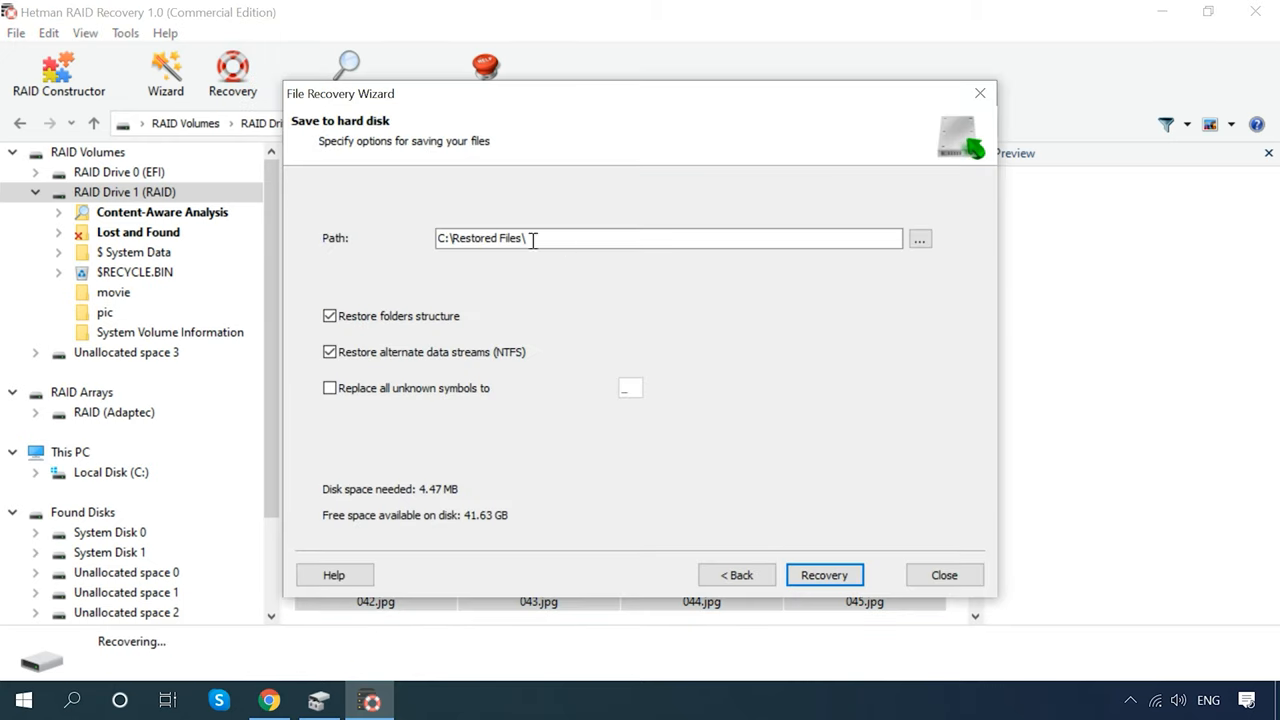
left_click(920, 238)
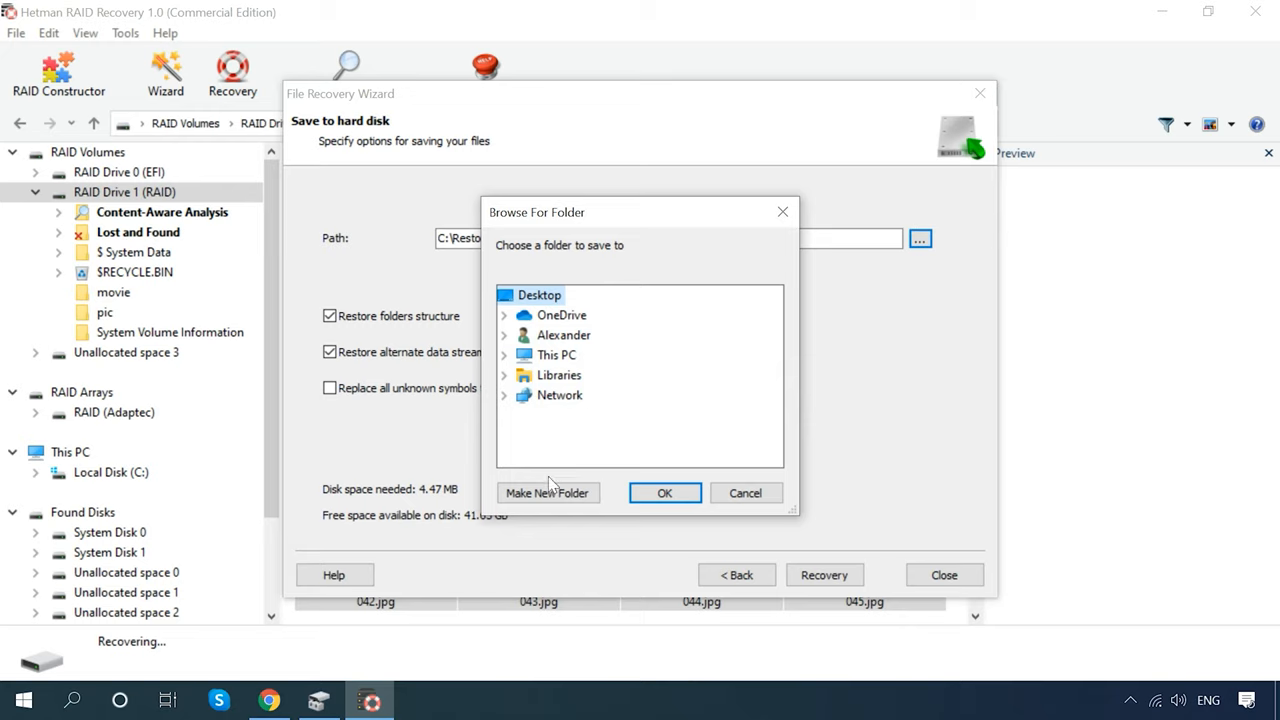
left_click(664, 492)
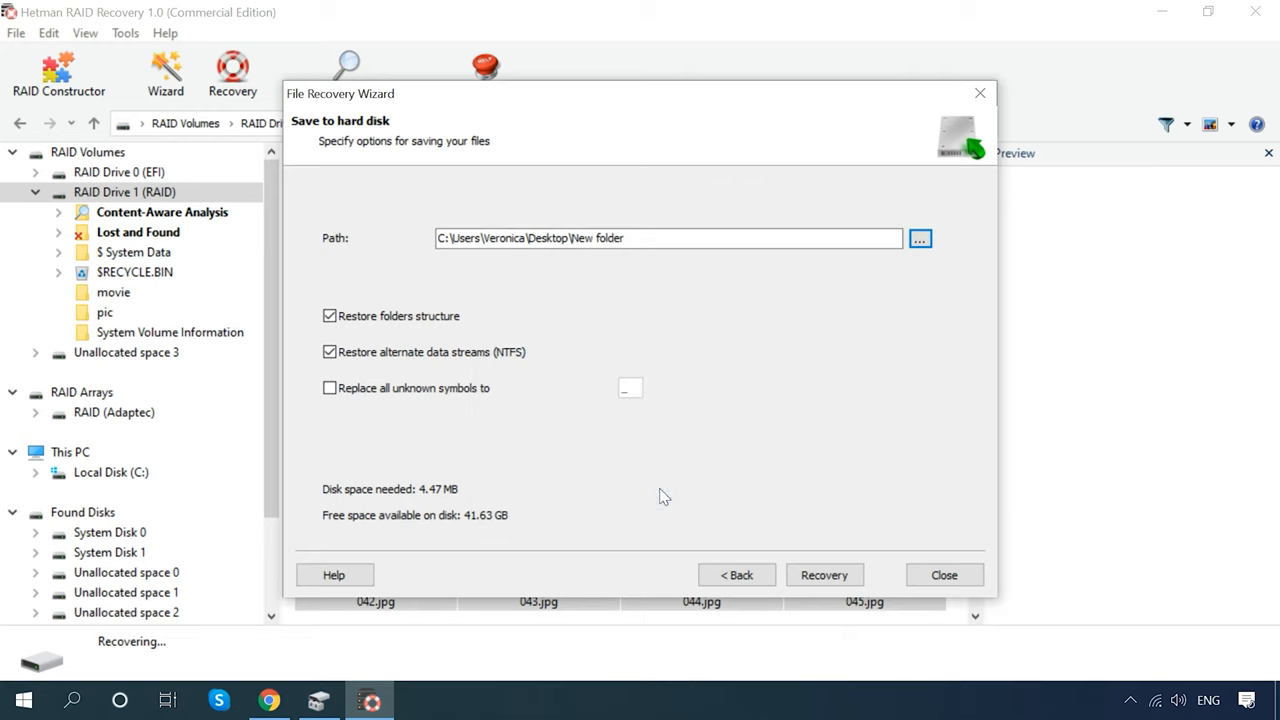
left_click(824, 574)
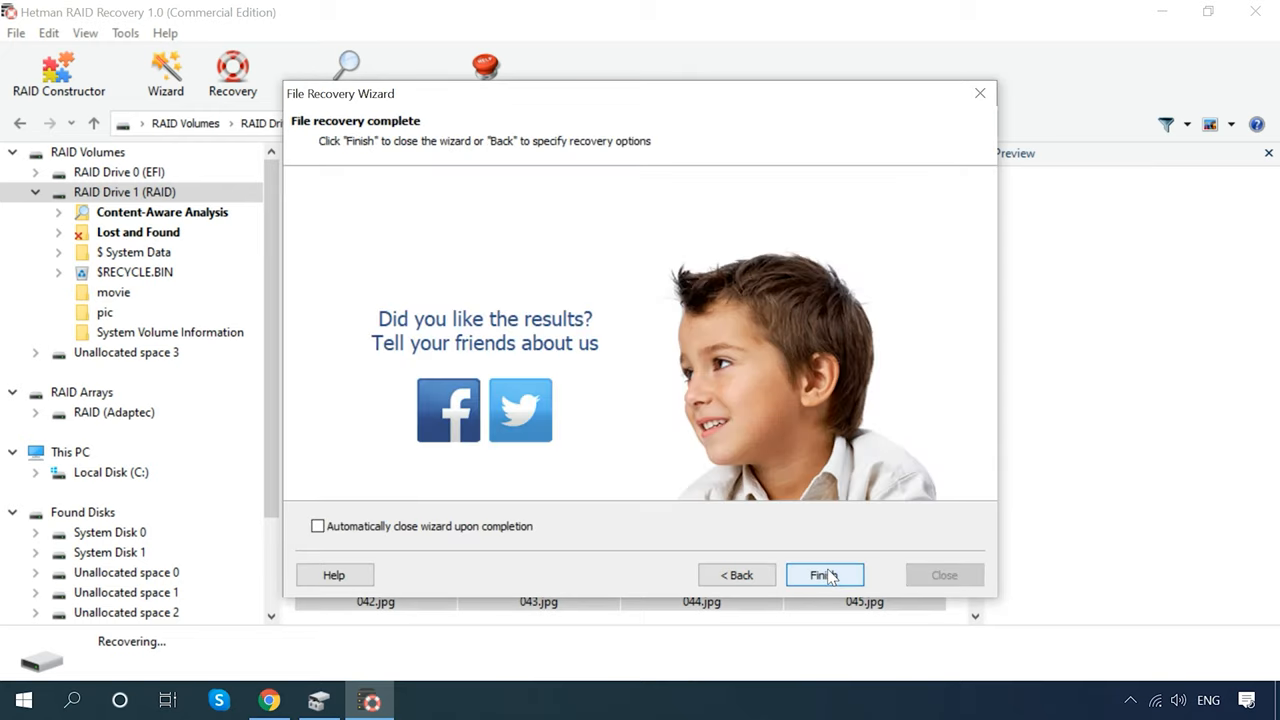
left_click(820, 576)
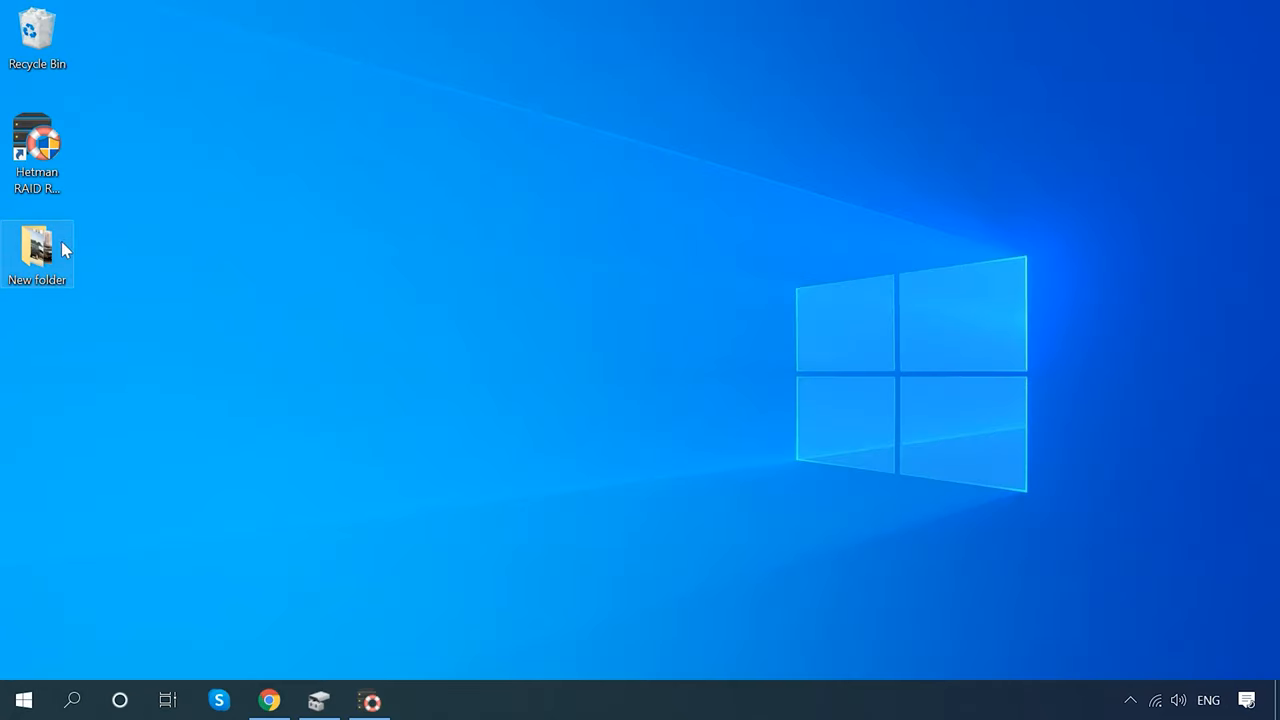
Check New folder in File Explorer for the recovered photos 042.jpg–045.jpg
double_click(36, 248)
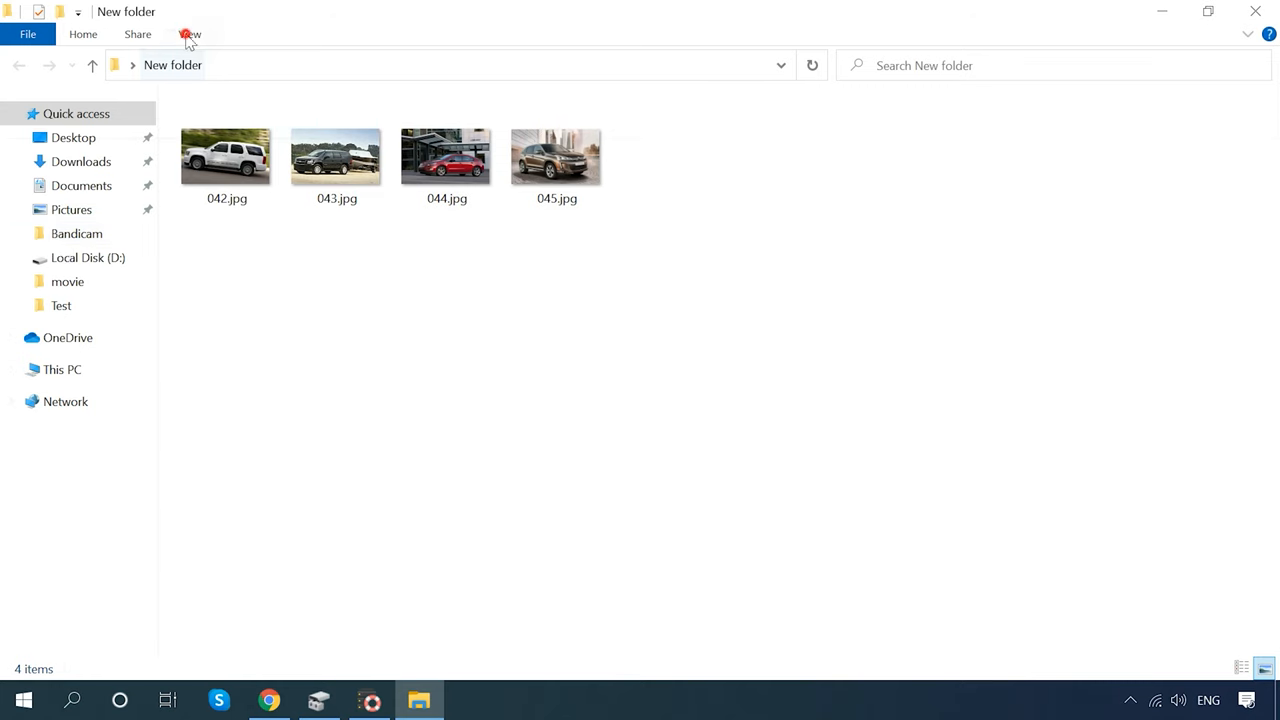
double_click(336, 156)
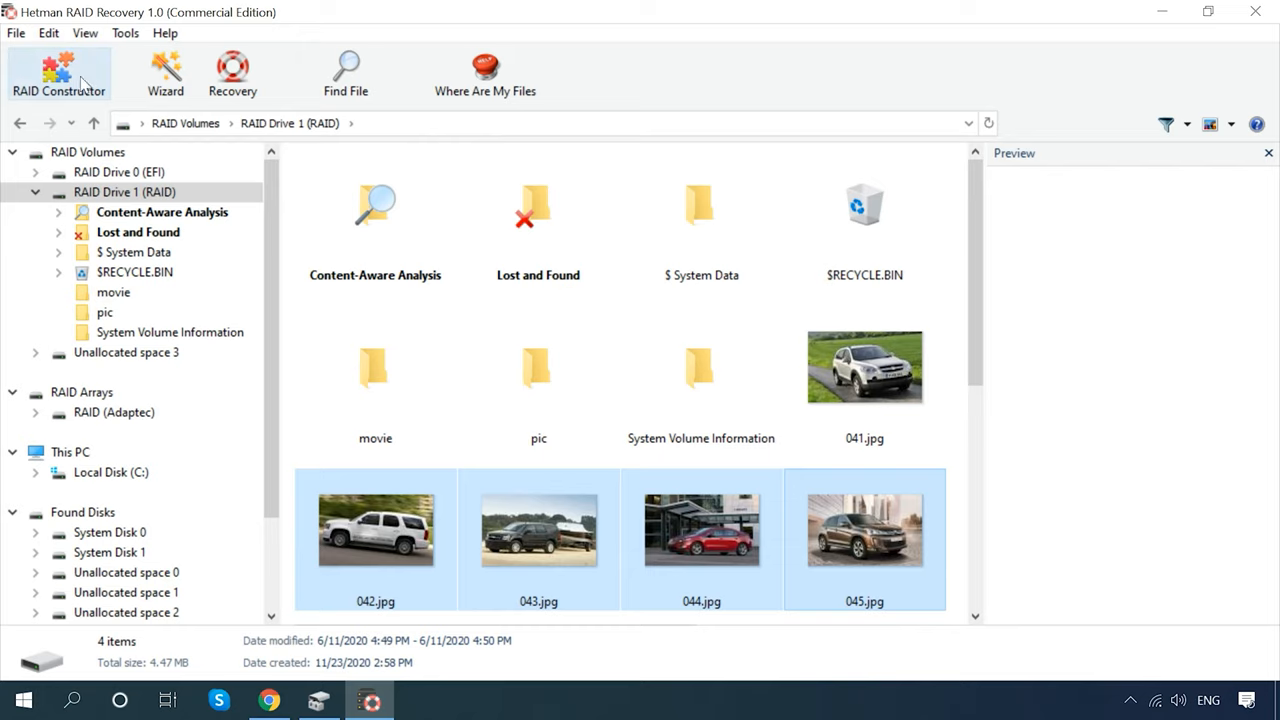
Add the detected Adaptec array as RAID 0 (Stripe) with 256 KB blocks in RAID Constructor
left_click(58, 72)
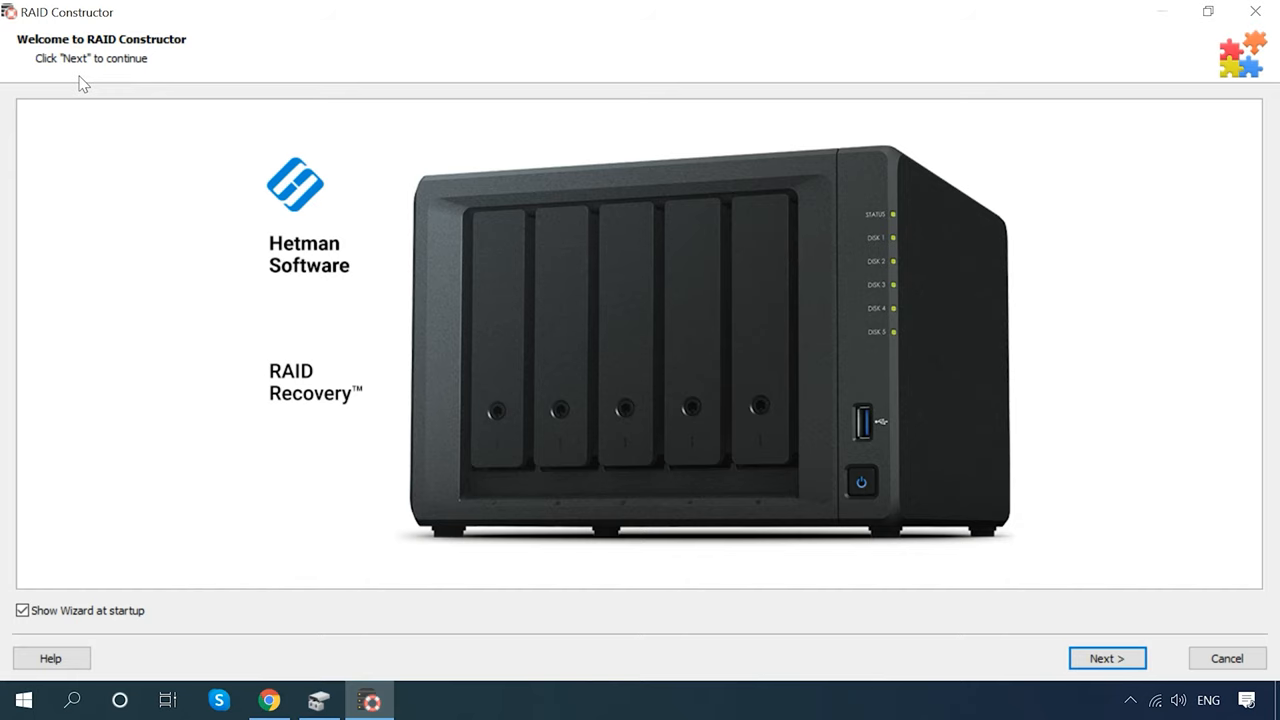
mouse_move(1144, 688)
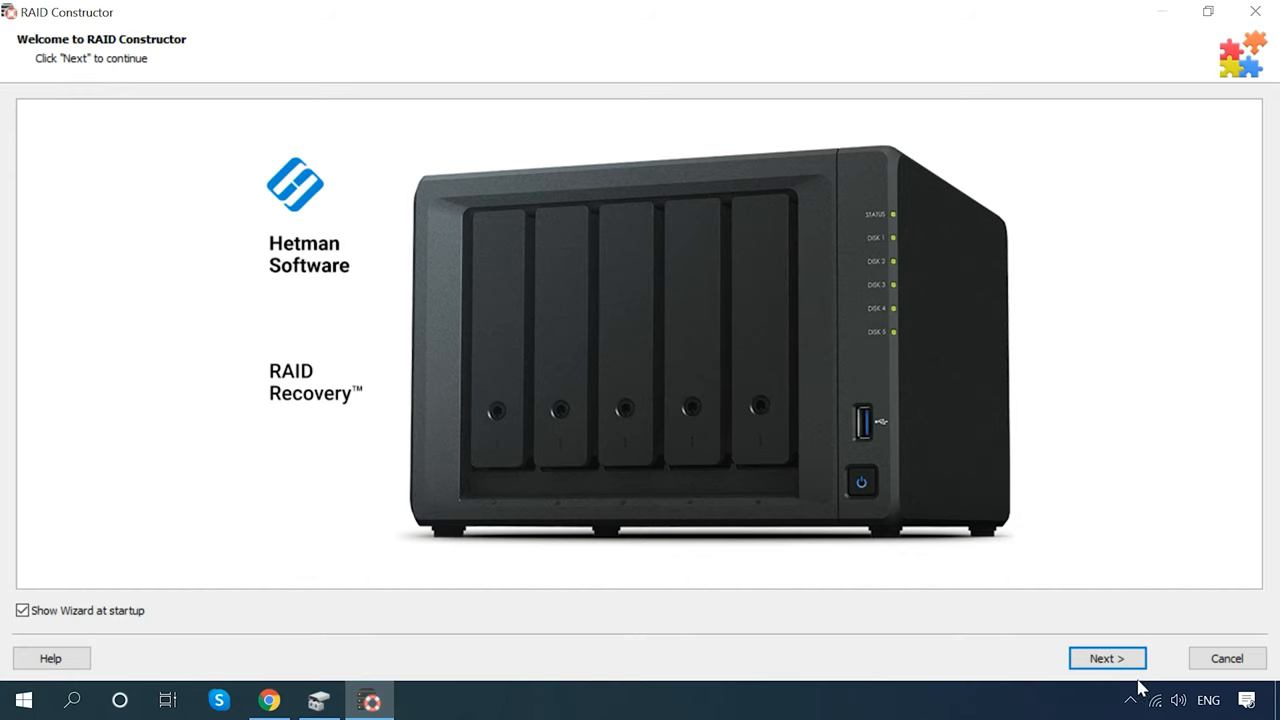
left_click(1104, 658)
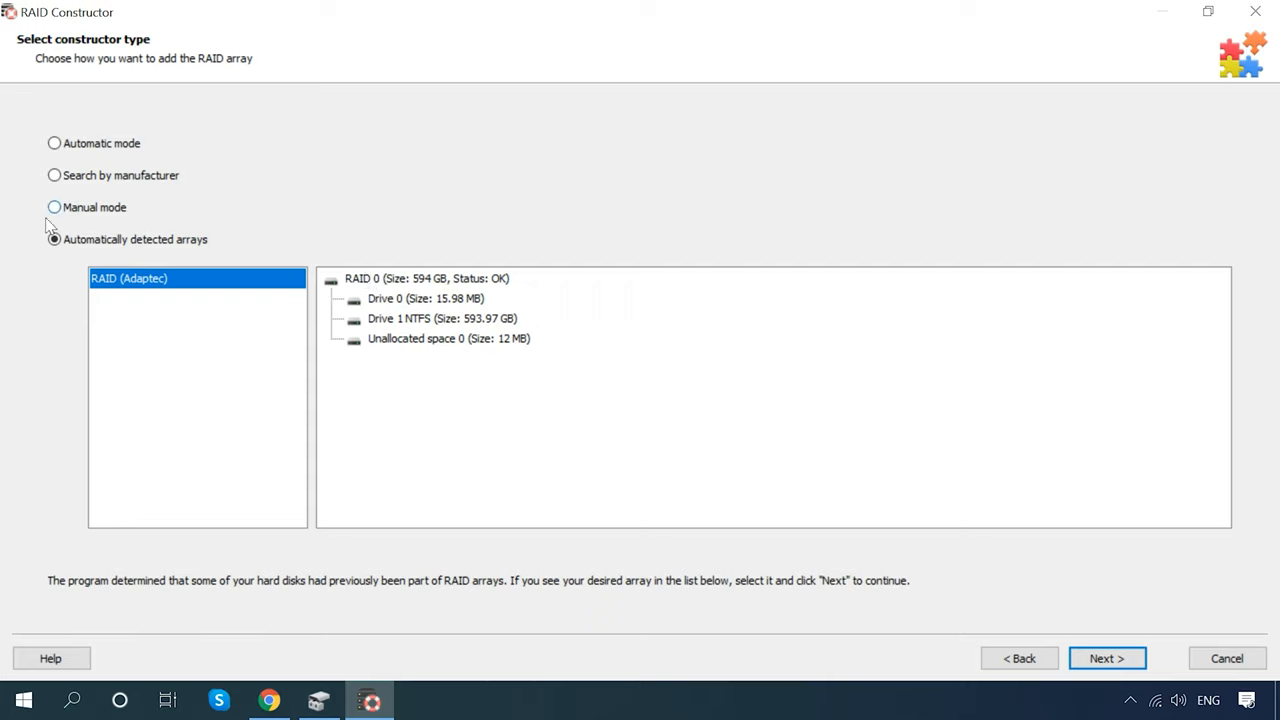
left_click(54, 240)
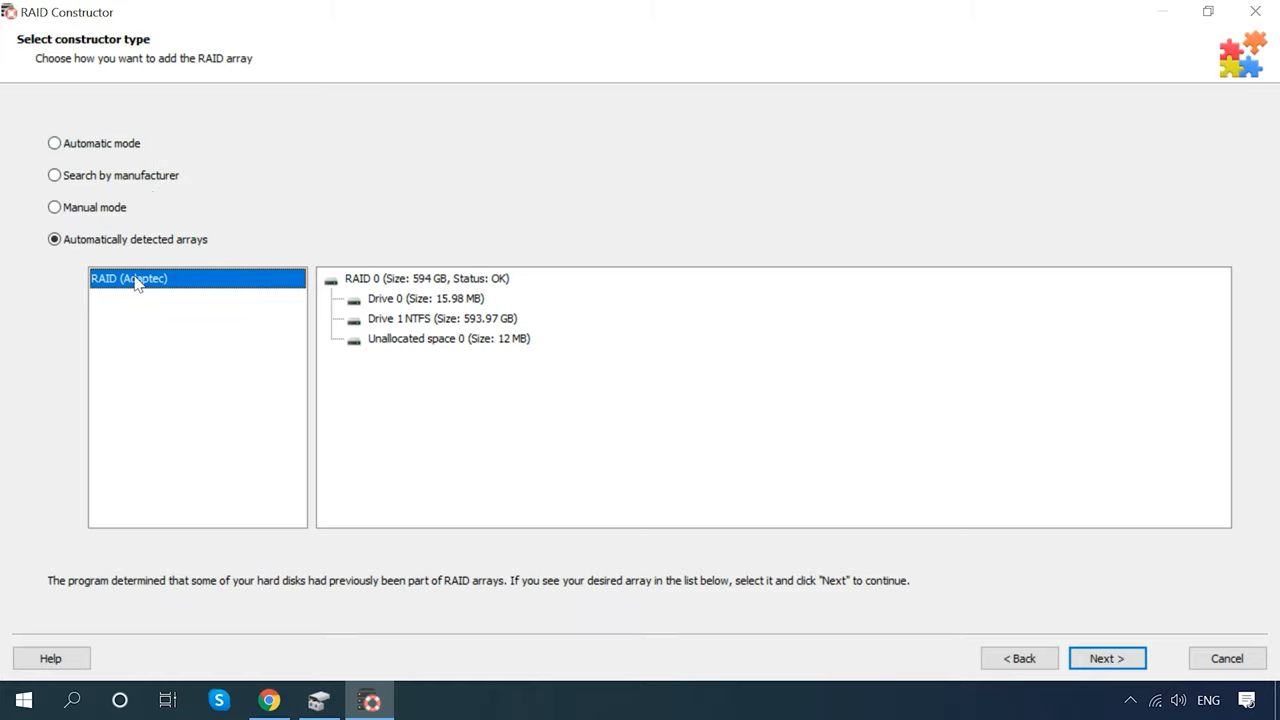
mouse_move(974, 644)
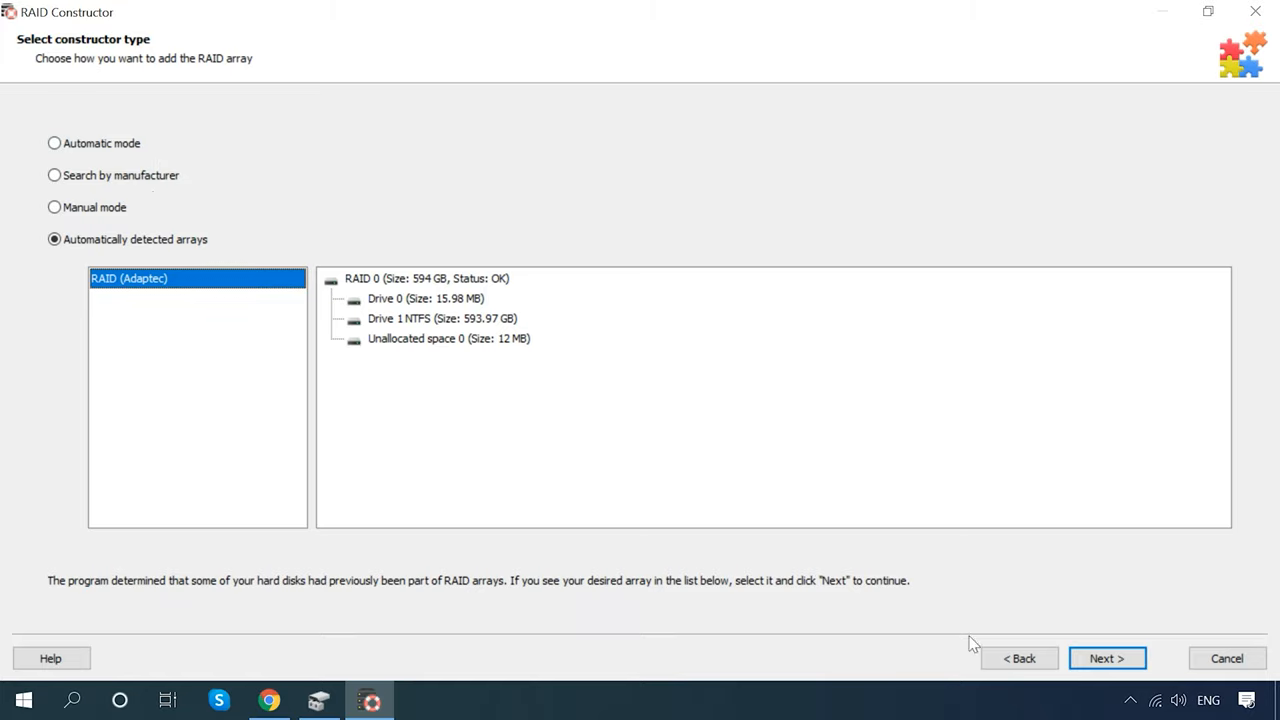
left_click(1108, 658)
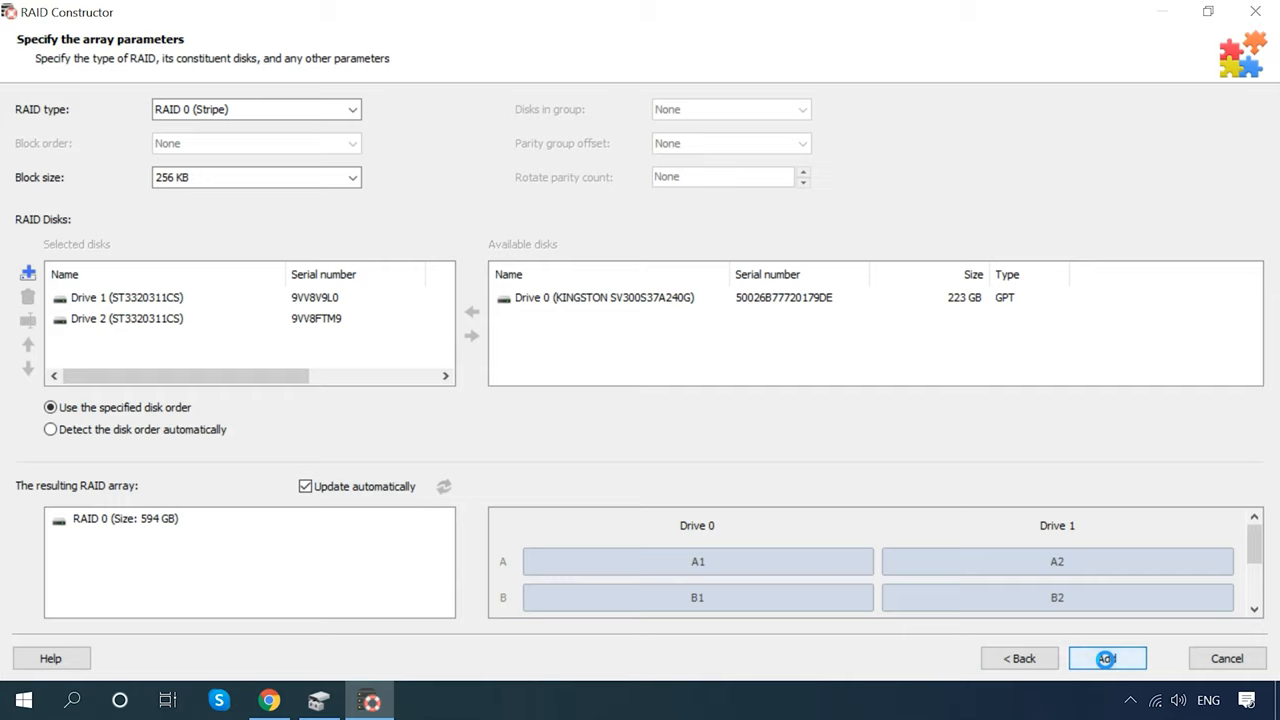
left_click(1106, 658)
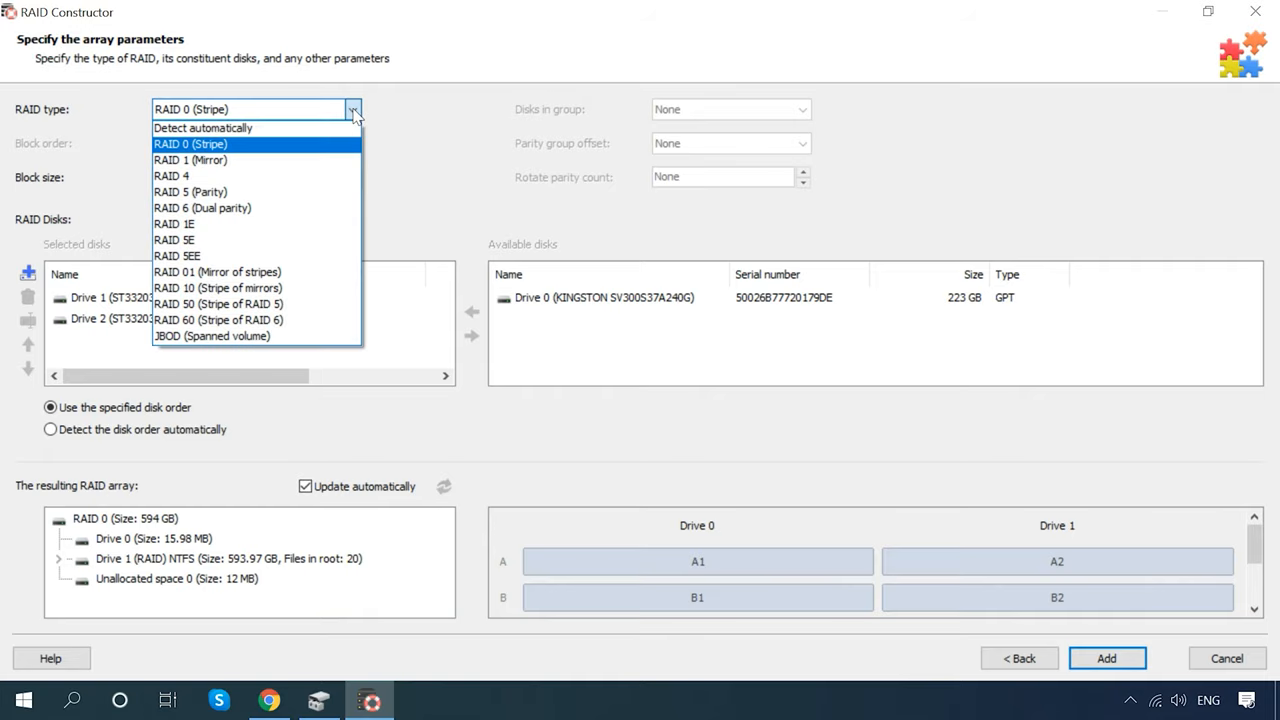
left_click(352, 176)
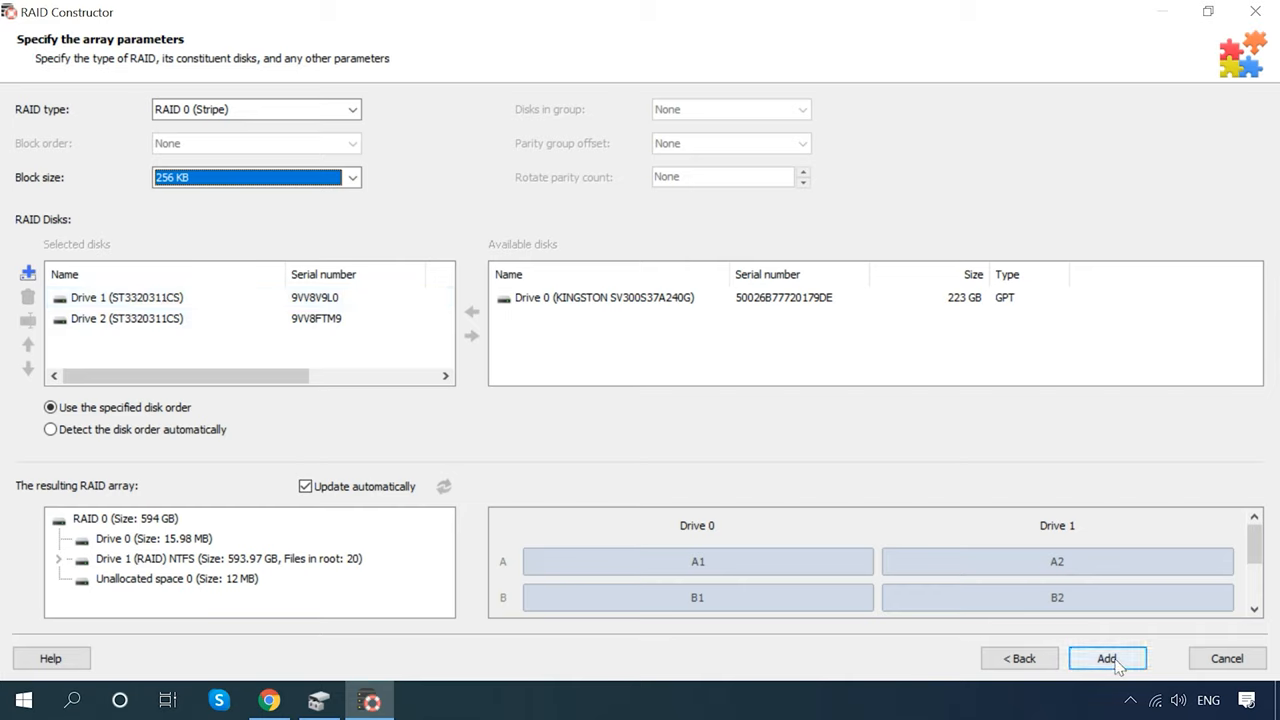
left_click(1104, 658)
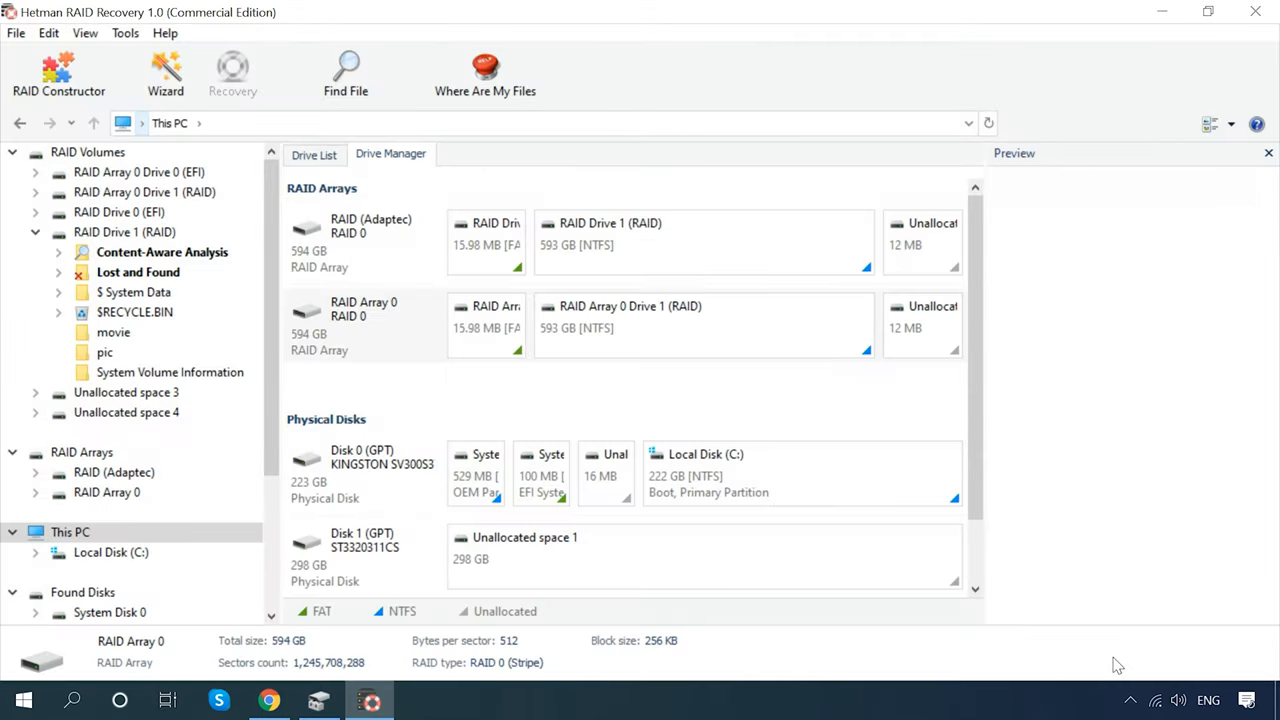
Detect a RAID 0 configuration from Drives 1 and 2 in Automatic mode and add it
left_click(58, 72)
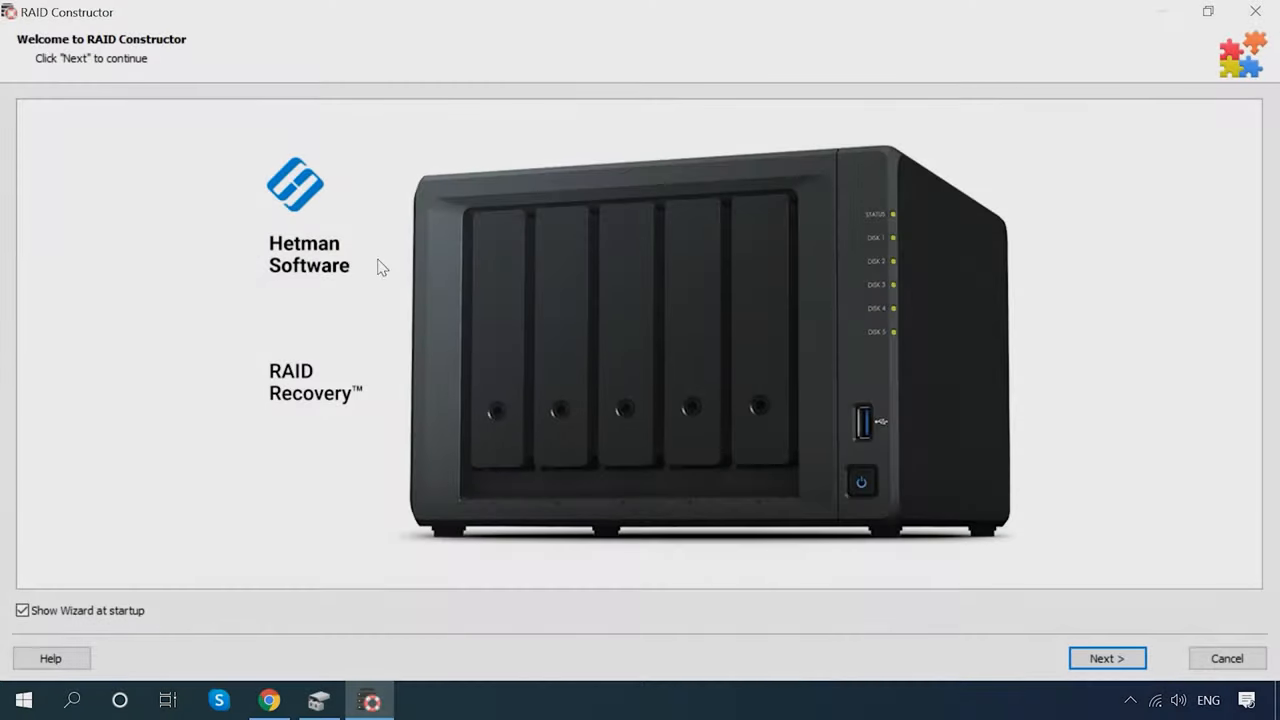
left_click(1106, 658)
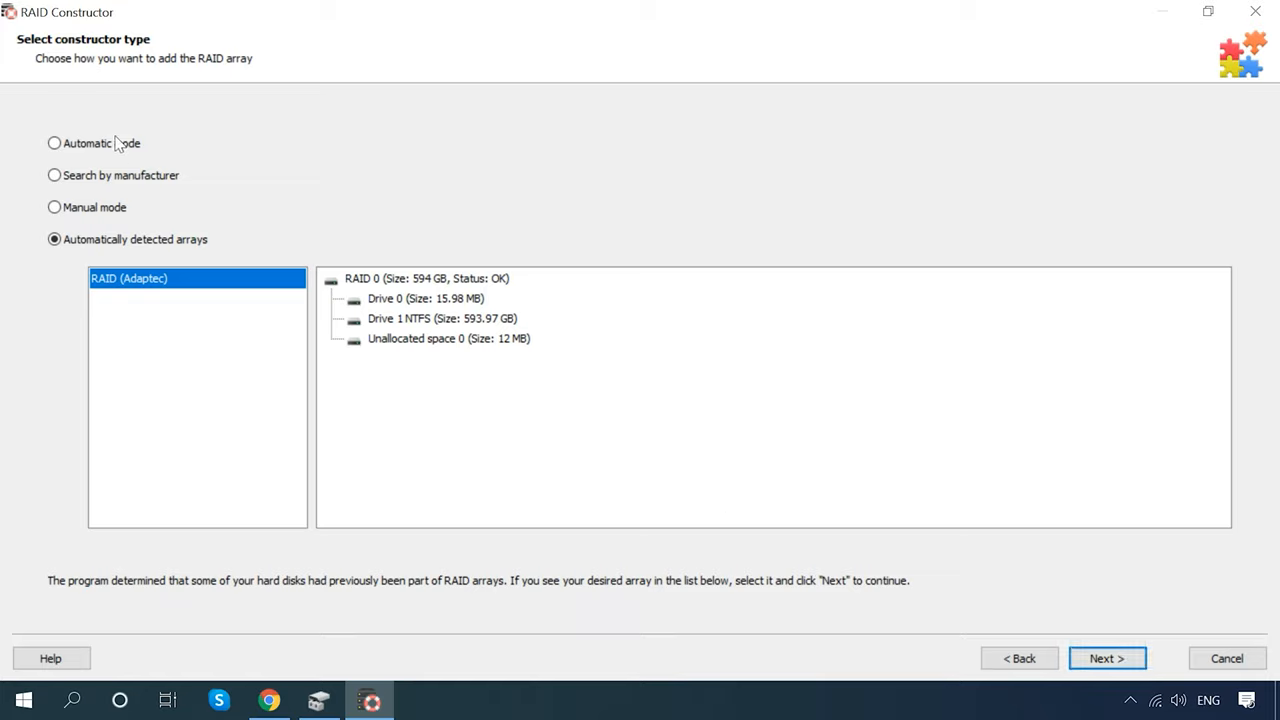
left_click(54, 144)
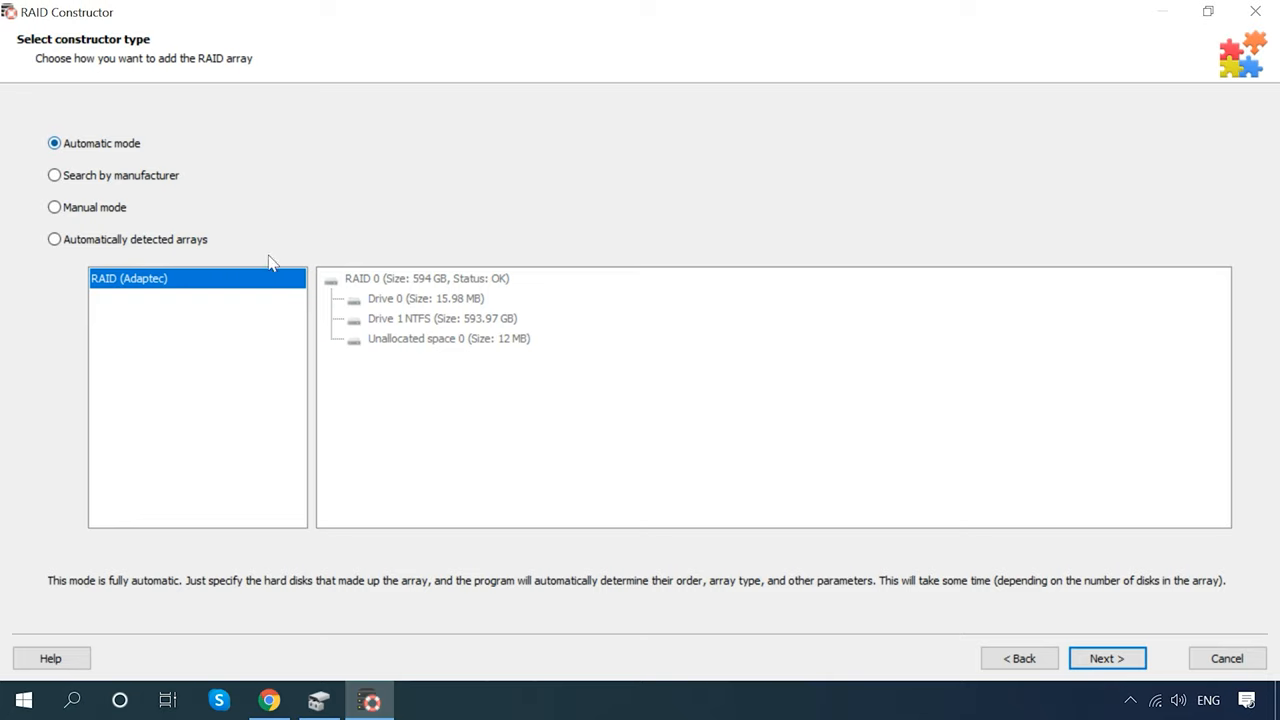
left_click(1108, 658)
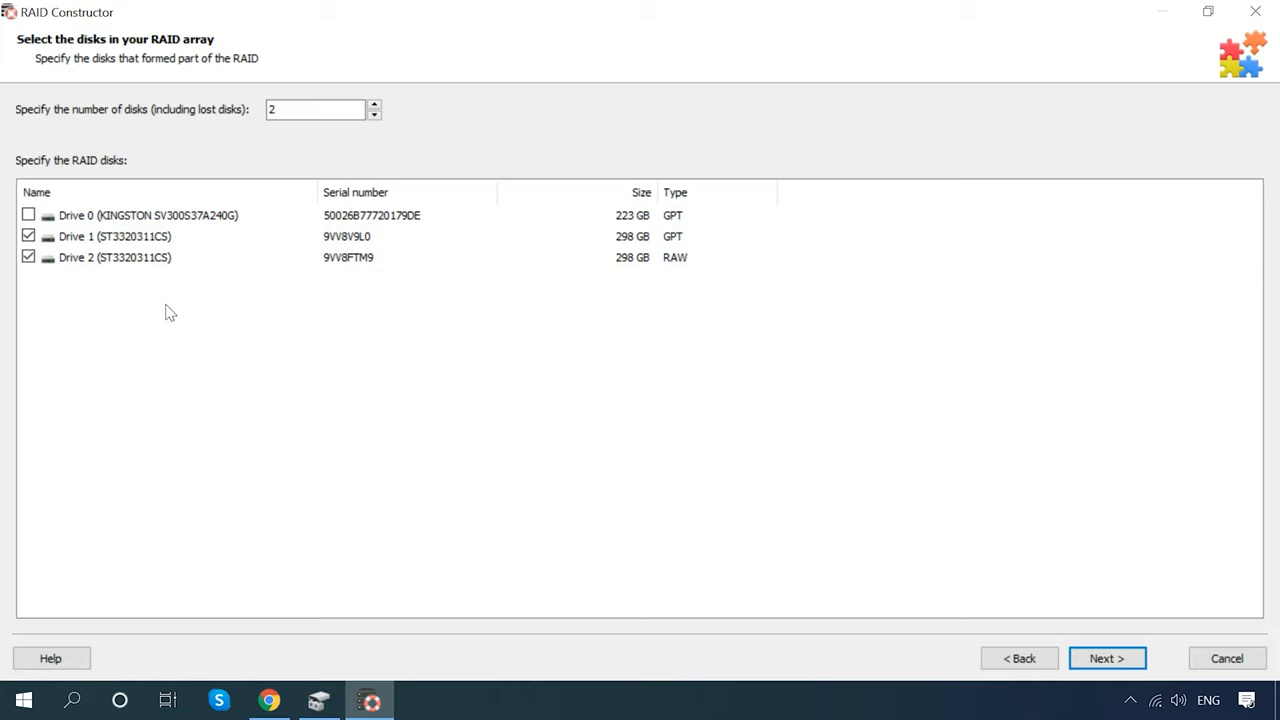
left_click(316, 108)
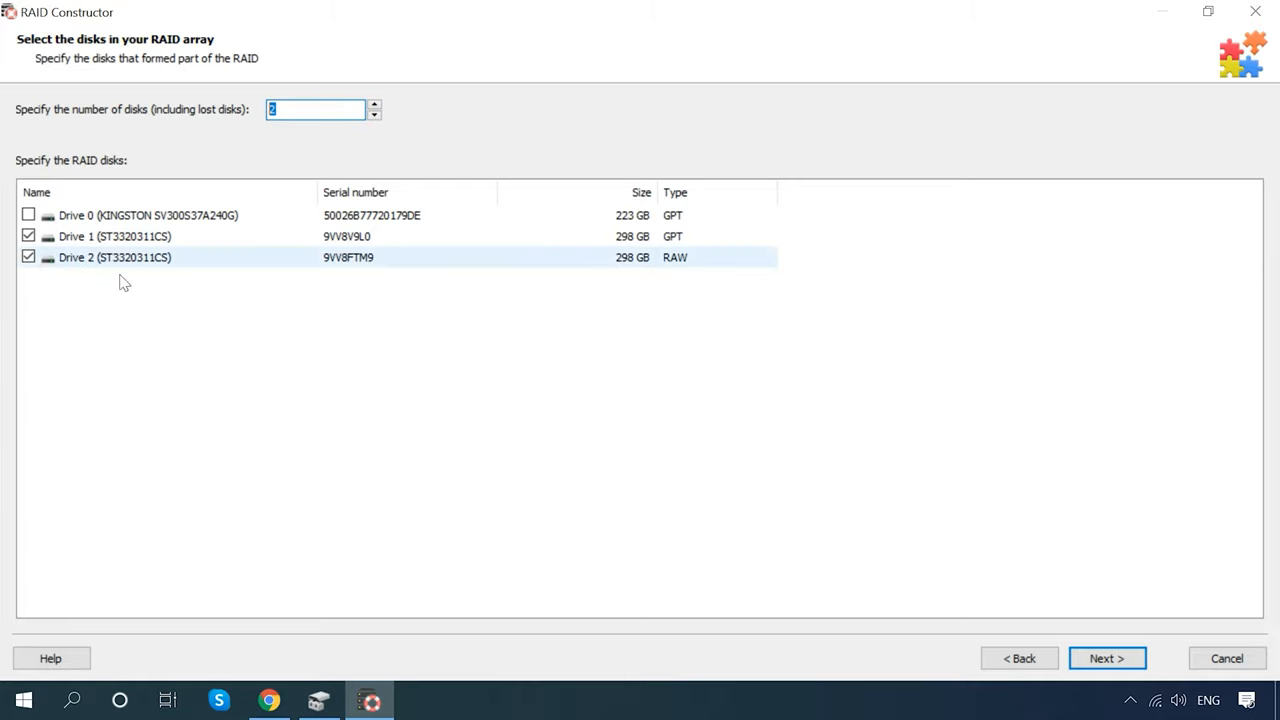
left_click(28, 256)
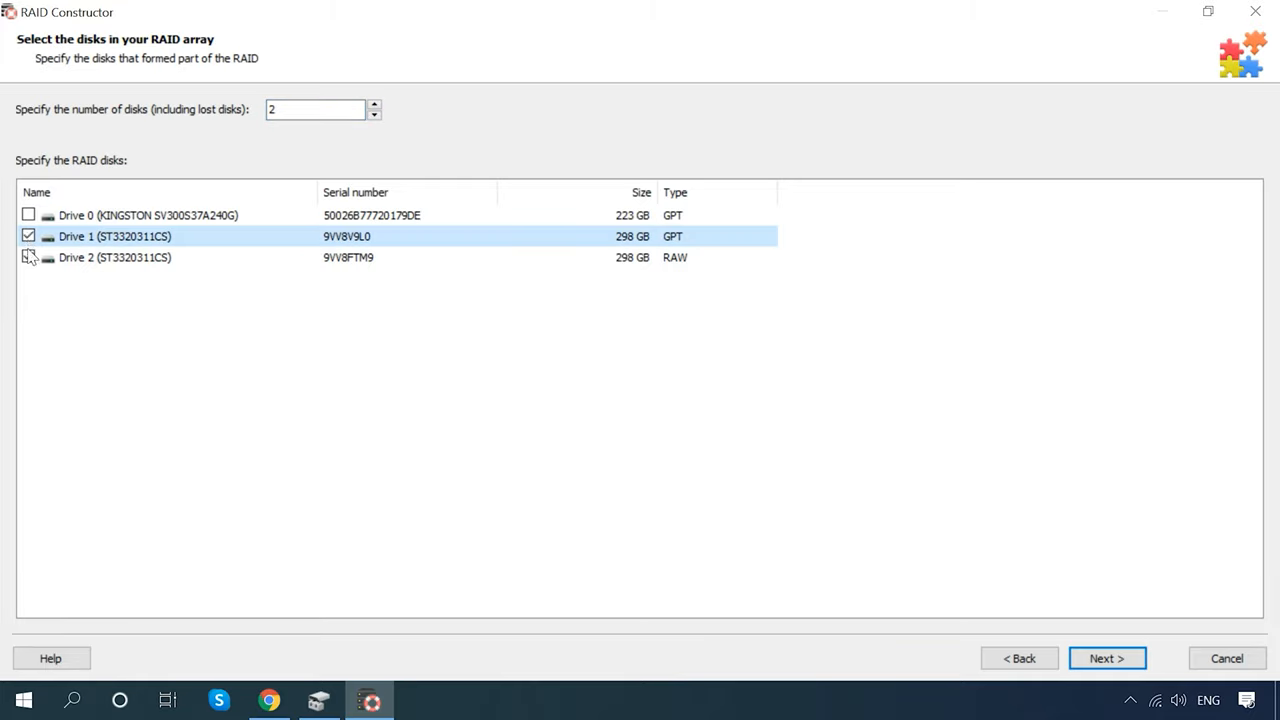
left_click(28, 256)
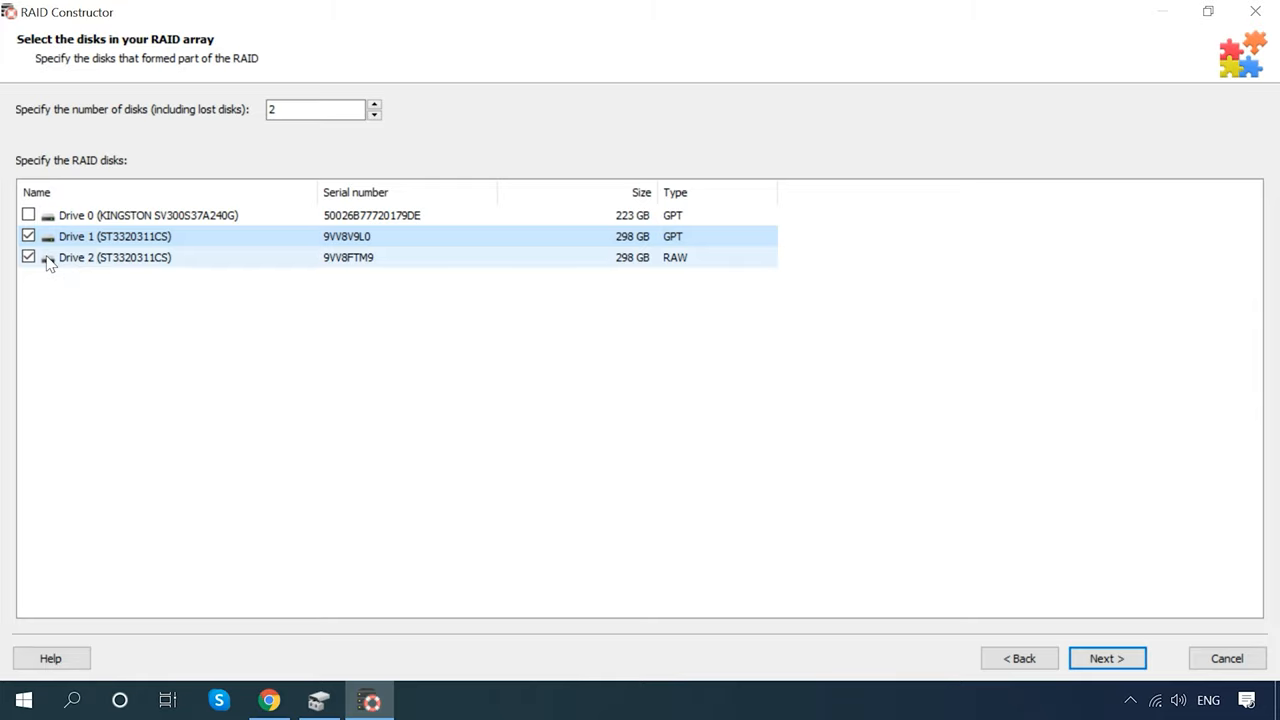
left_click(1106, 658)
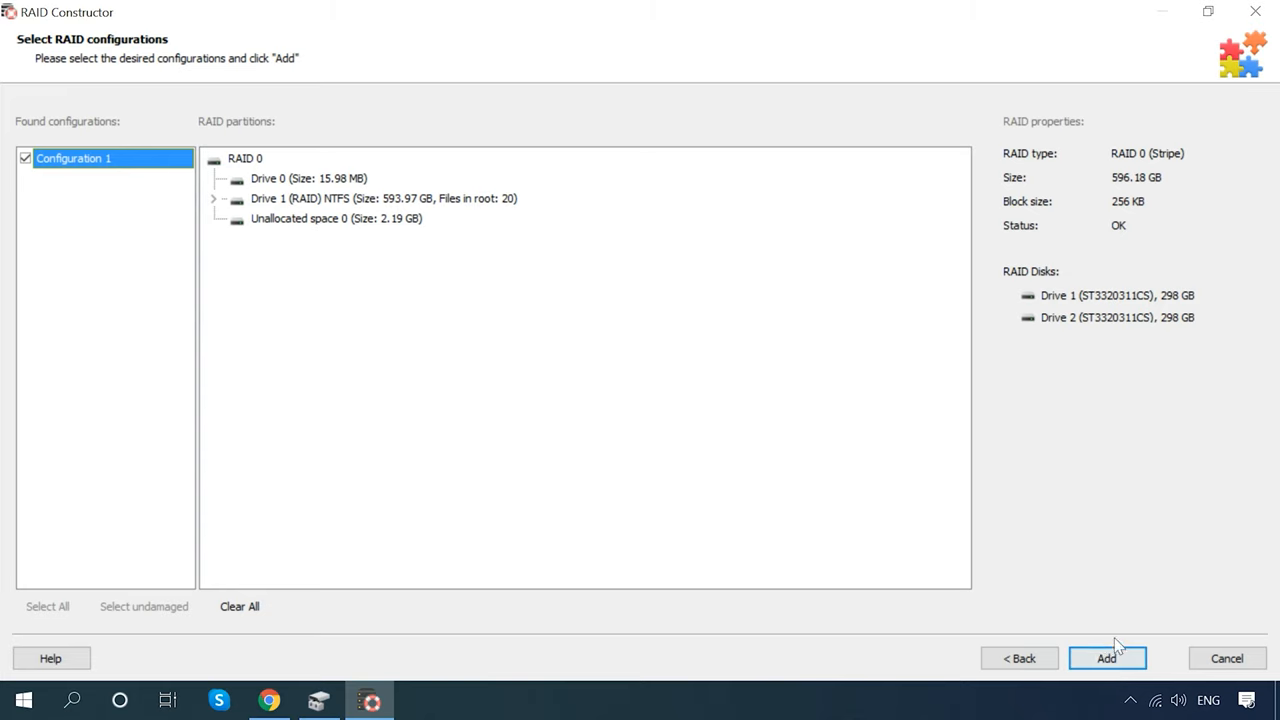
left_click(1106, 658)
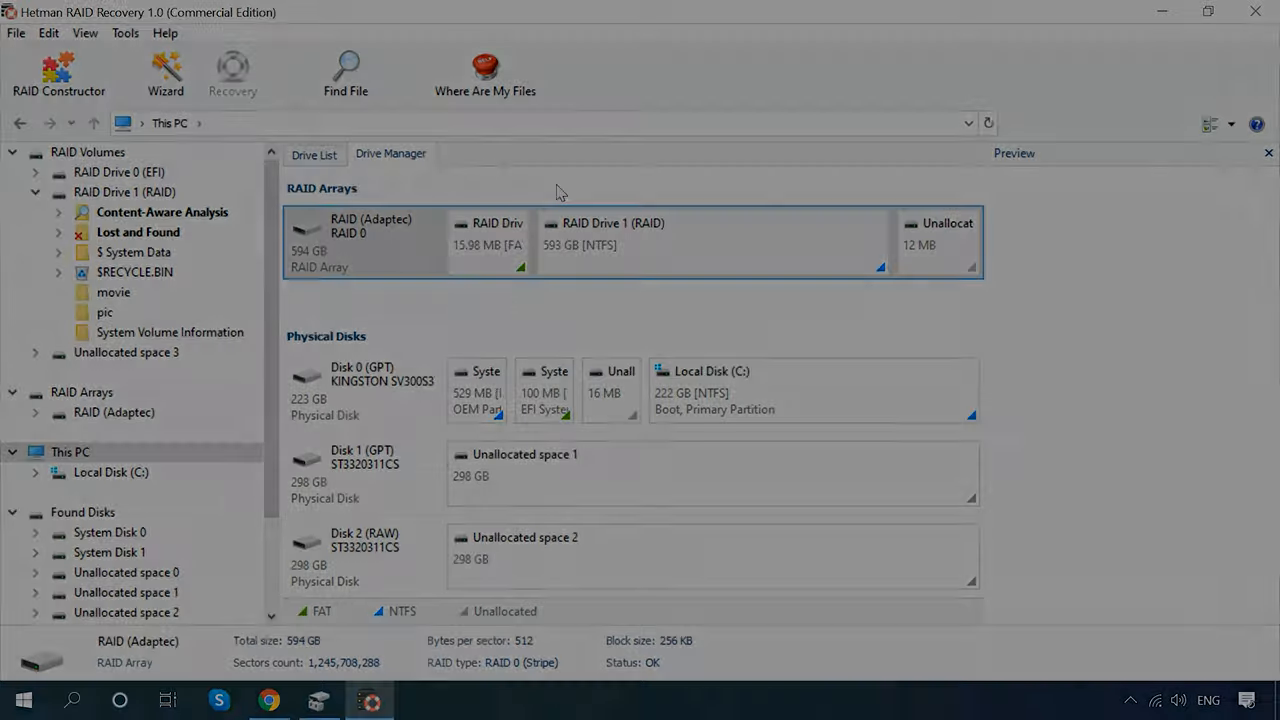
Limit a manufacturer search to Adaptec RAID 0 (Stripe) with 256 KB blocks
left_click(58, 72)
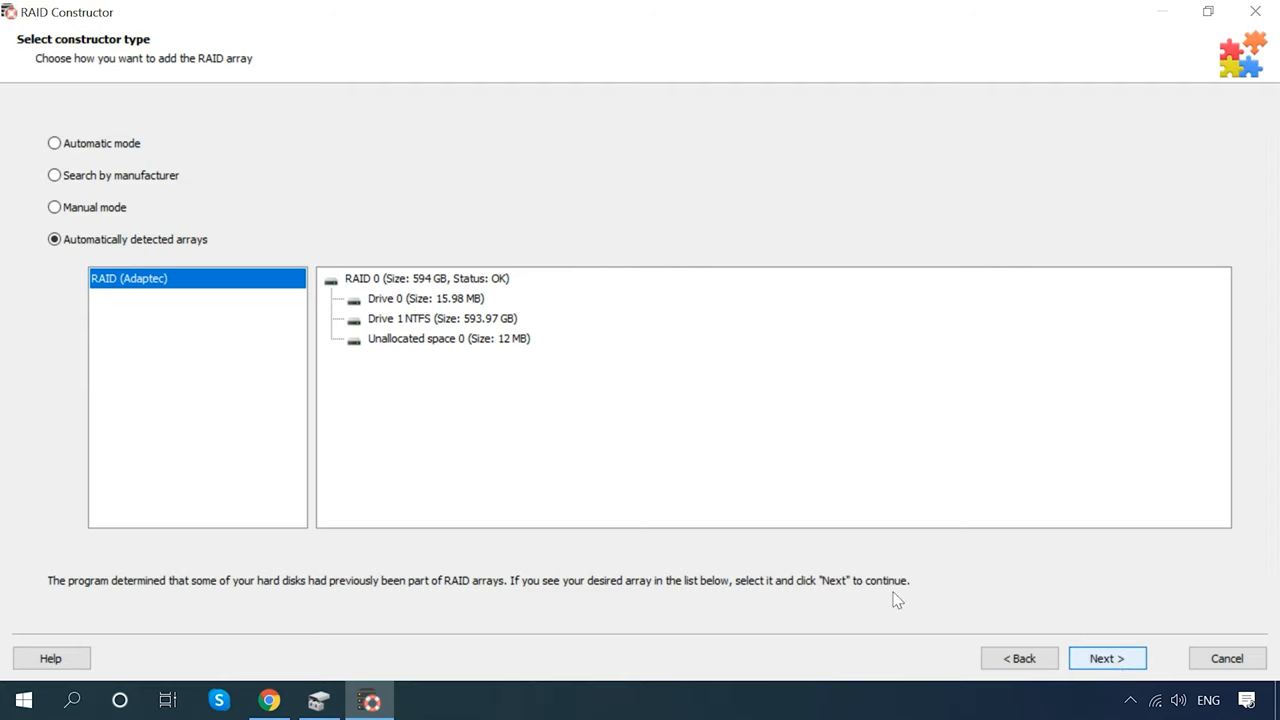
left_click(54, 176)
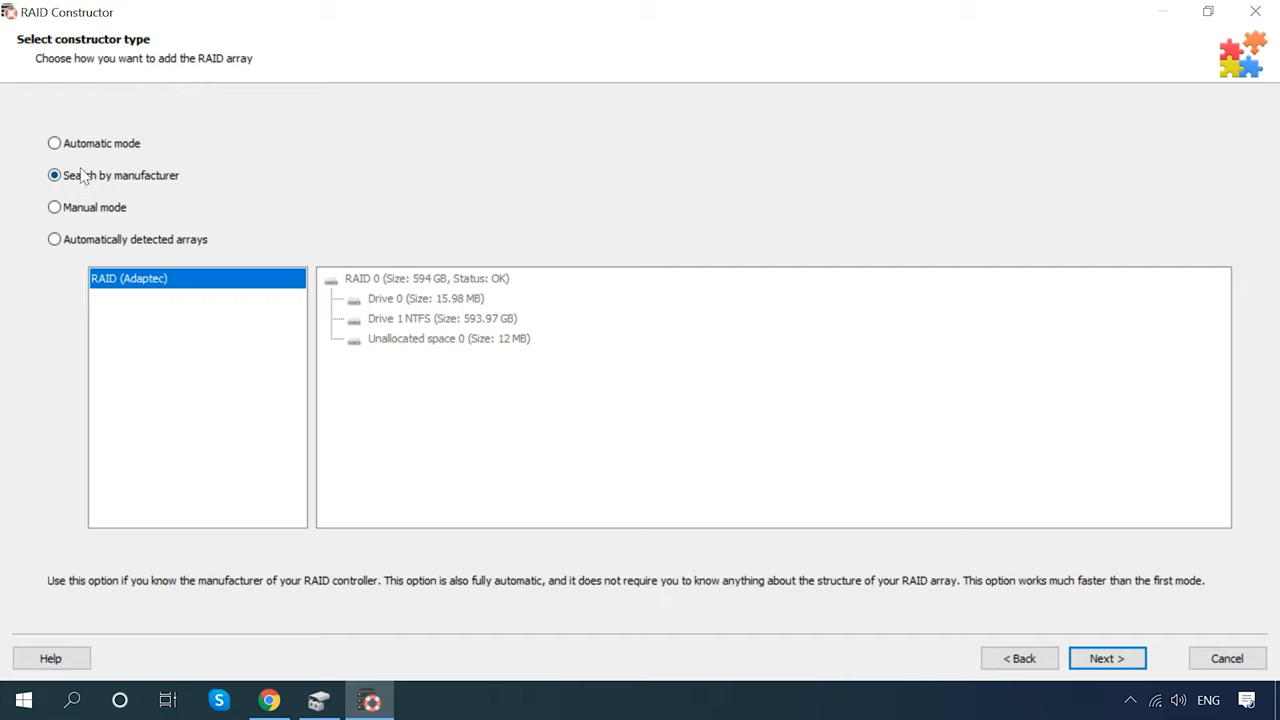
left_click(1108, 658)
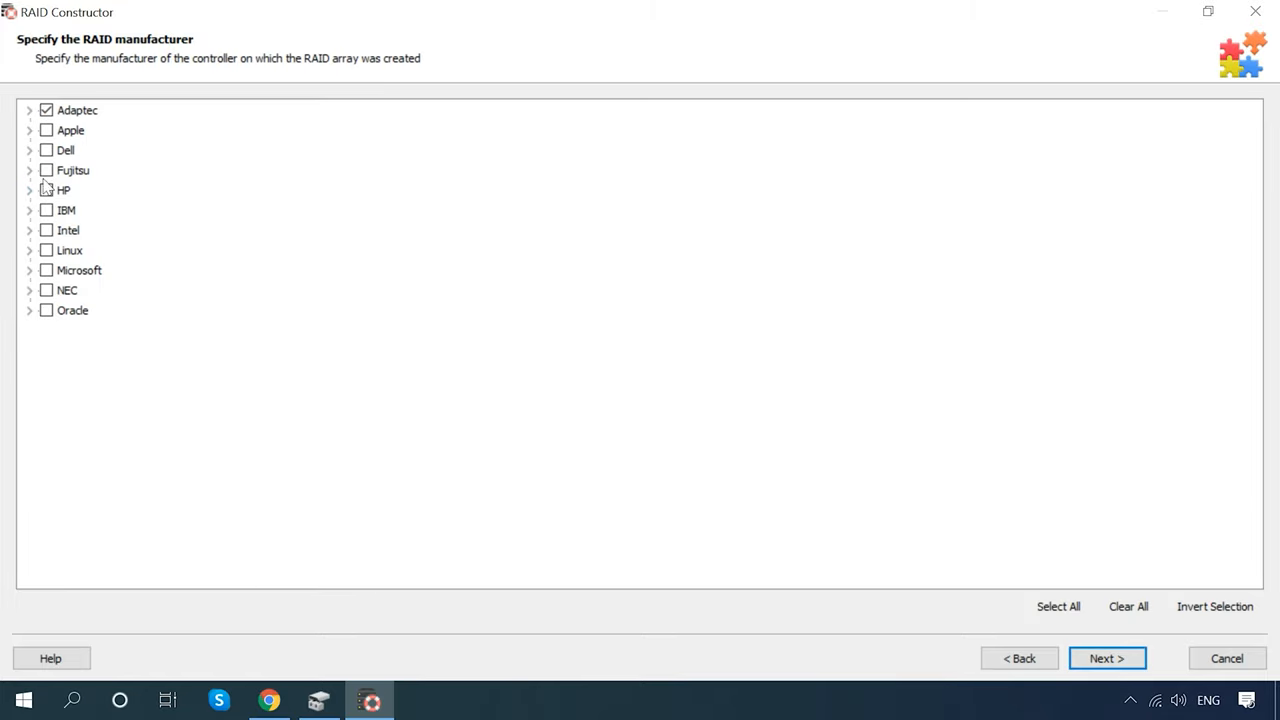
left_click(28, 110)
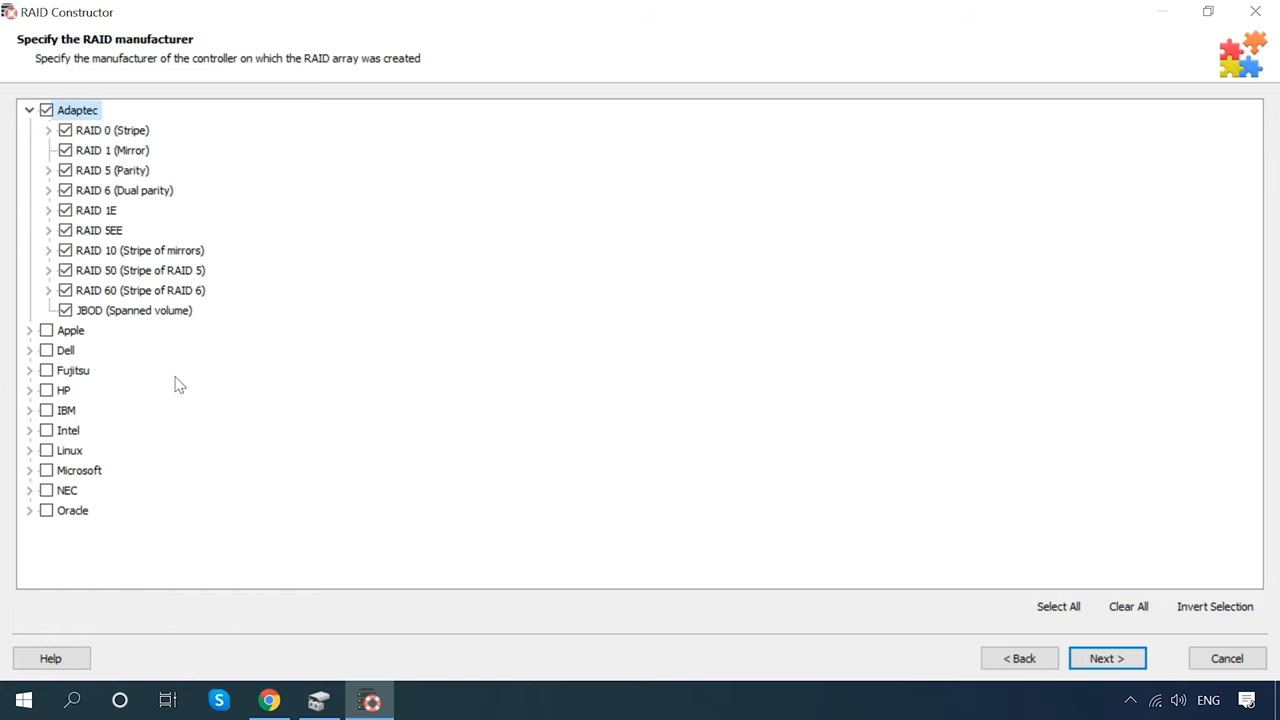
left_click(1128, 606)
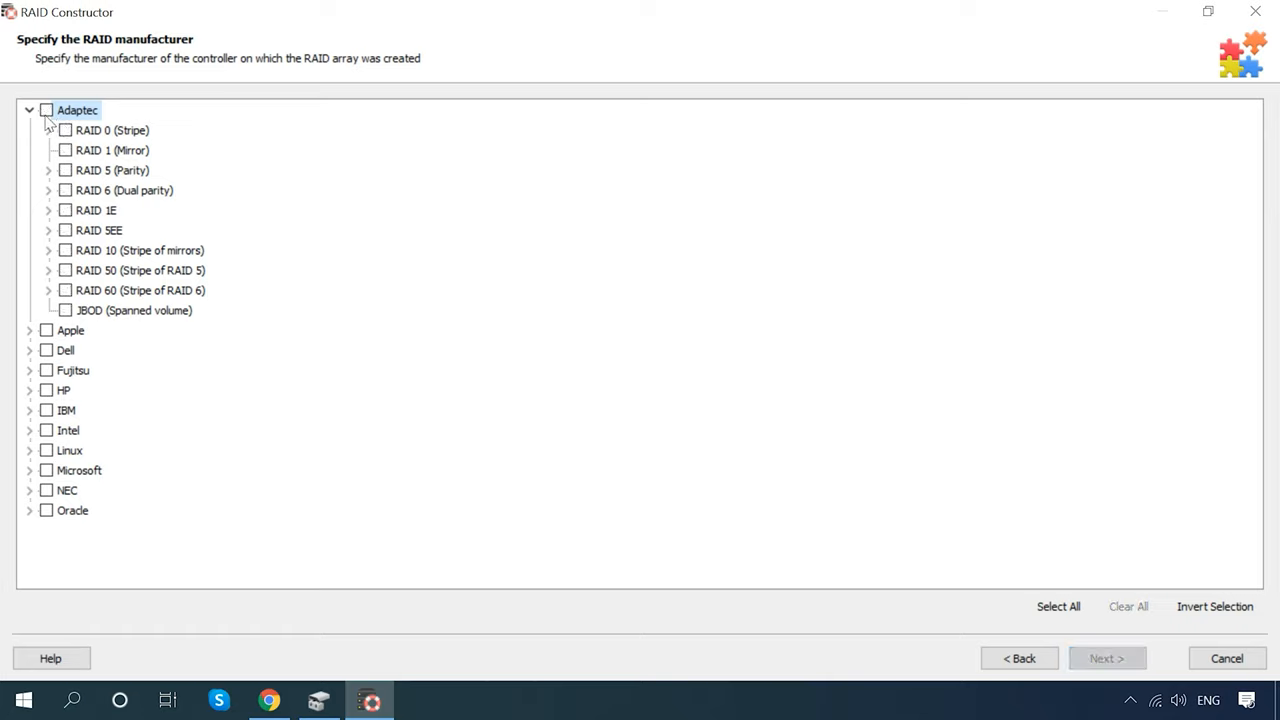
left_click(64, 130)
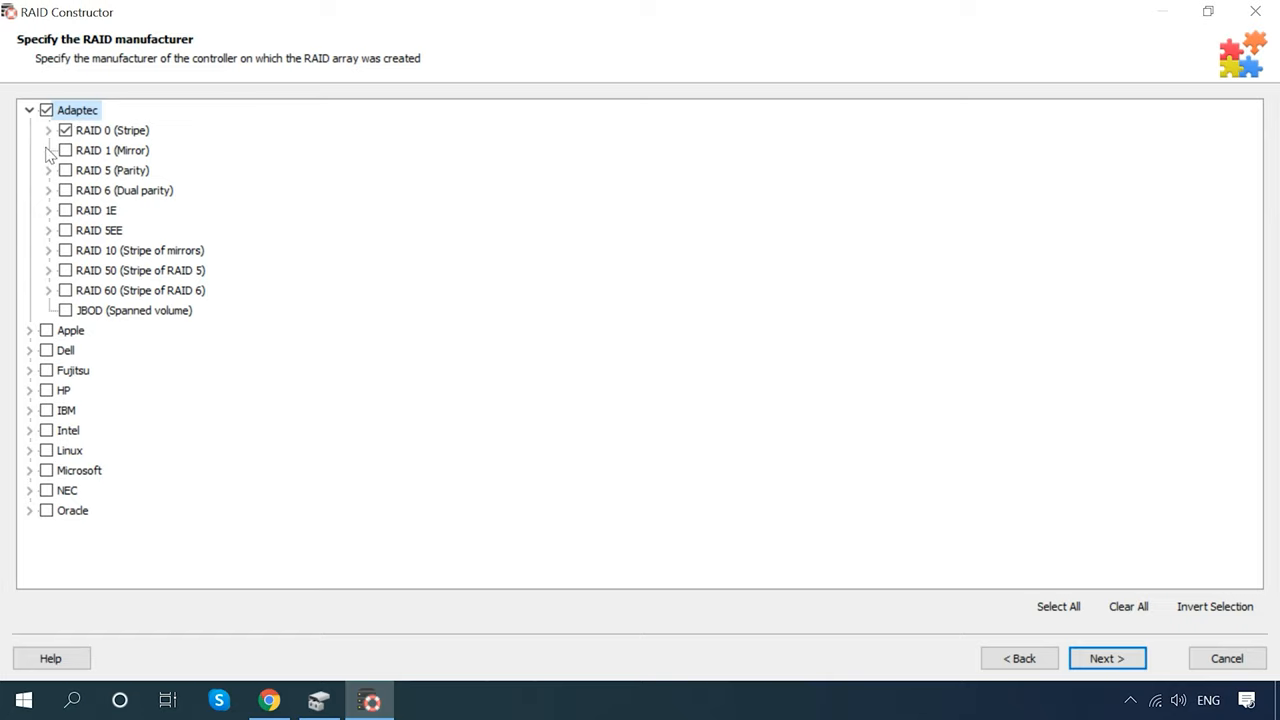
left_click(48, 130)
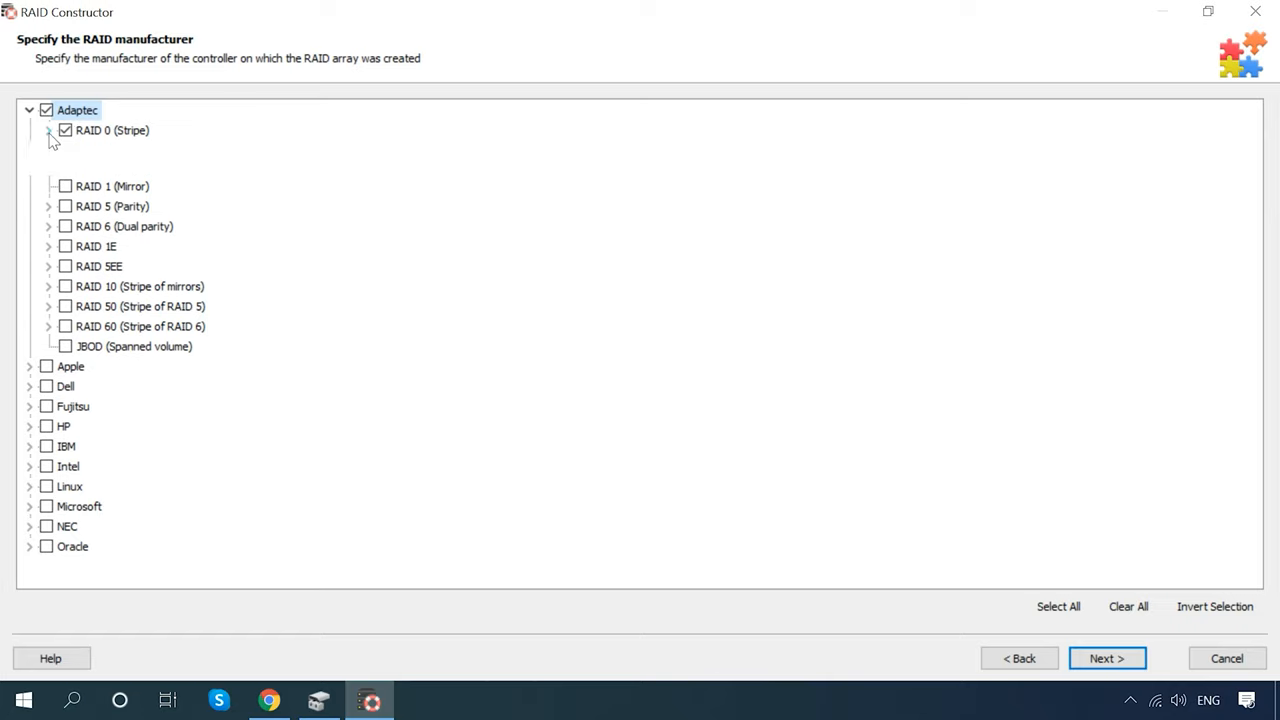
left_click(48, 130)
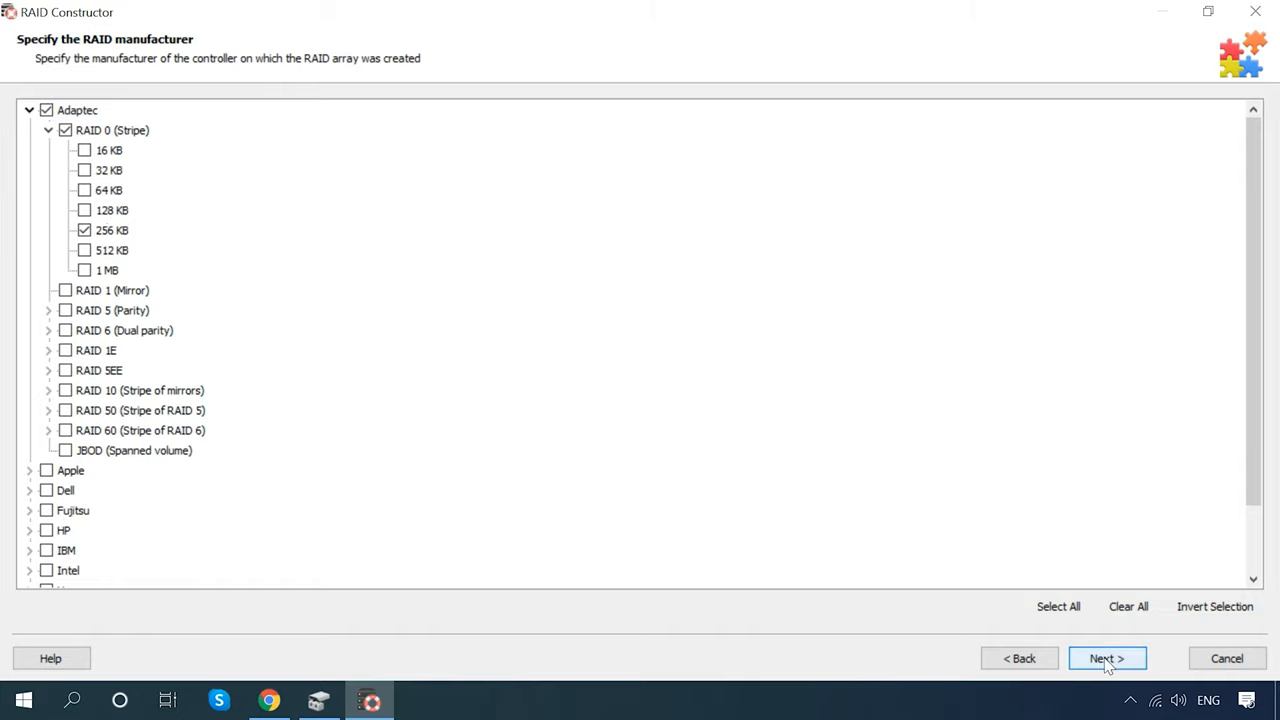
Search Drives 1 and 2 for matching configurations, then return to the constructor's start
left_click(1108, 658)
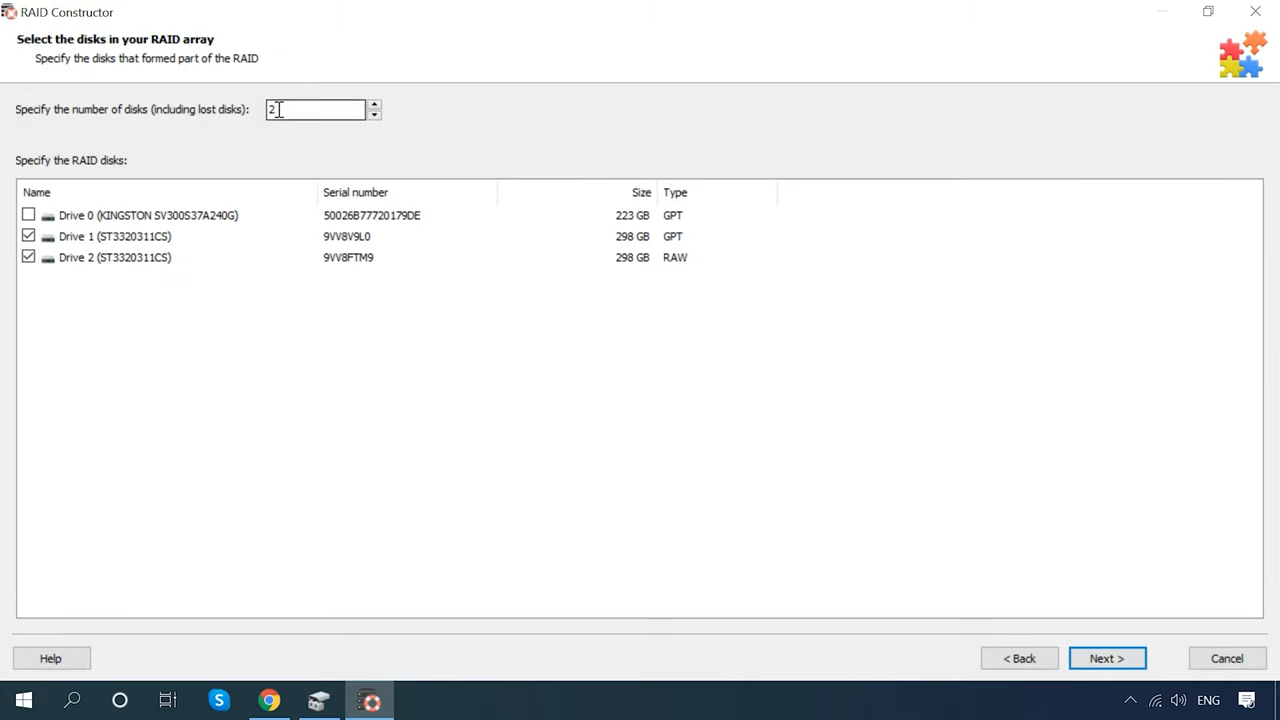
left_click(28, 256)
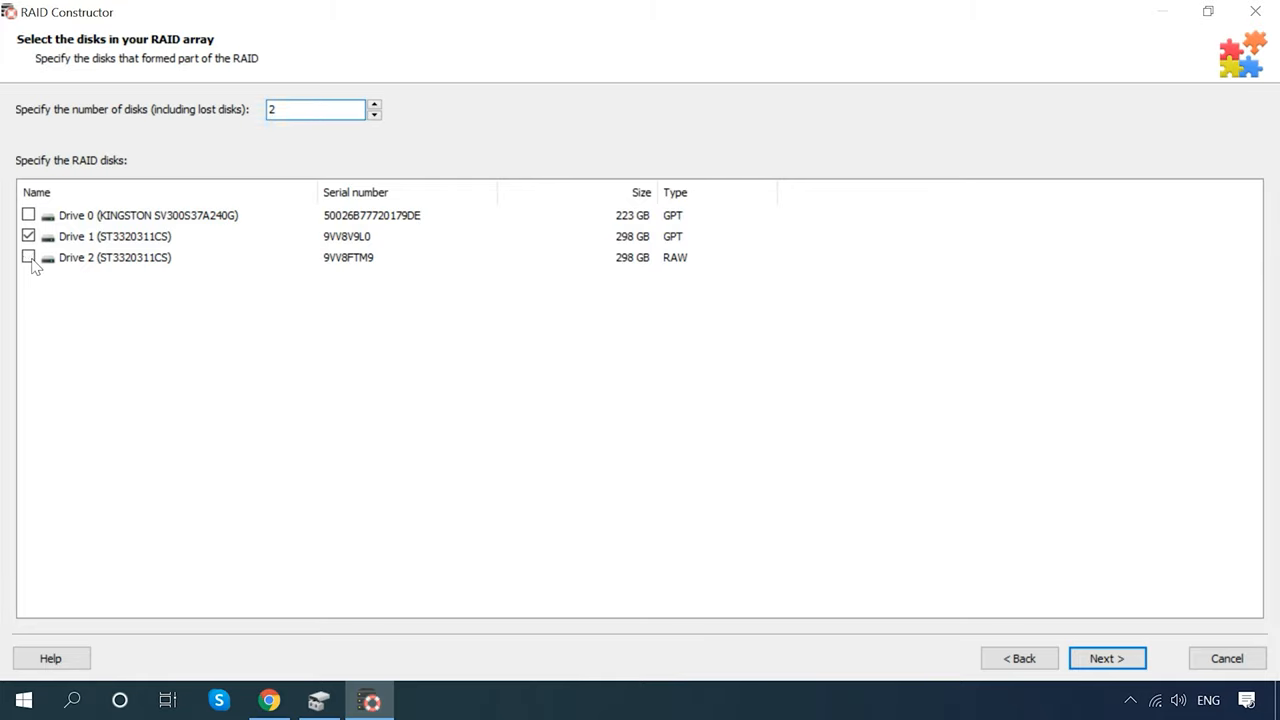
left_click(28, 256)
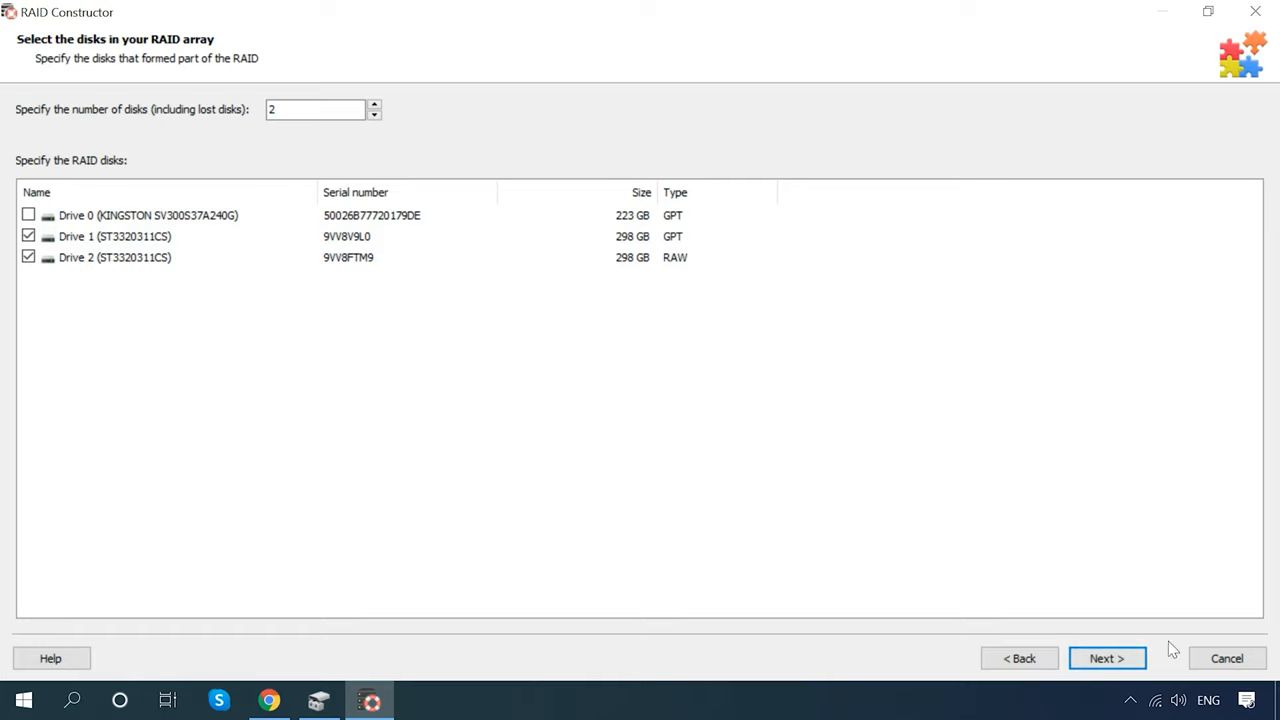
left_click(1106, 658)
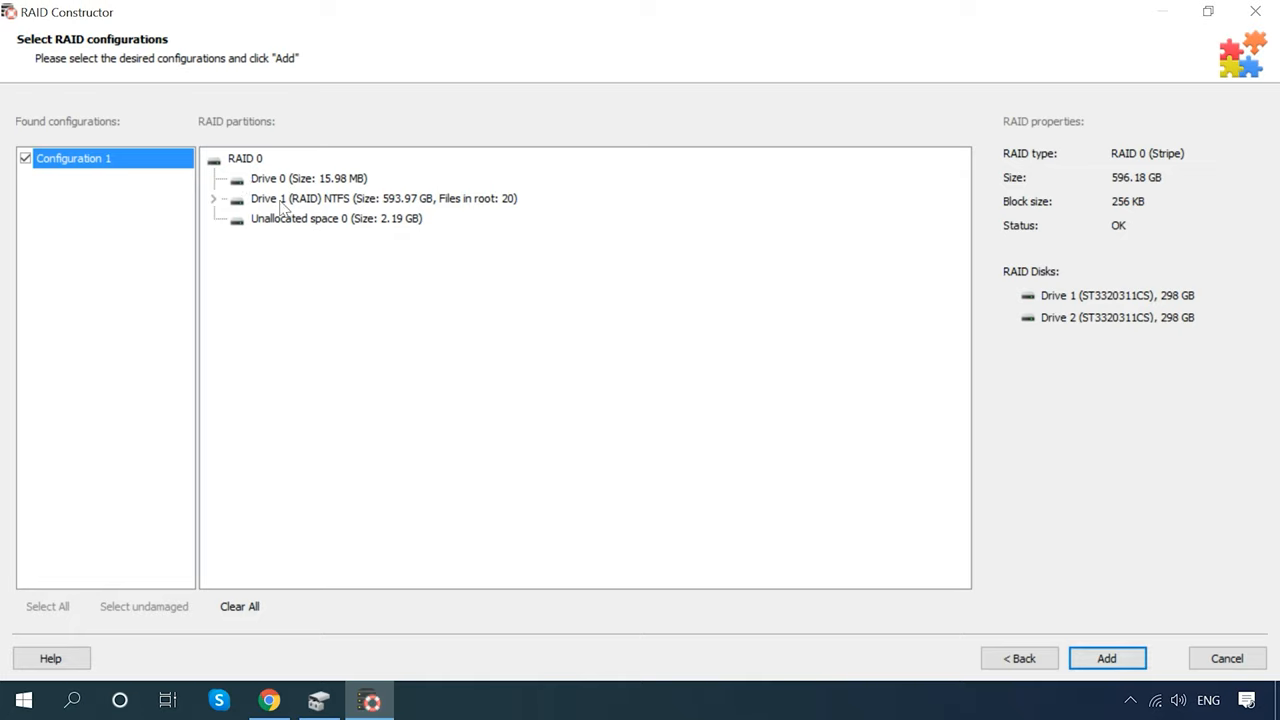
mouse_move(1044, 366)
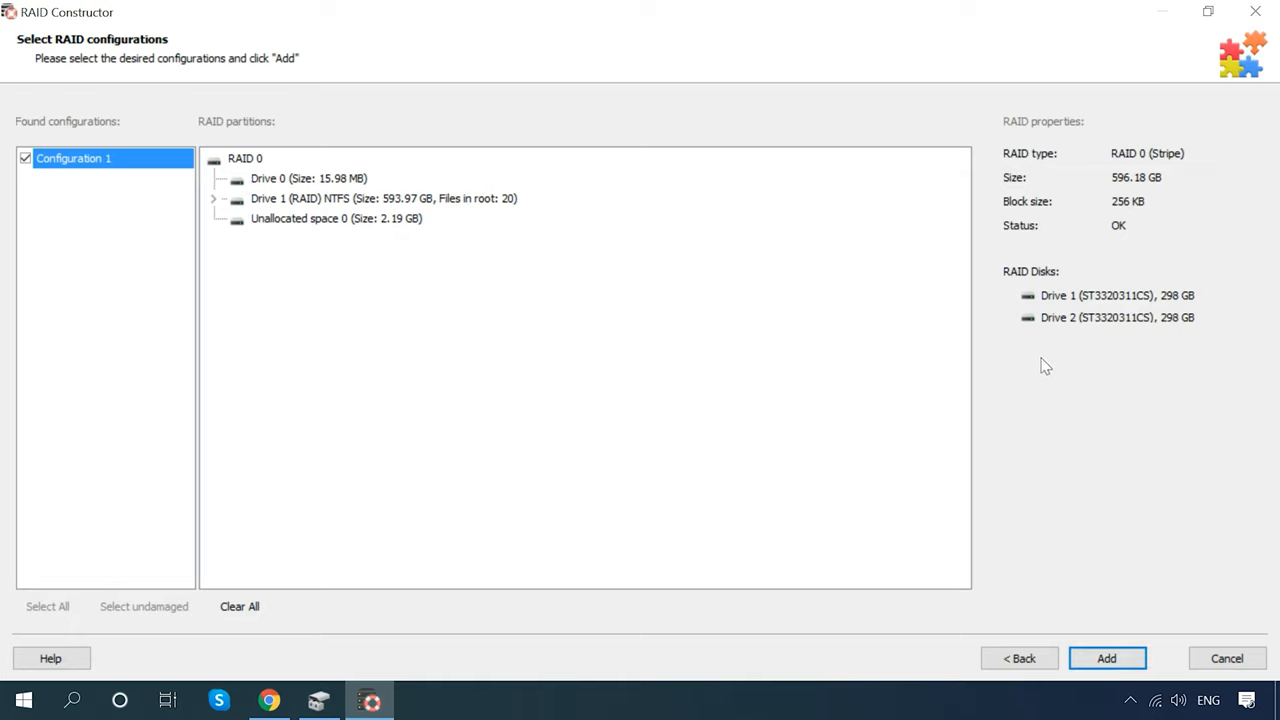
left_click(384, 198)
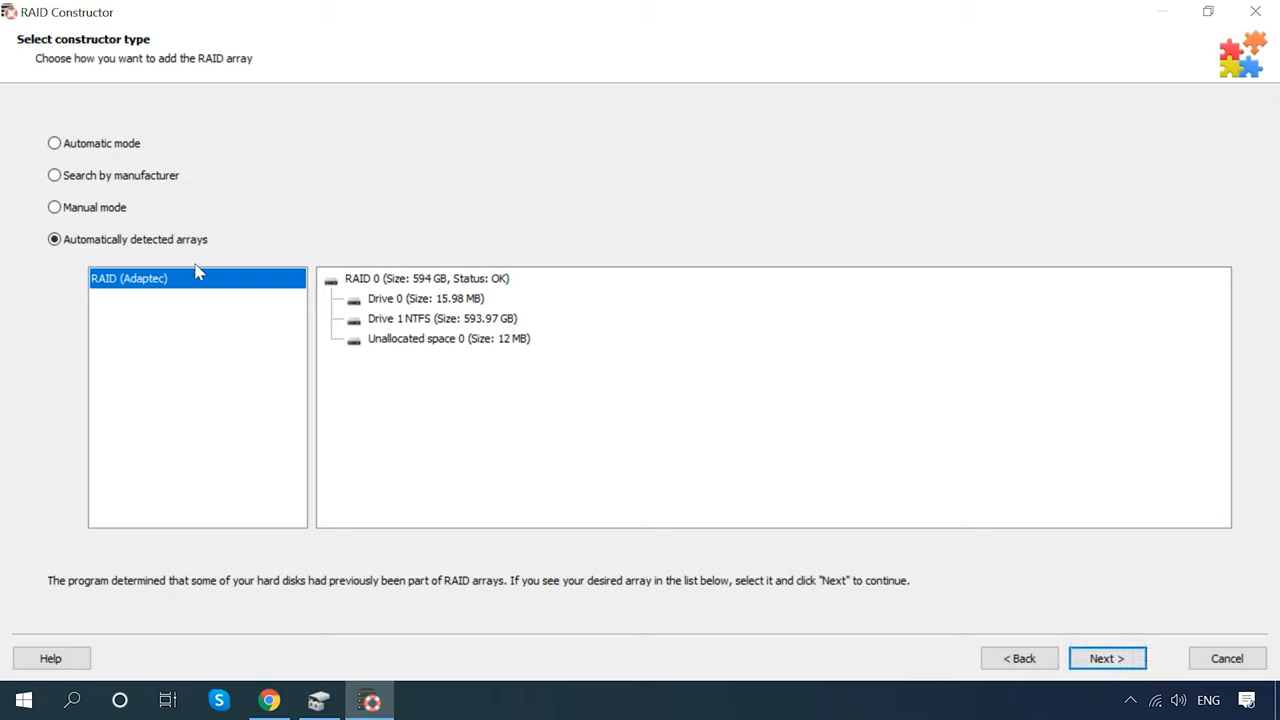
In Manual mode set RAID 0 (Stripe) with 256 KB blocks and add Drive 1 as first disk
left_click(54, 206)
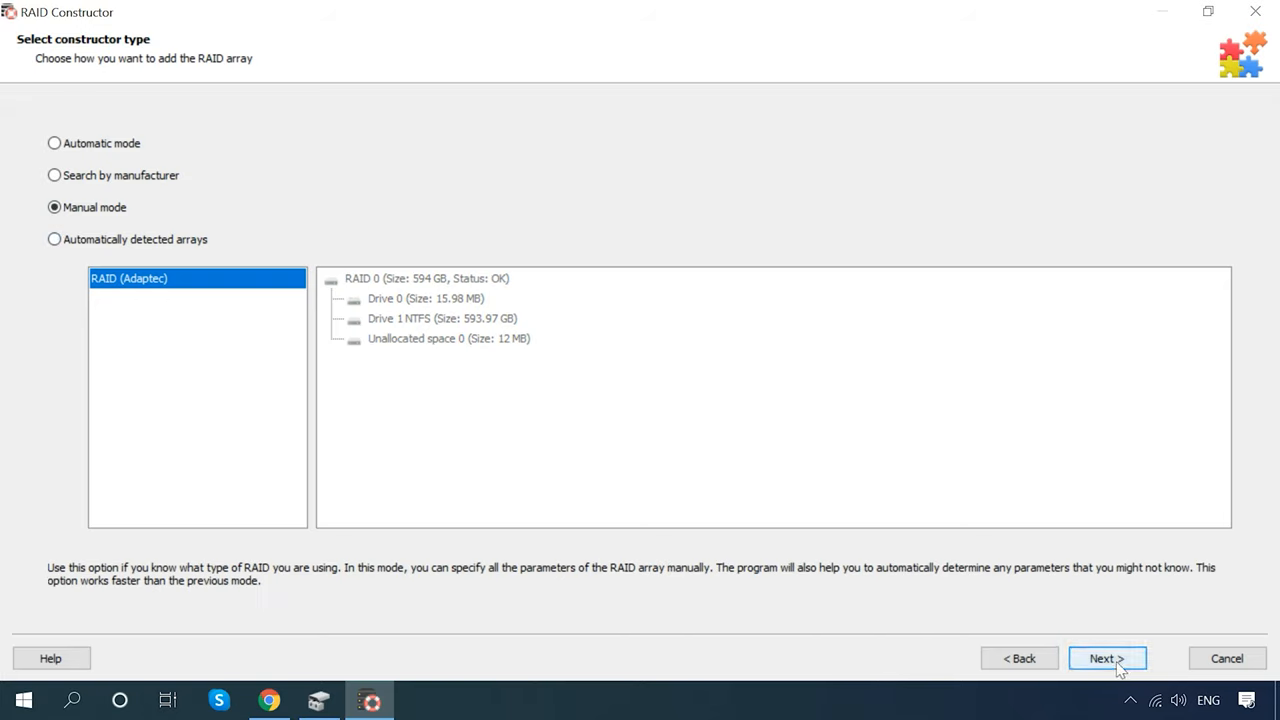
left_click(1108, 658)
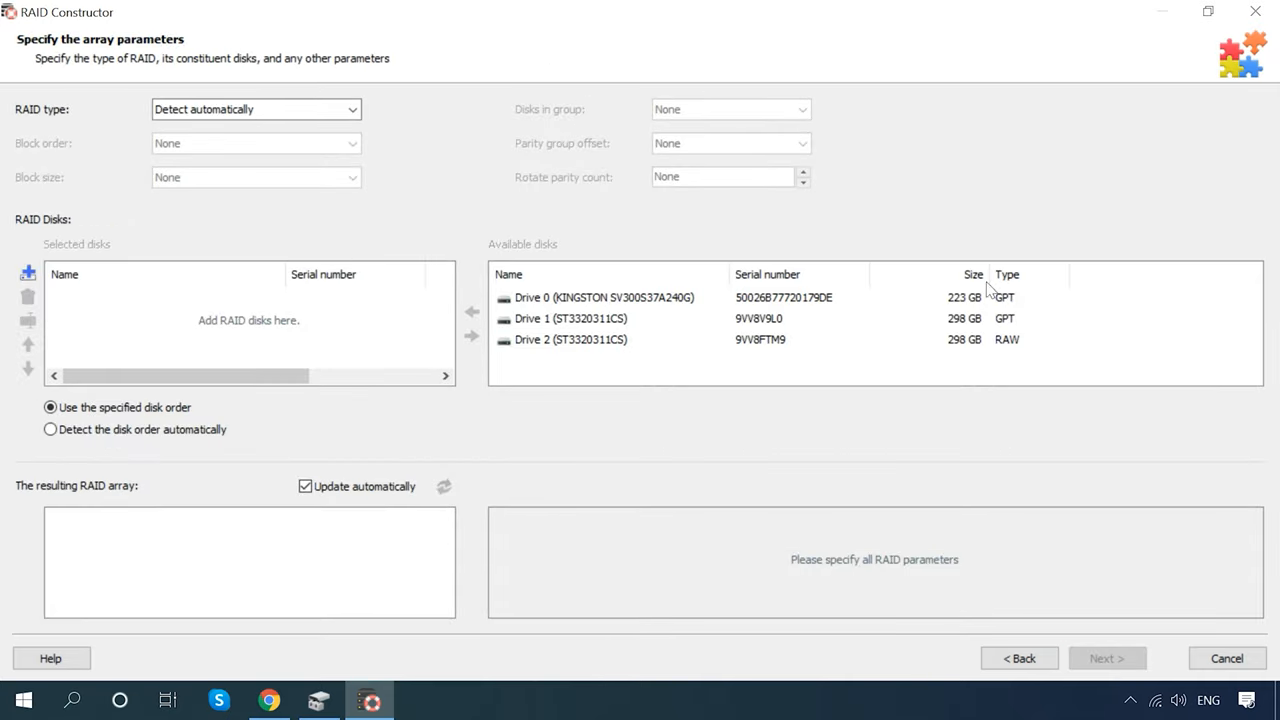
left_click(600, 296)
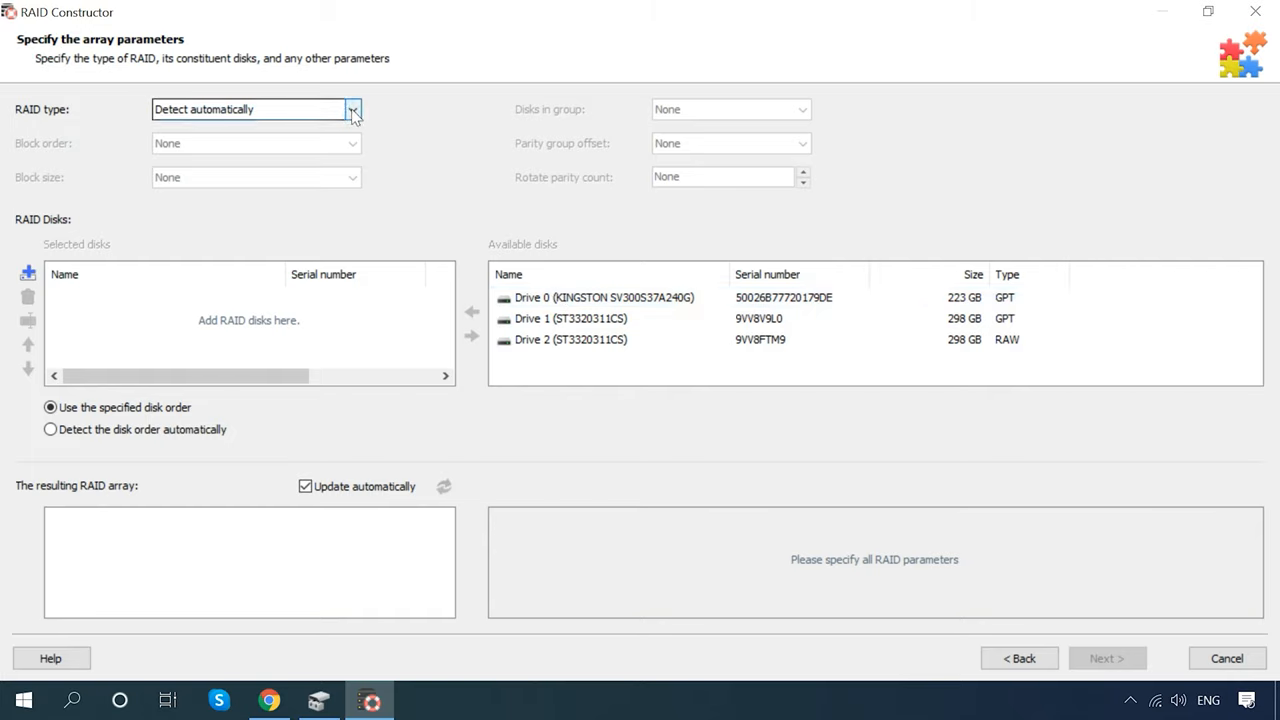
left_click(352, 108)
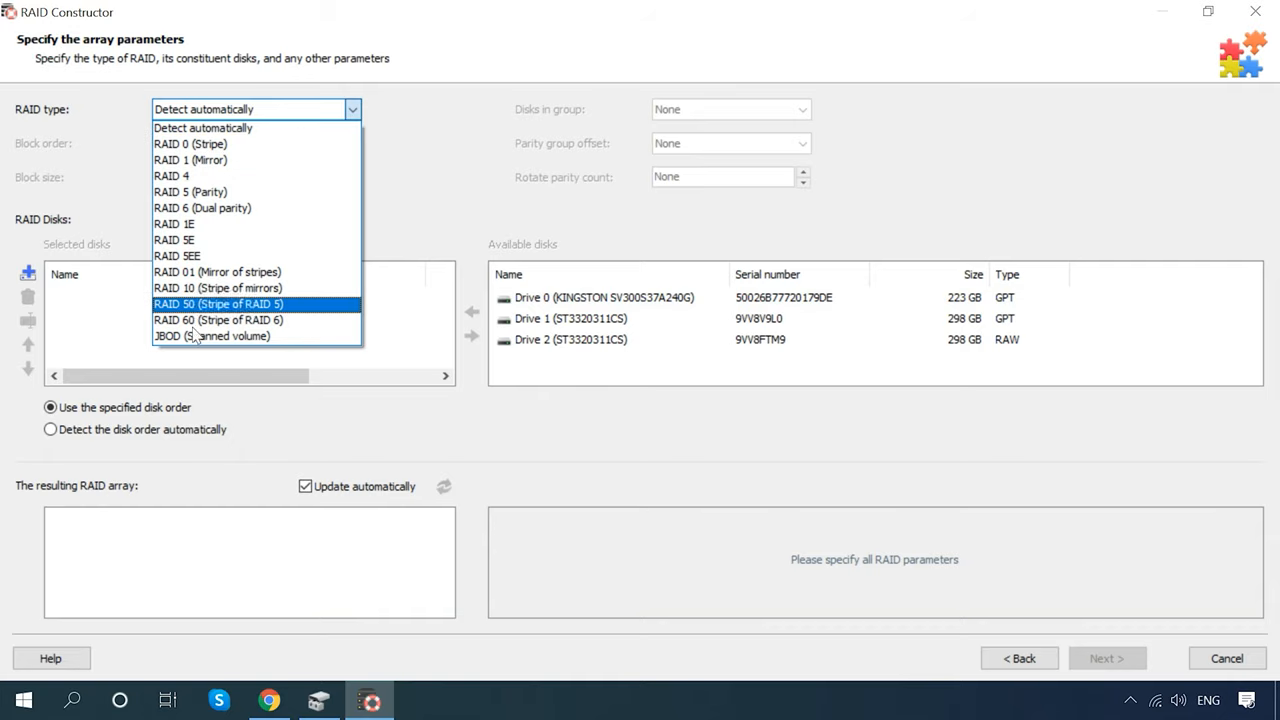
left_click(190, 144)
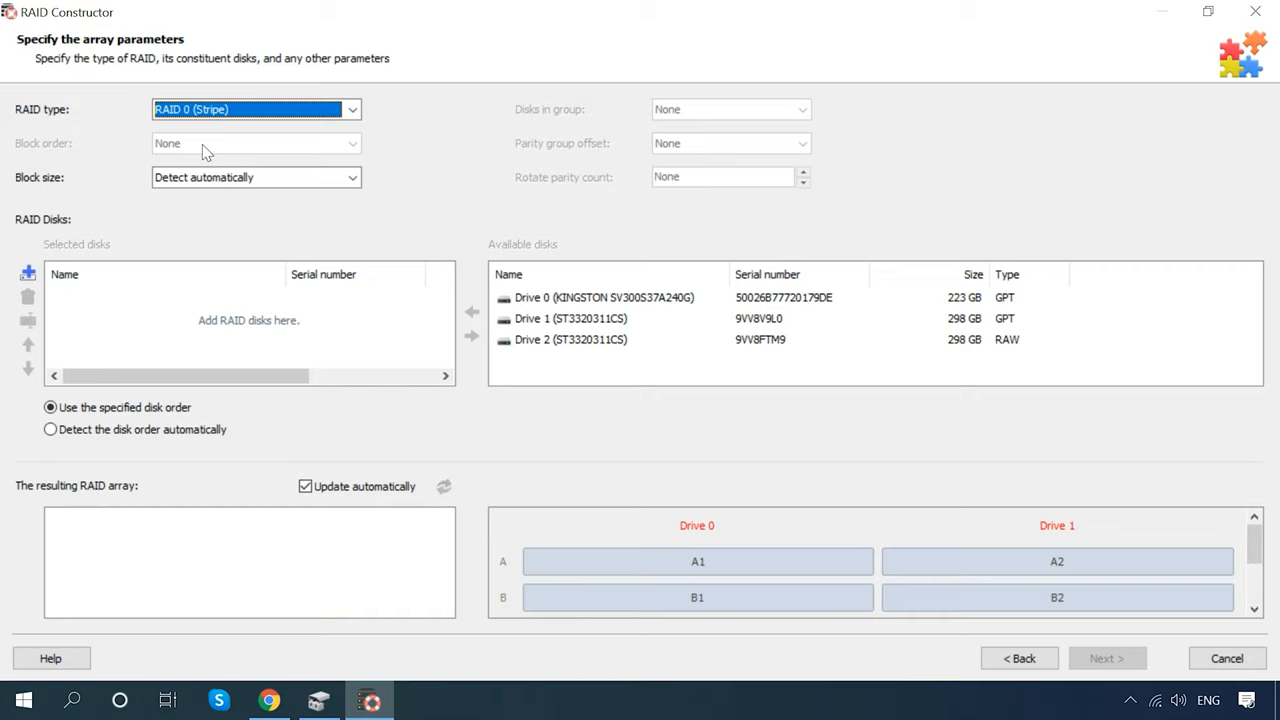
left_click(352, 176)
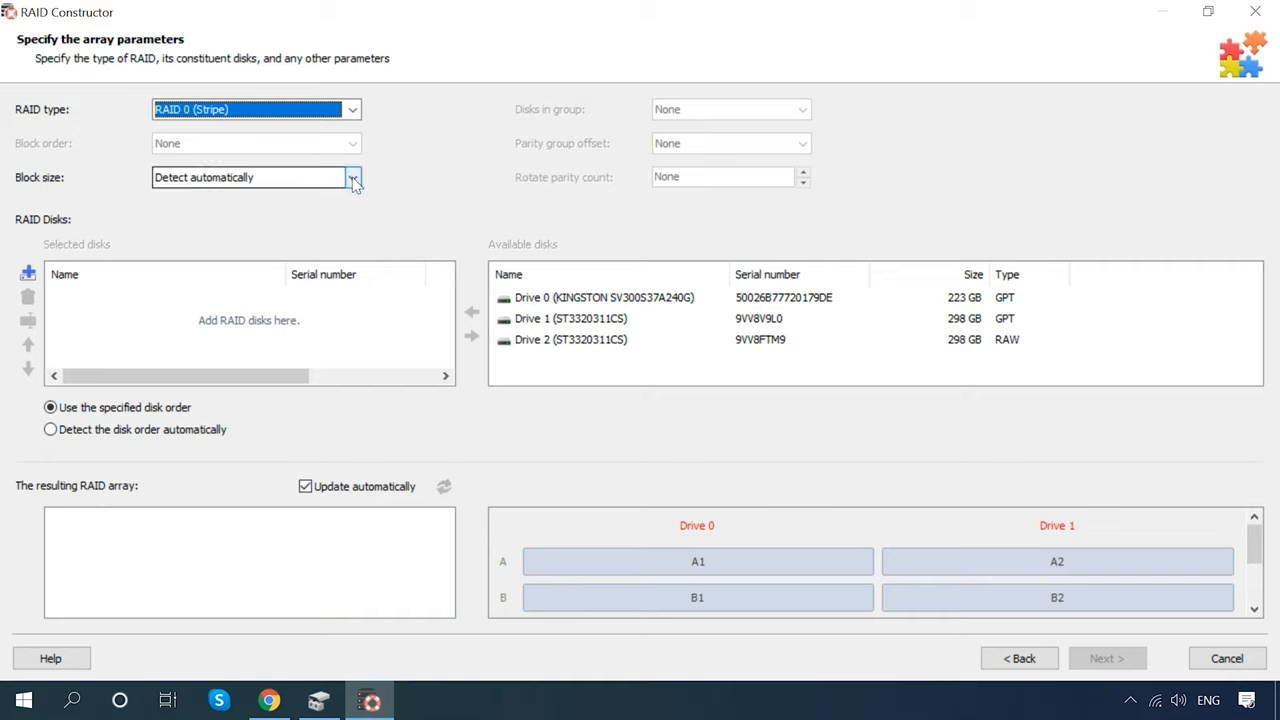
left_click(352, 176)
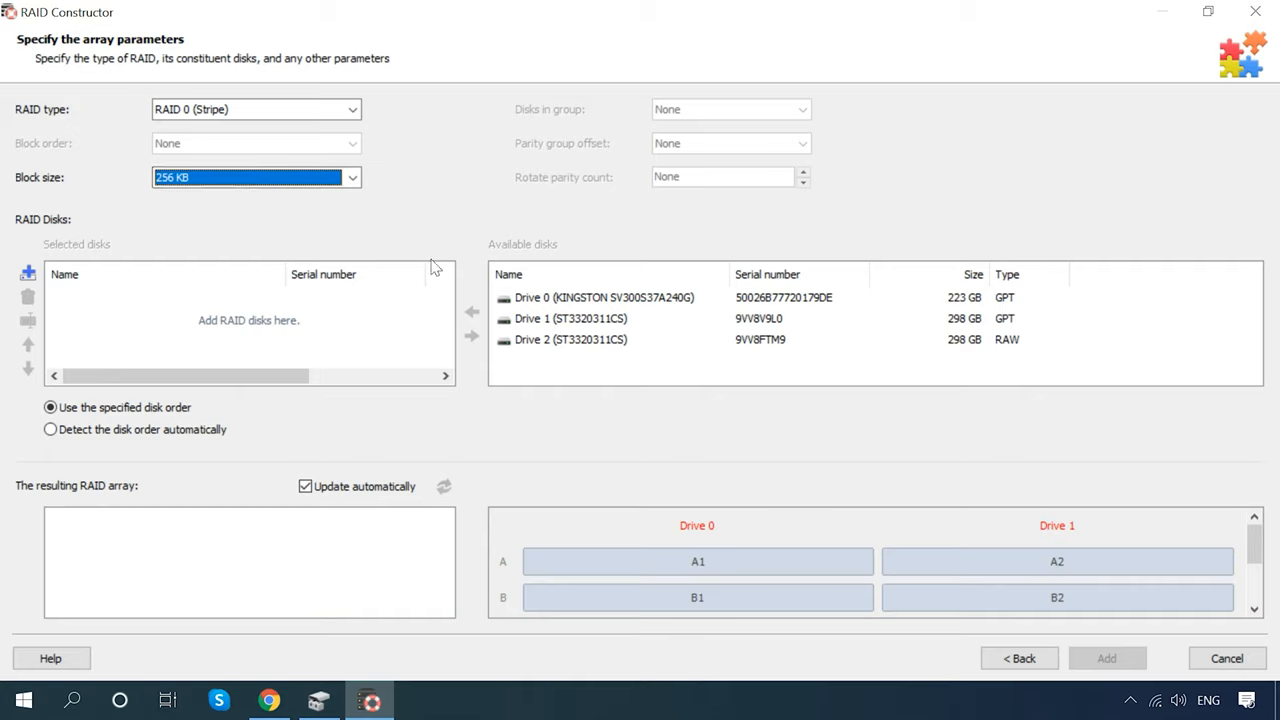
left_click(472, 312)
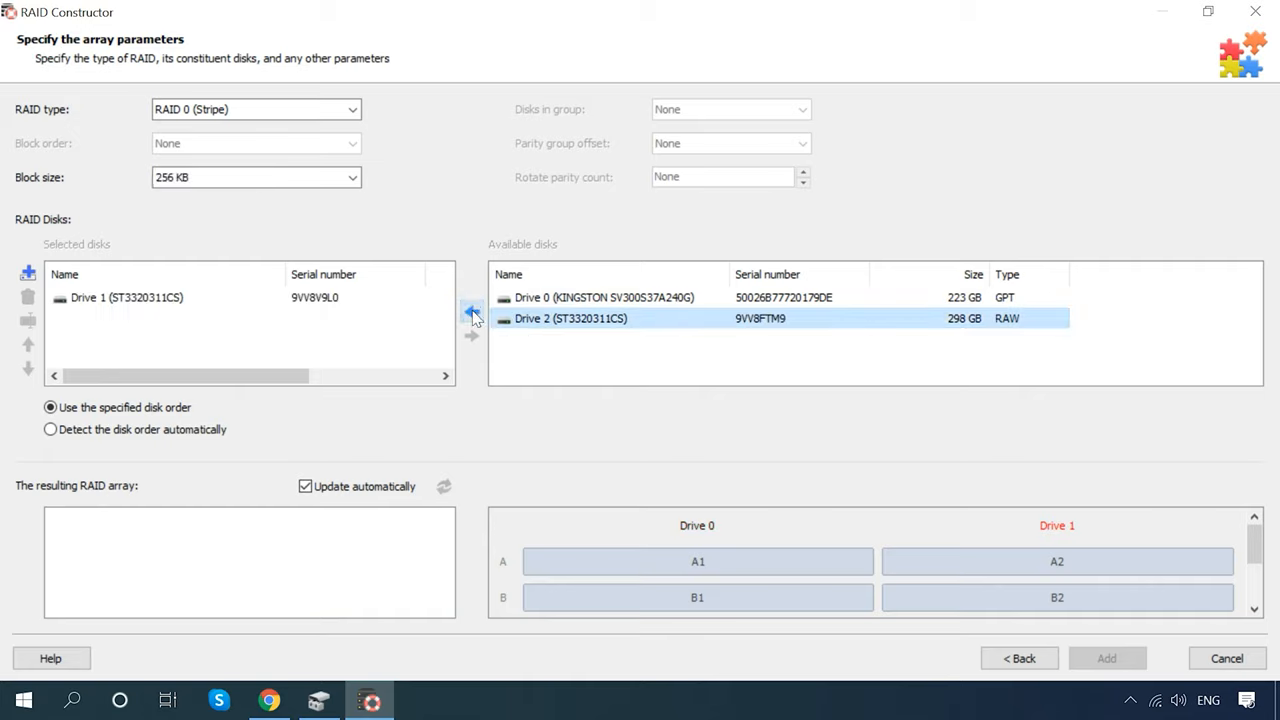
Add Drive 2 beside Drive 1 and let the RAID 0 disk order be detected automatically
left_click(472, 312)
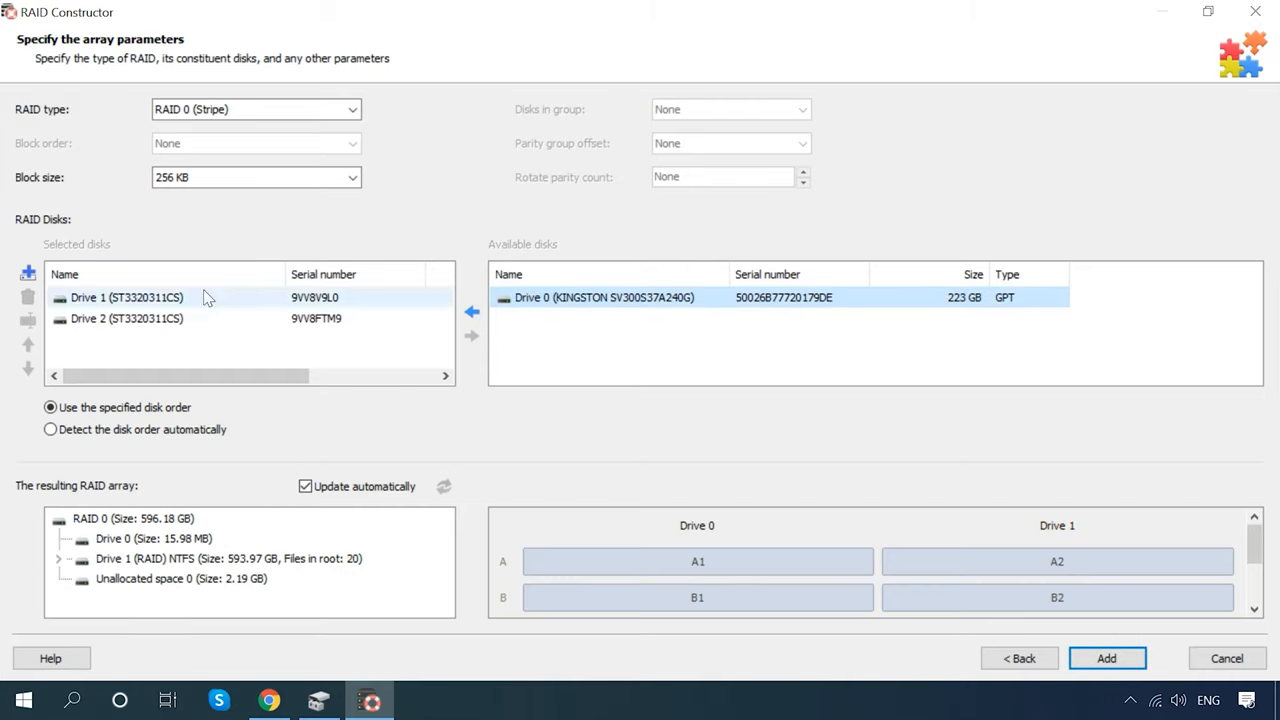
left_click(160, 318)
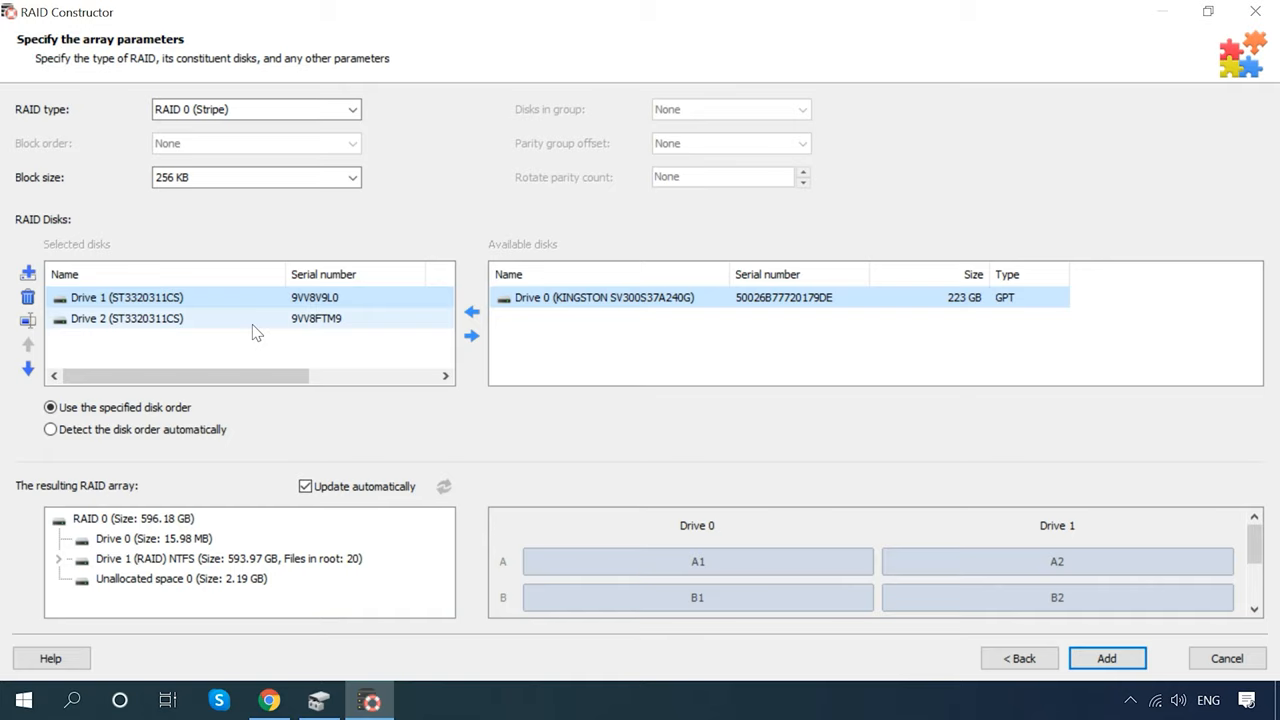
left_click(50, 428)
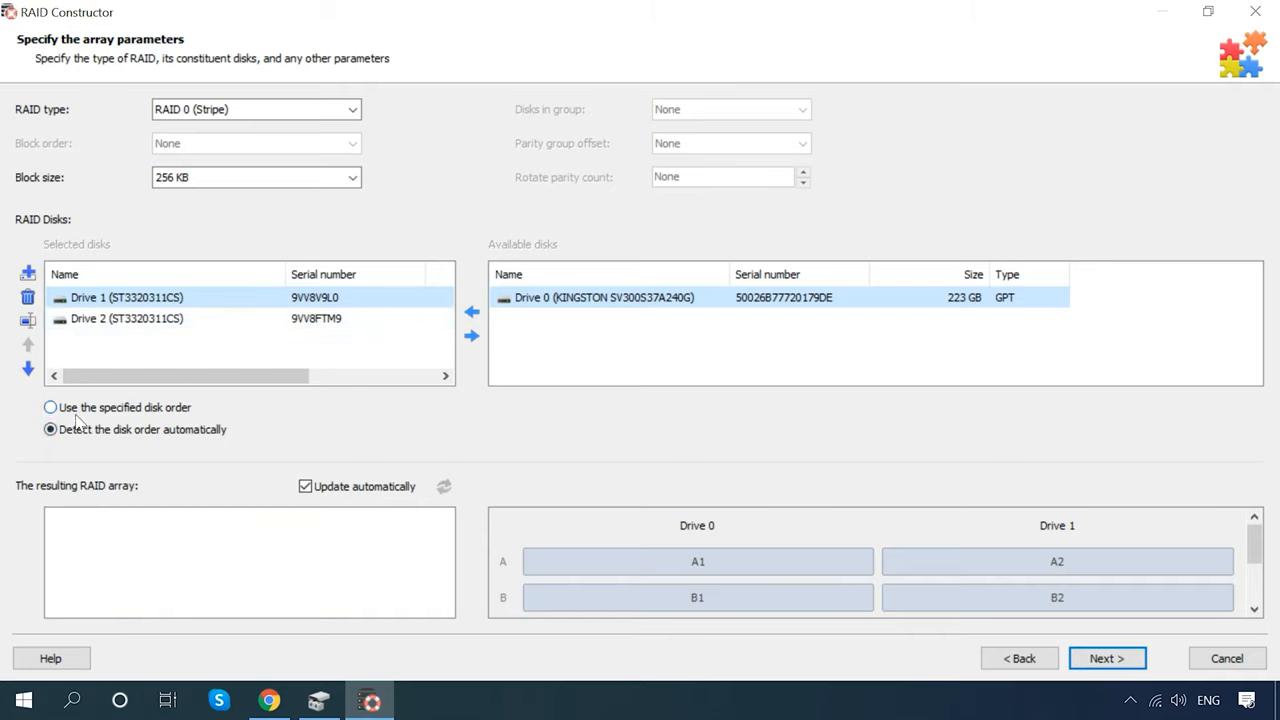
left_click(50, 408)
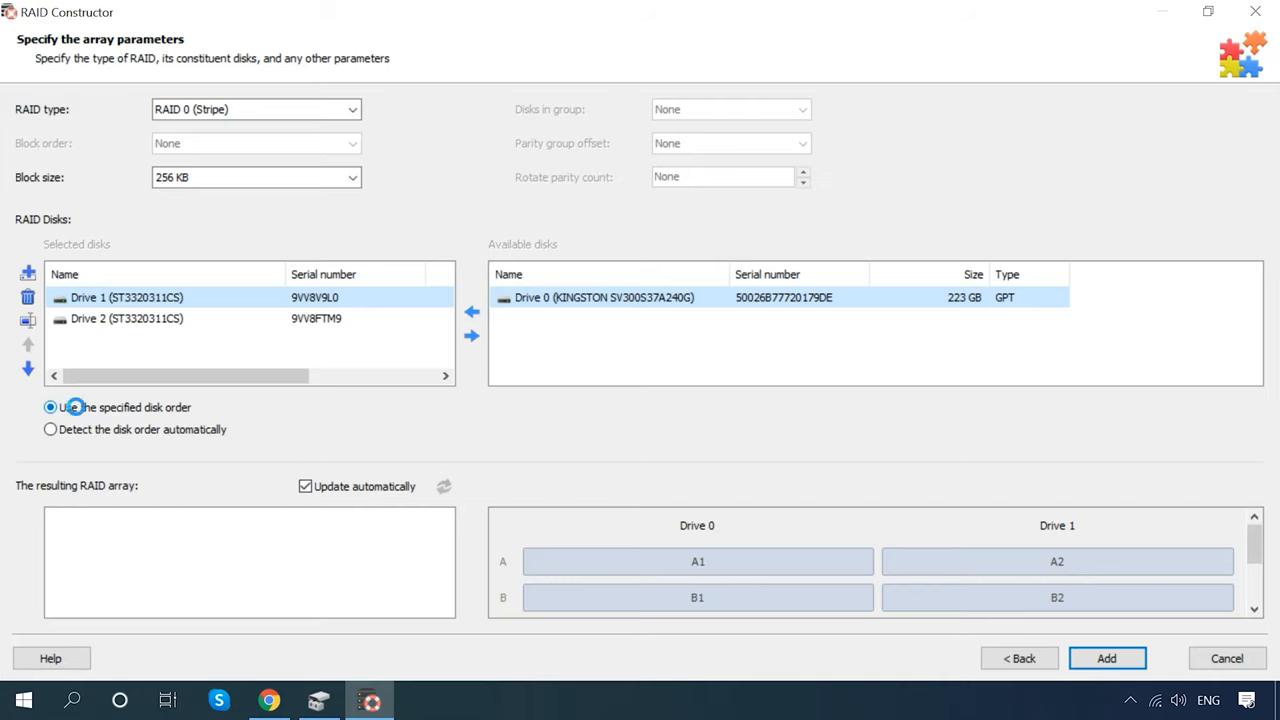
left_click(50, 428)
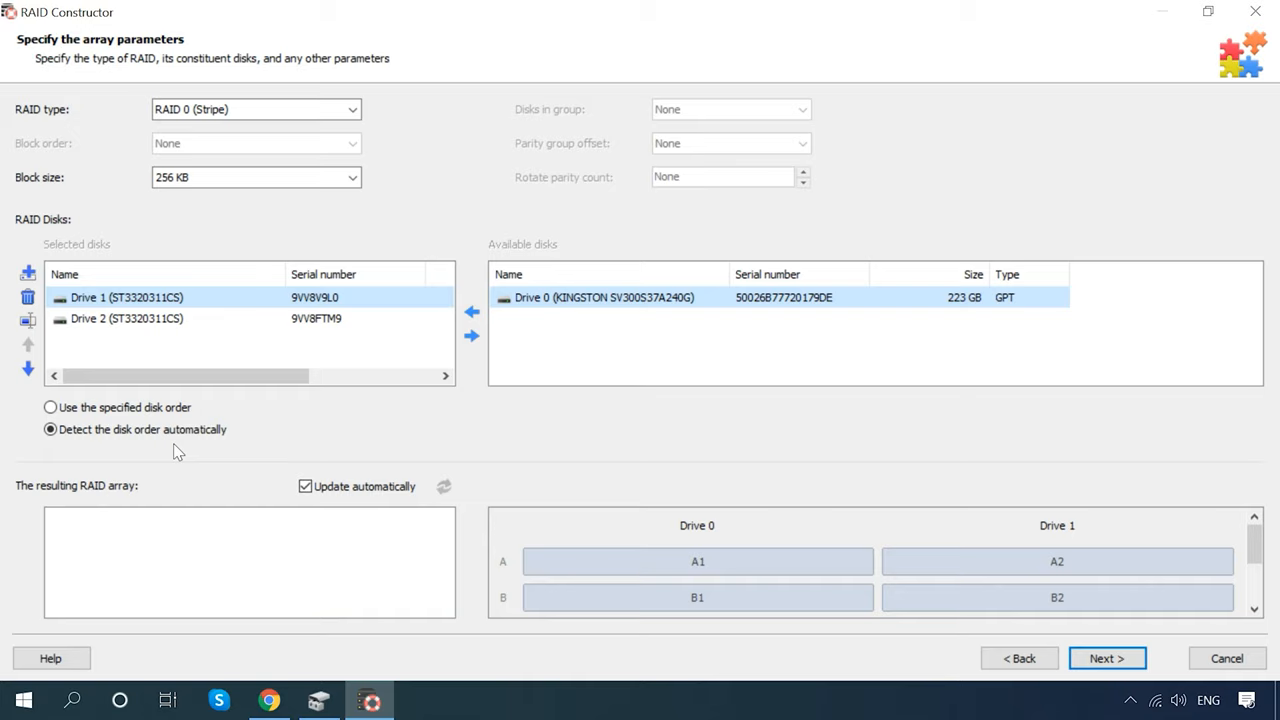
Review Drive 2's offset/size unchanged and continue to the found 596.18 GB RAID 0 configuration
right_click(128, 318)
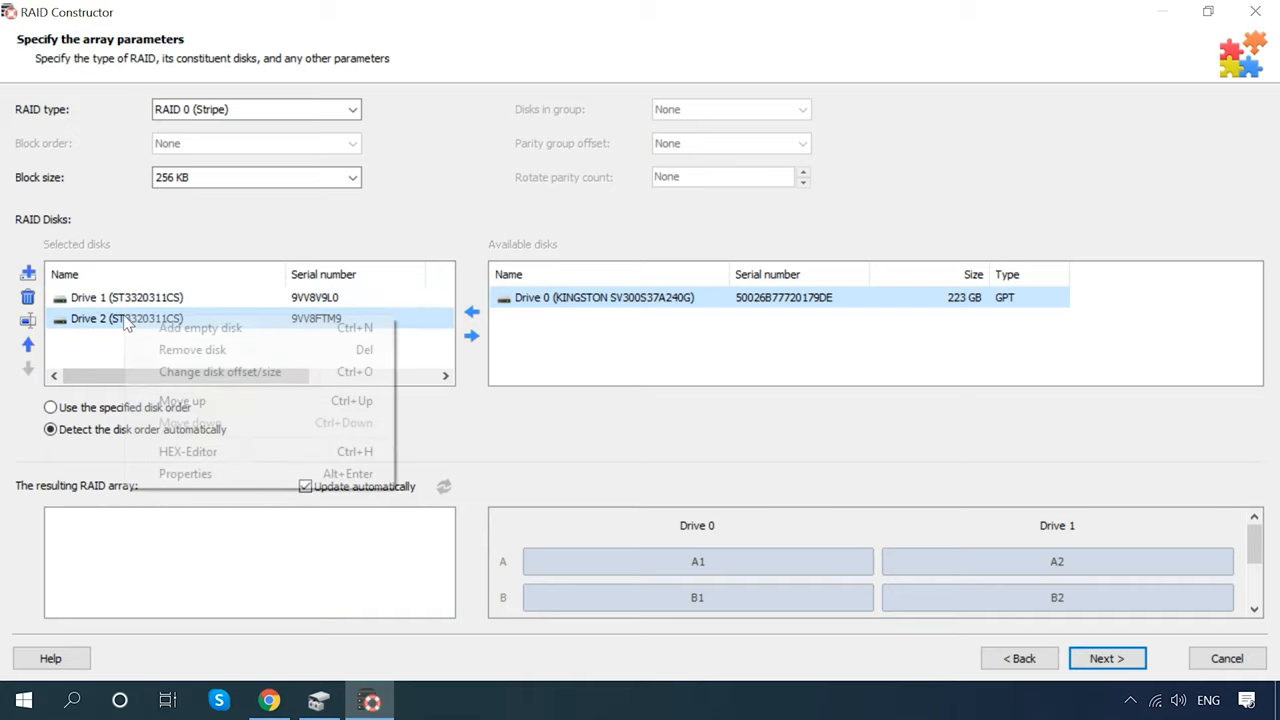
mouse_move(192, 348)
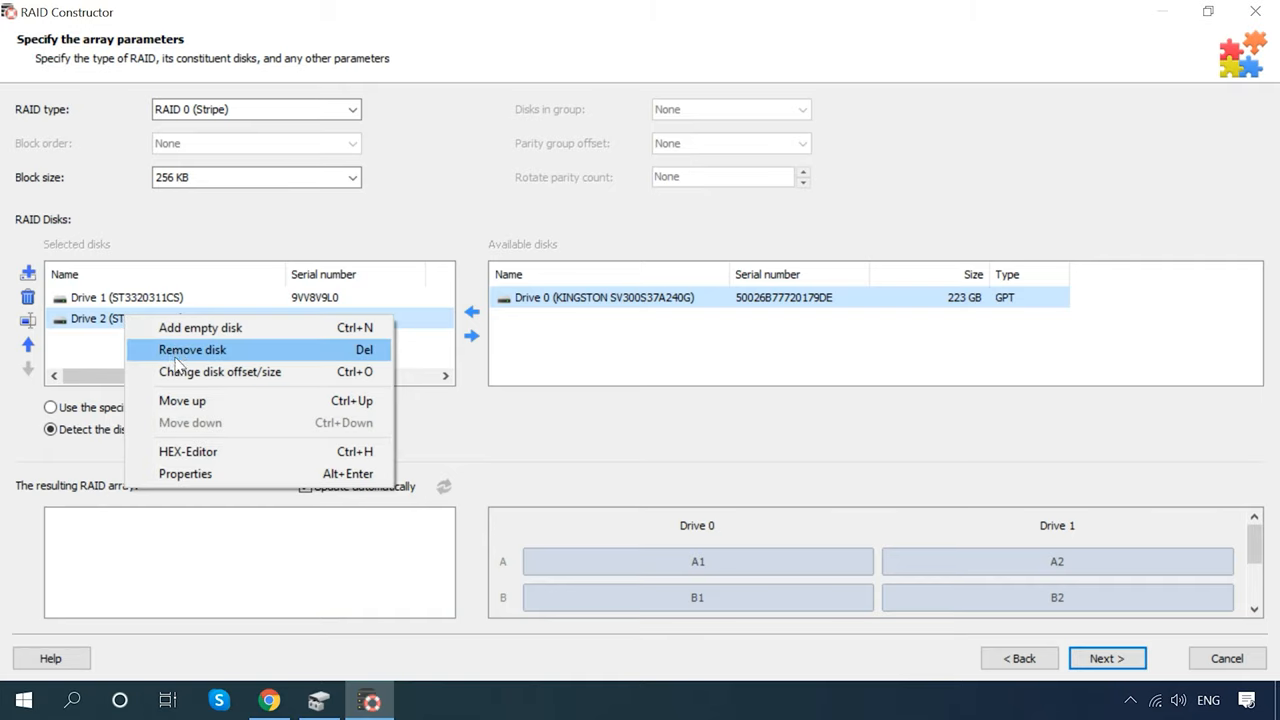
left_click(220, 370)
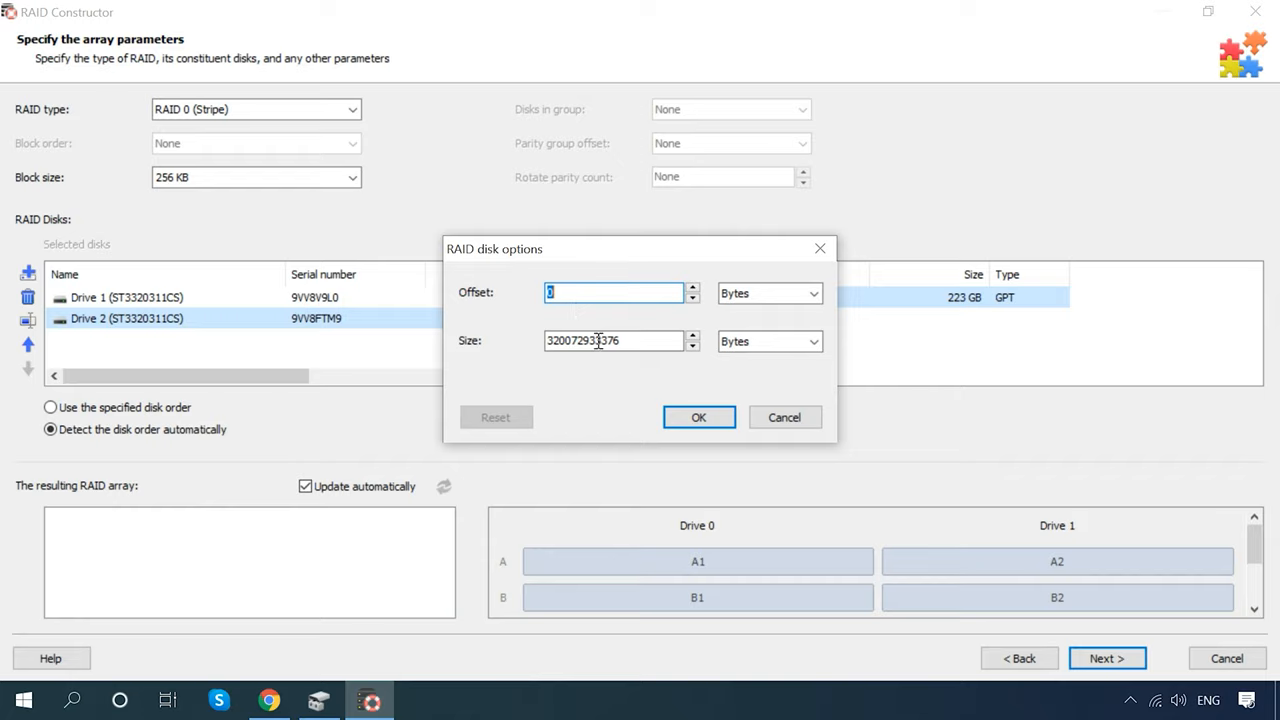
left_click(698, 418)
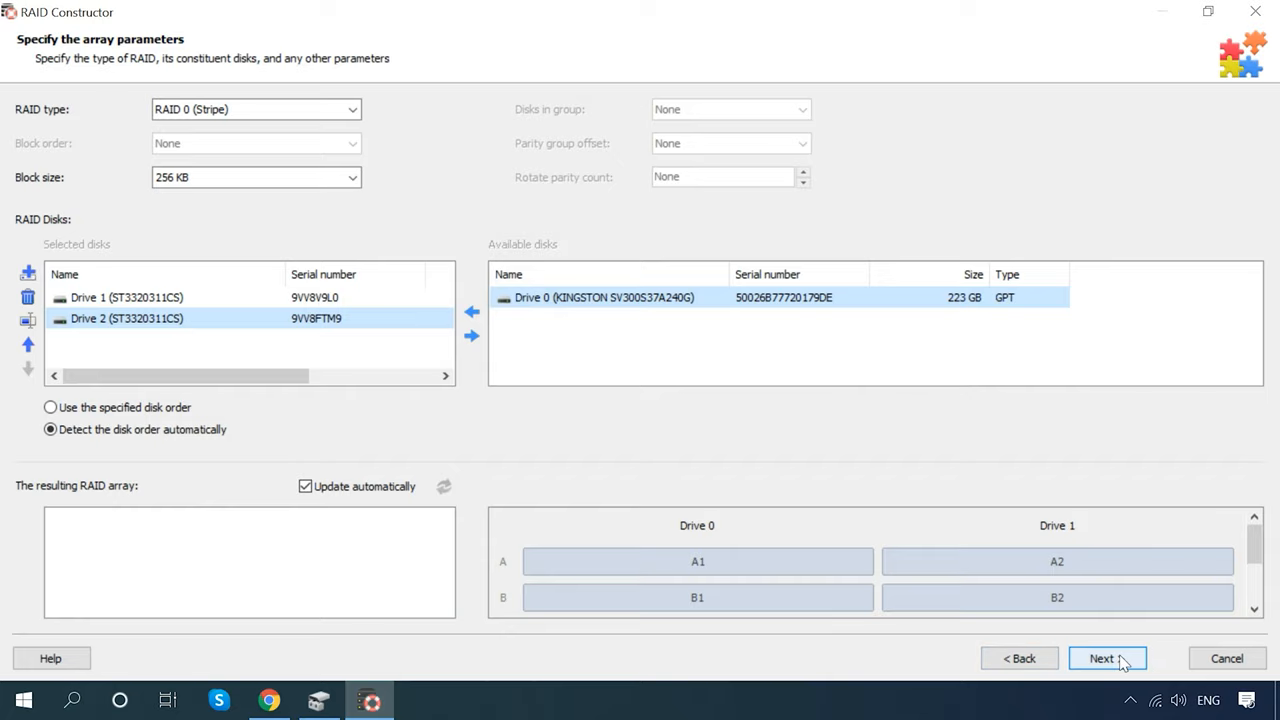
left_click(1102, 658)
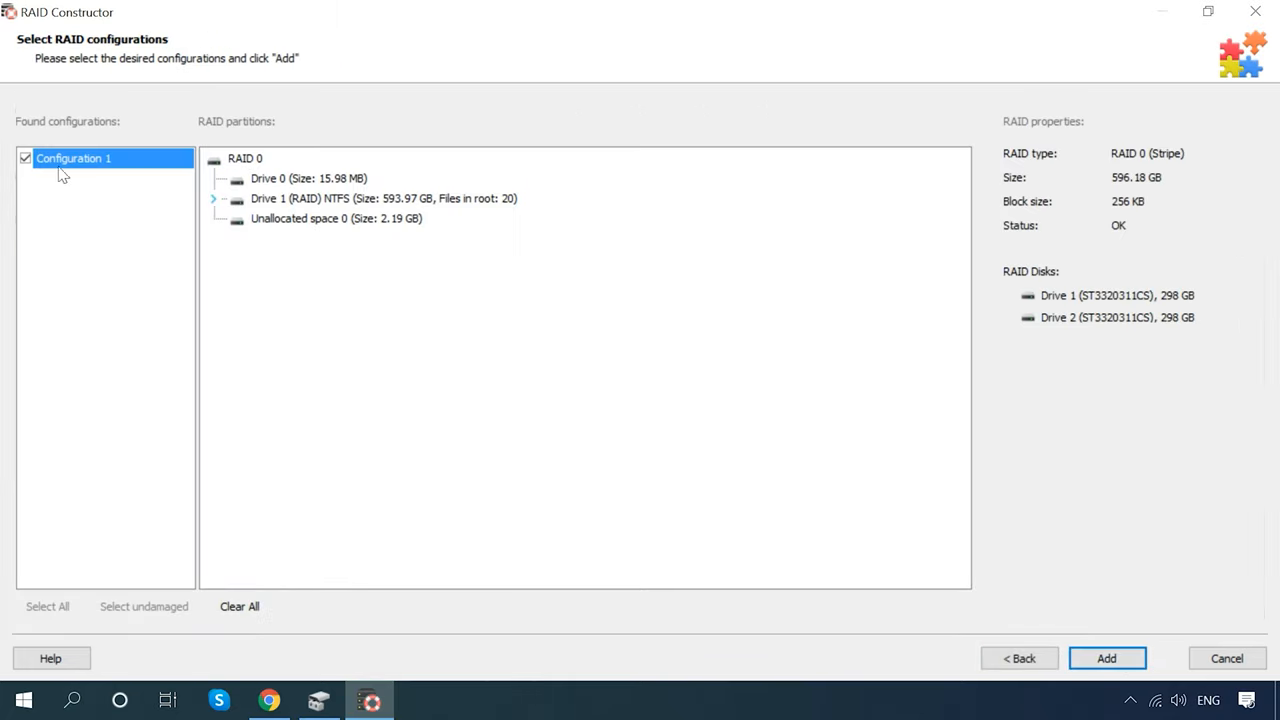
Choose Configuration 1 and add the assembled RAID 0 array as RAID Drive 1
left_click(384, 198)
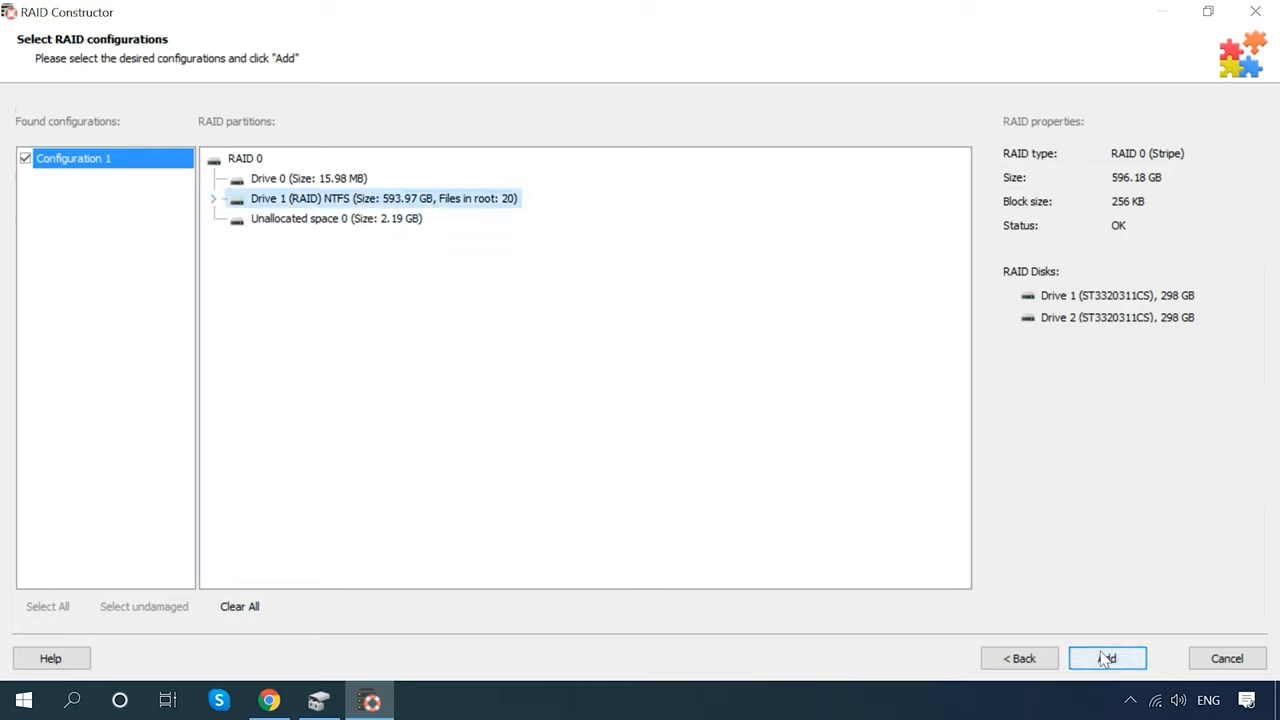
left_click(1108, 658)
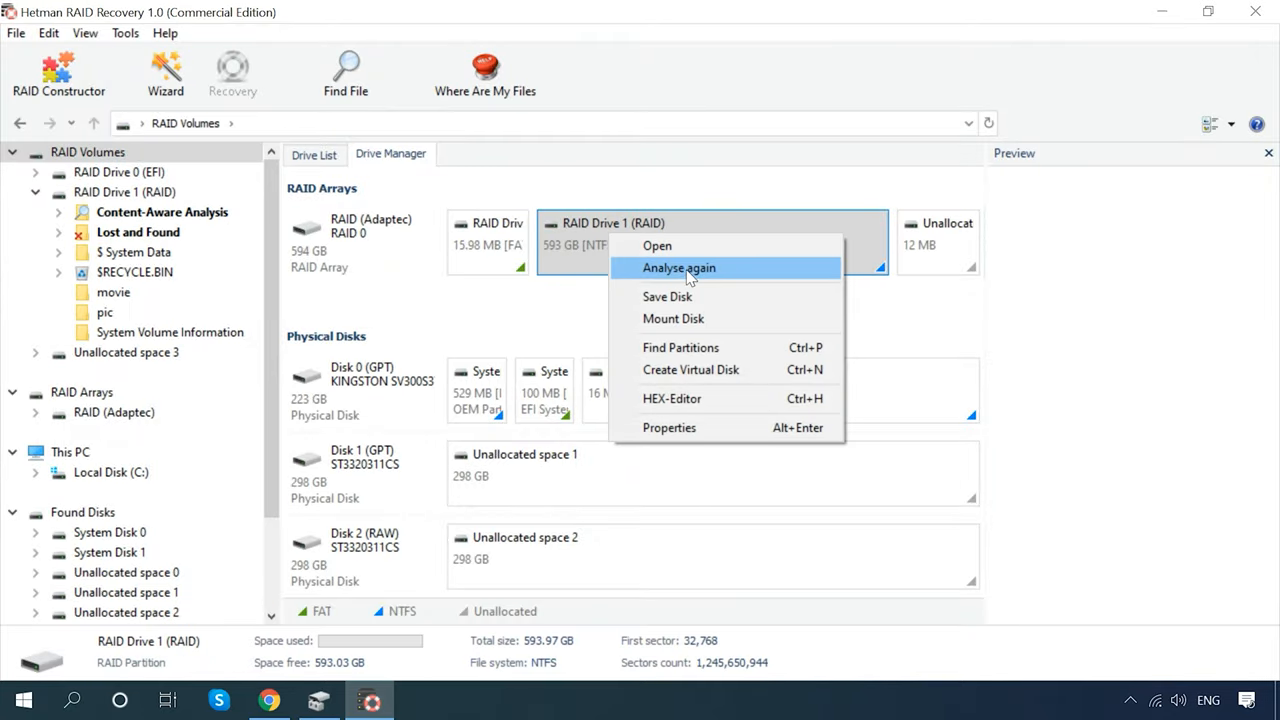
Analyse RAID Drive 1 again and preview files in its pic and movie folders
left_click(678, 268)
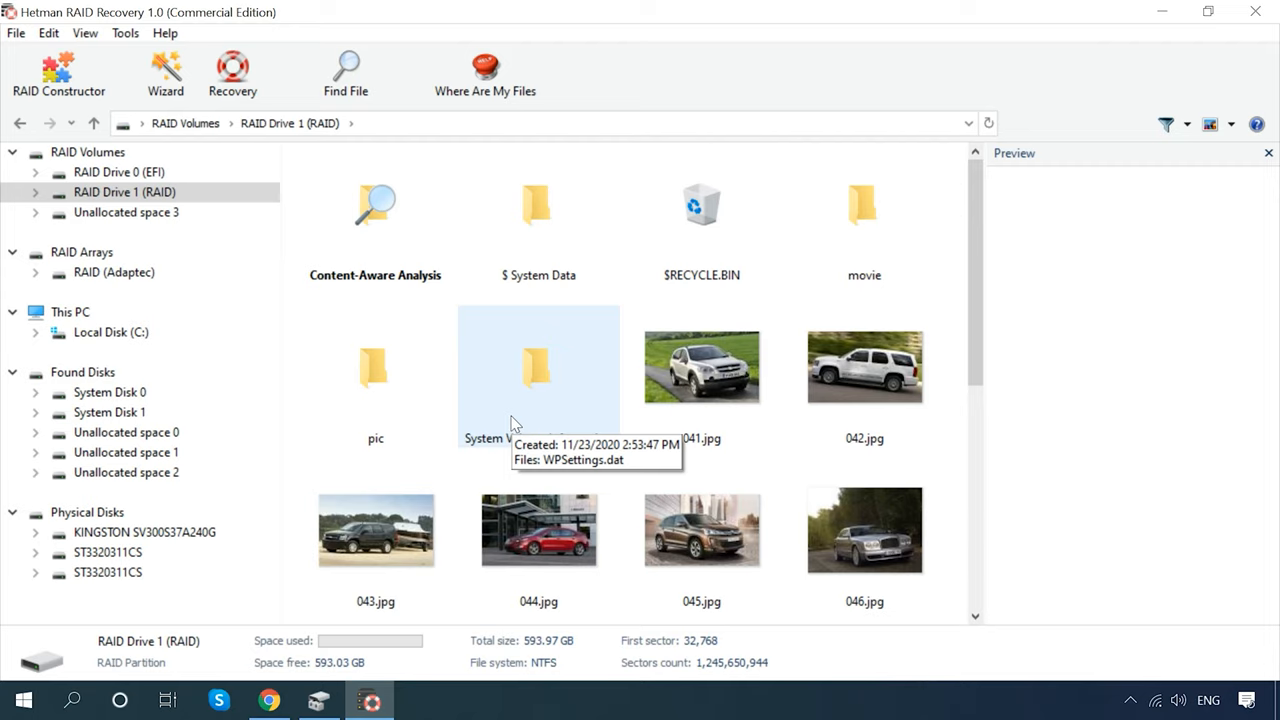
mouse_move(376, 370)
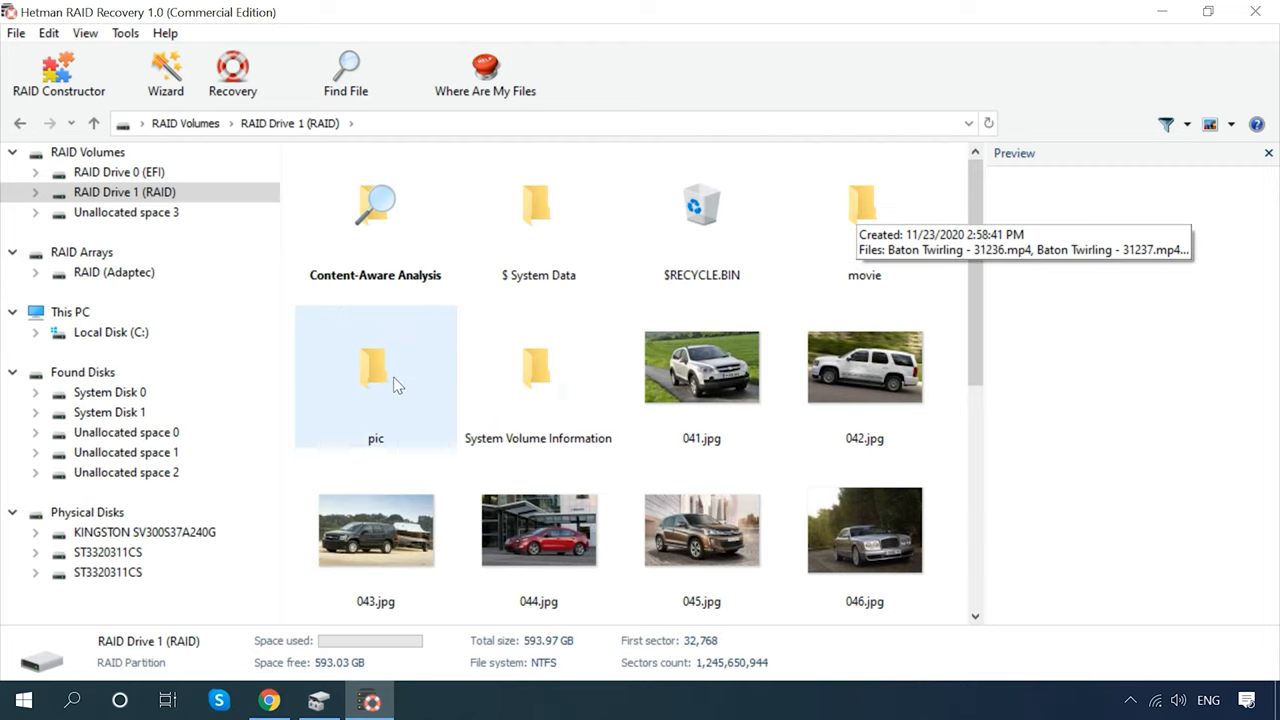
double_click(376, 376)
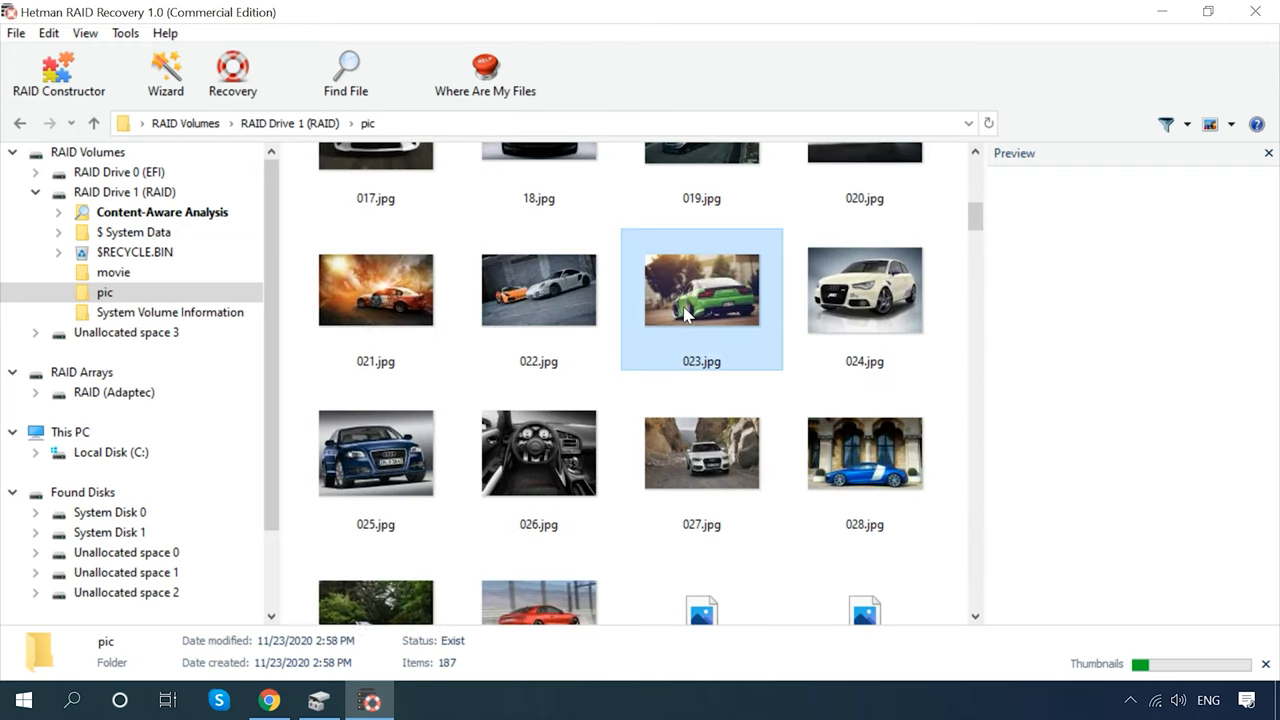
left_click(538, 290)
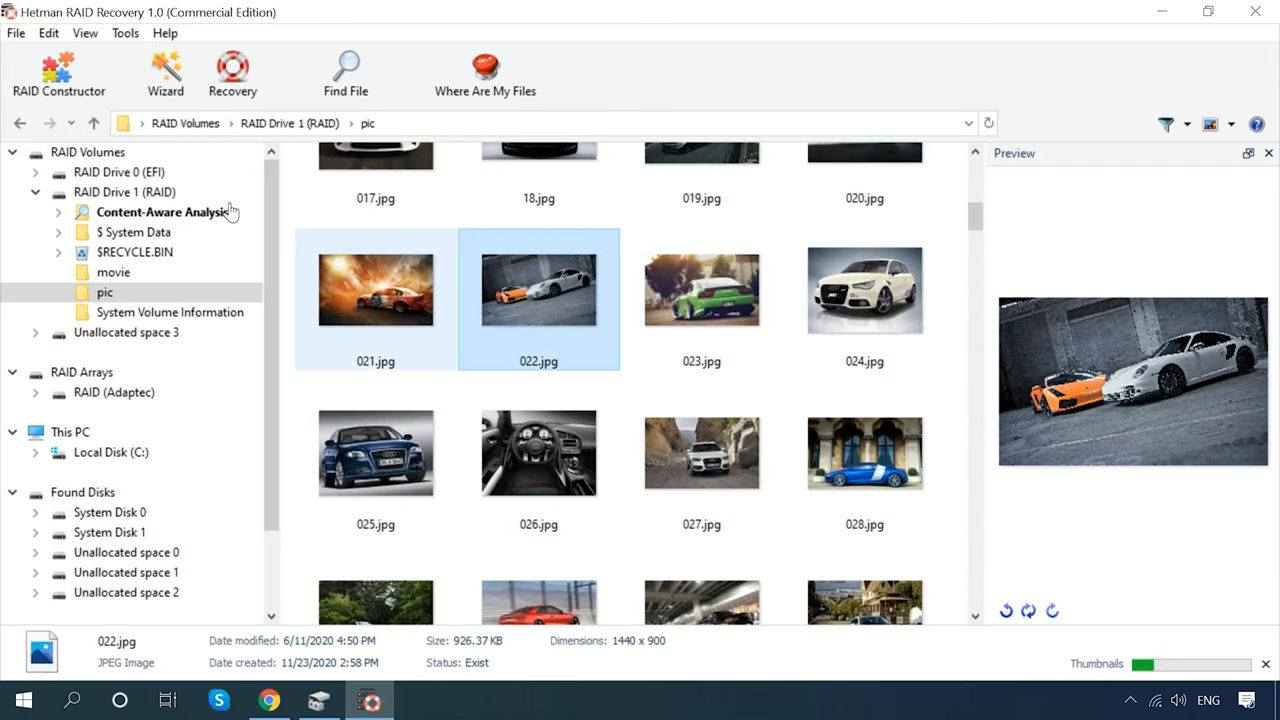
left_click(112, 272)
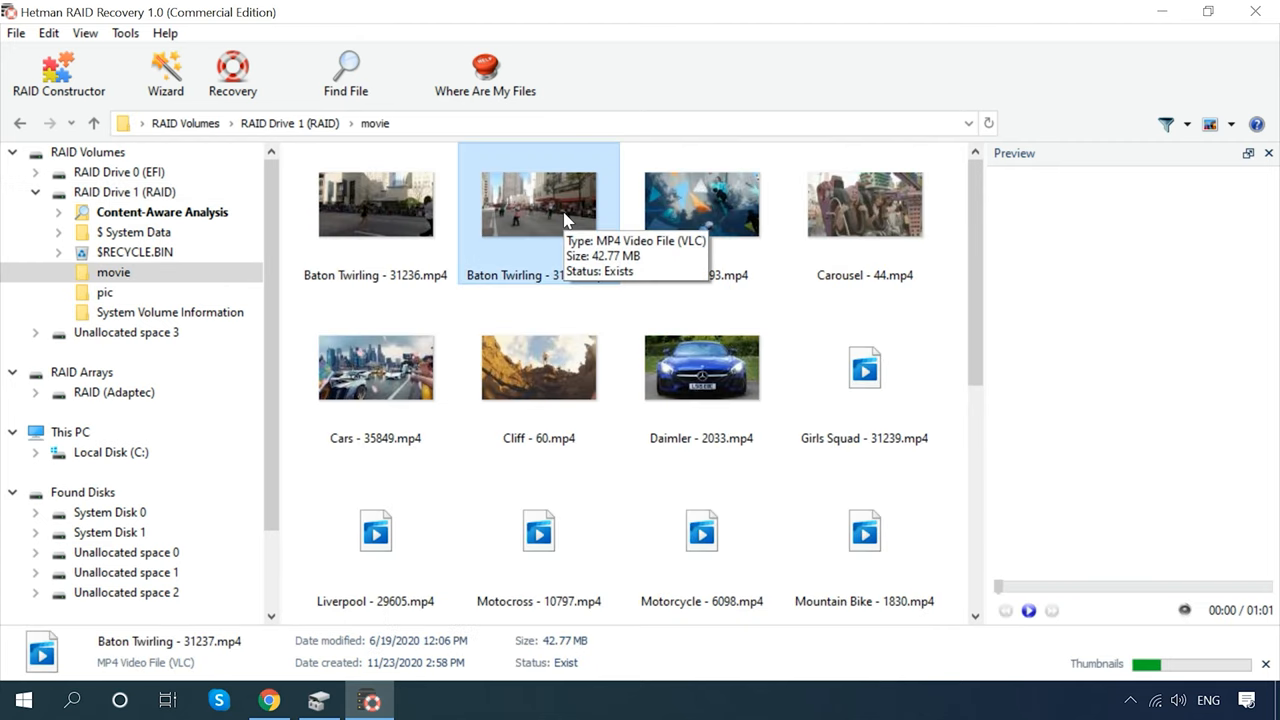
left_click(1028, 610)
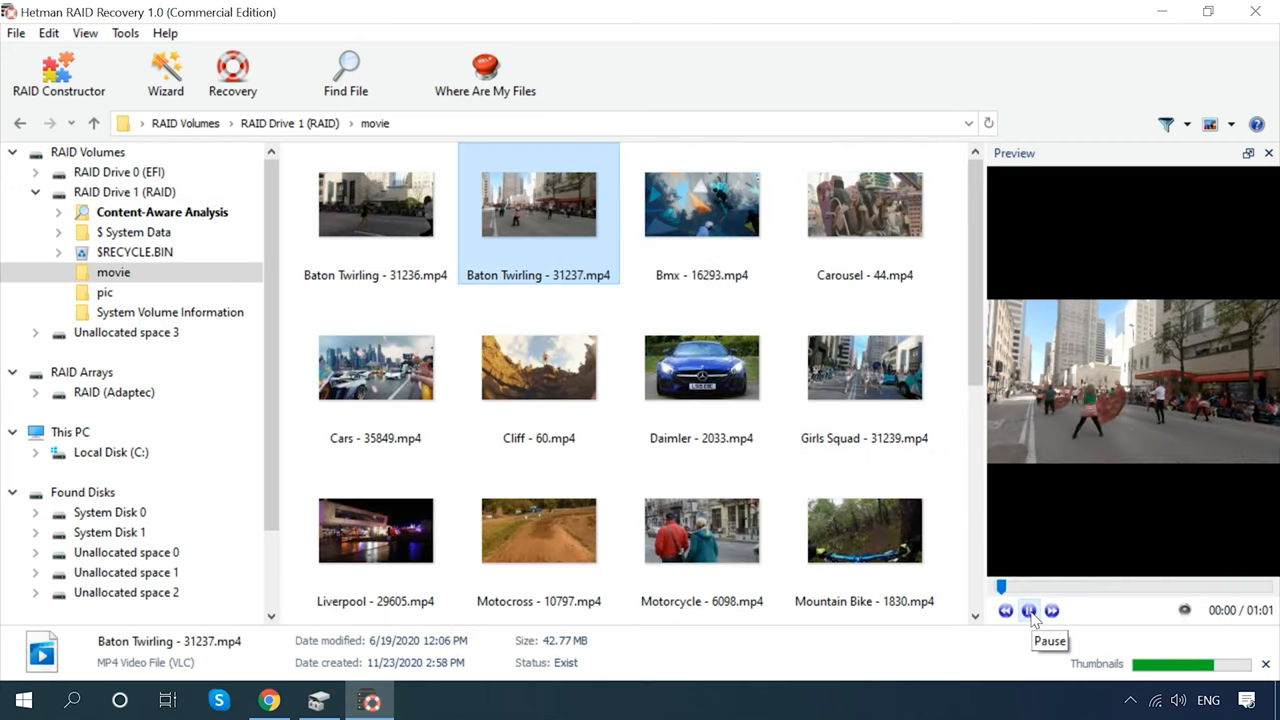
left_click(700, 368)
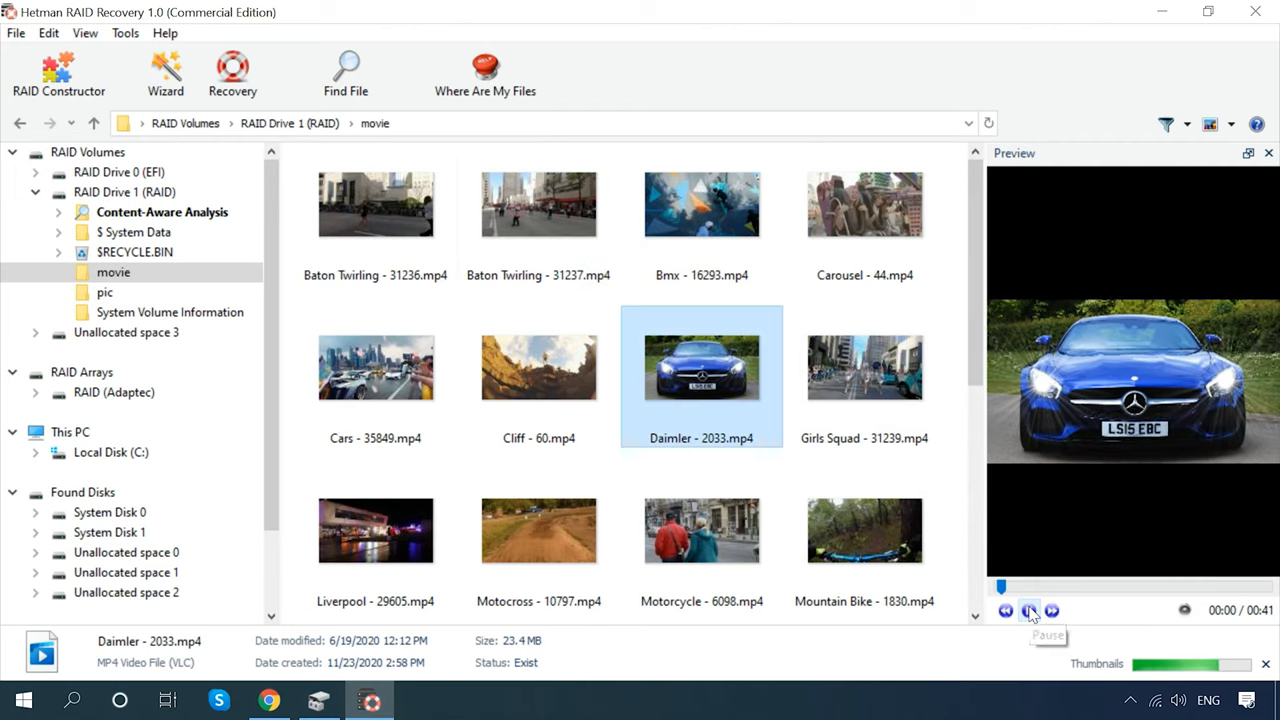
Select the Cars, Cliff, Daimler and Girls Squad videos in the movie folder
left_click(376, 368)
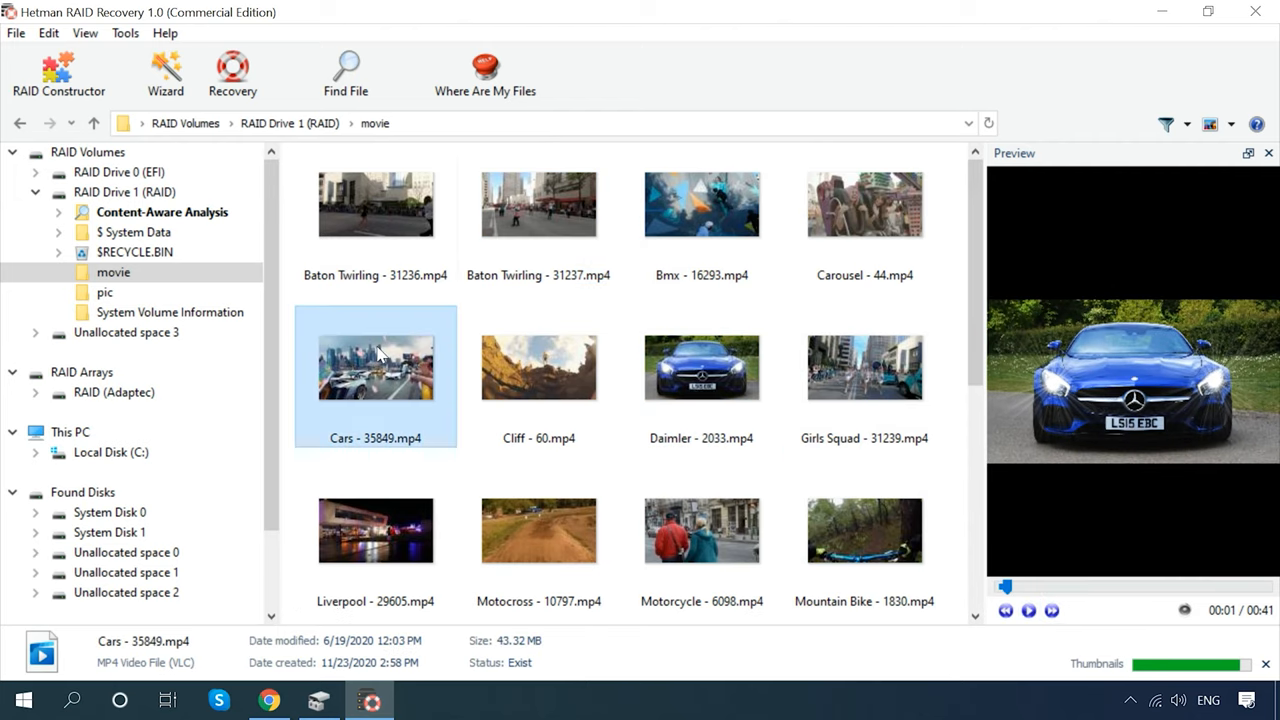
left_click(864, 368)
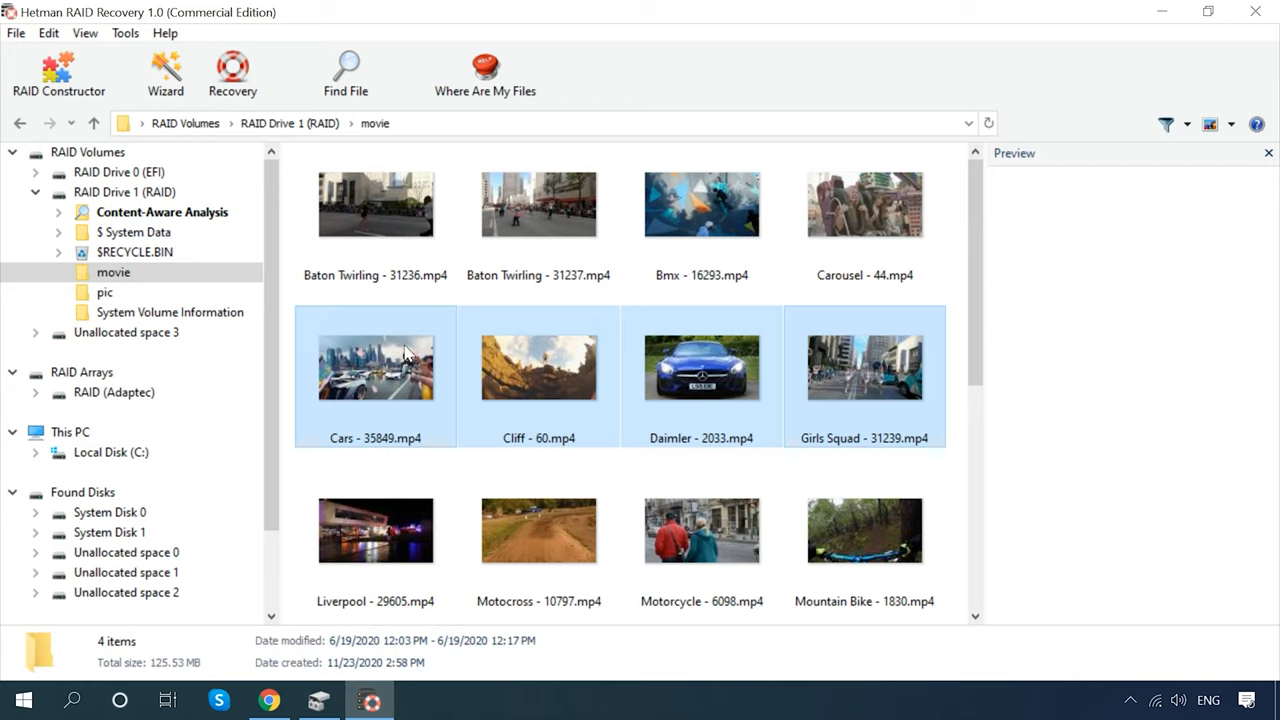
Recover the four videos to hard disk into New folder (2) on the Desktop and finish the wizard
left_click(232, 76)
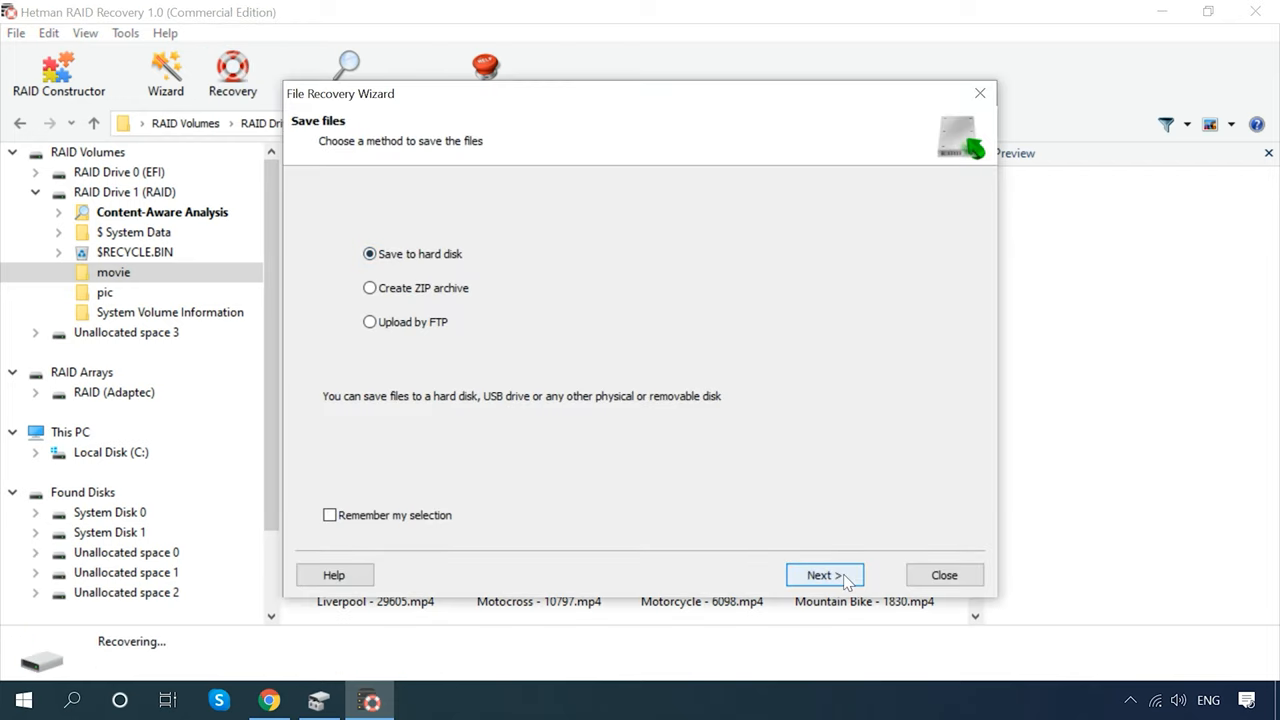
left_click(824, 576)
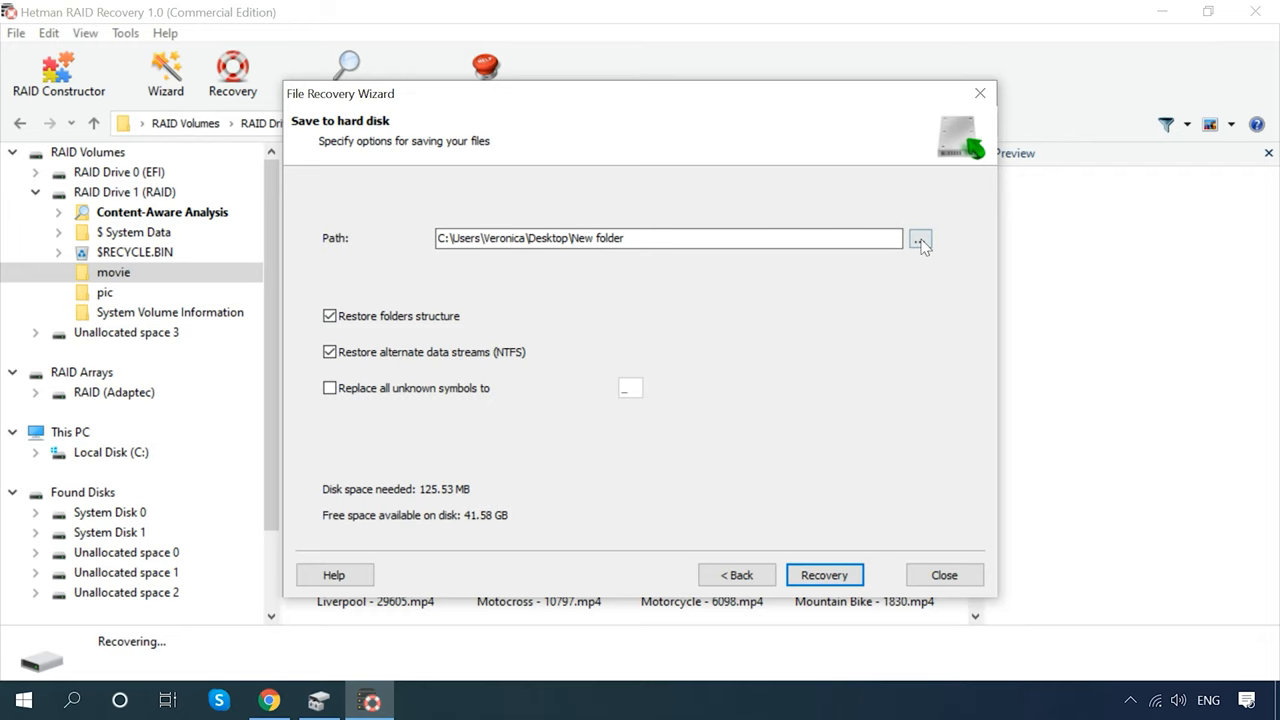
left_click(920, 238)
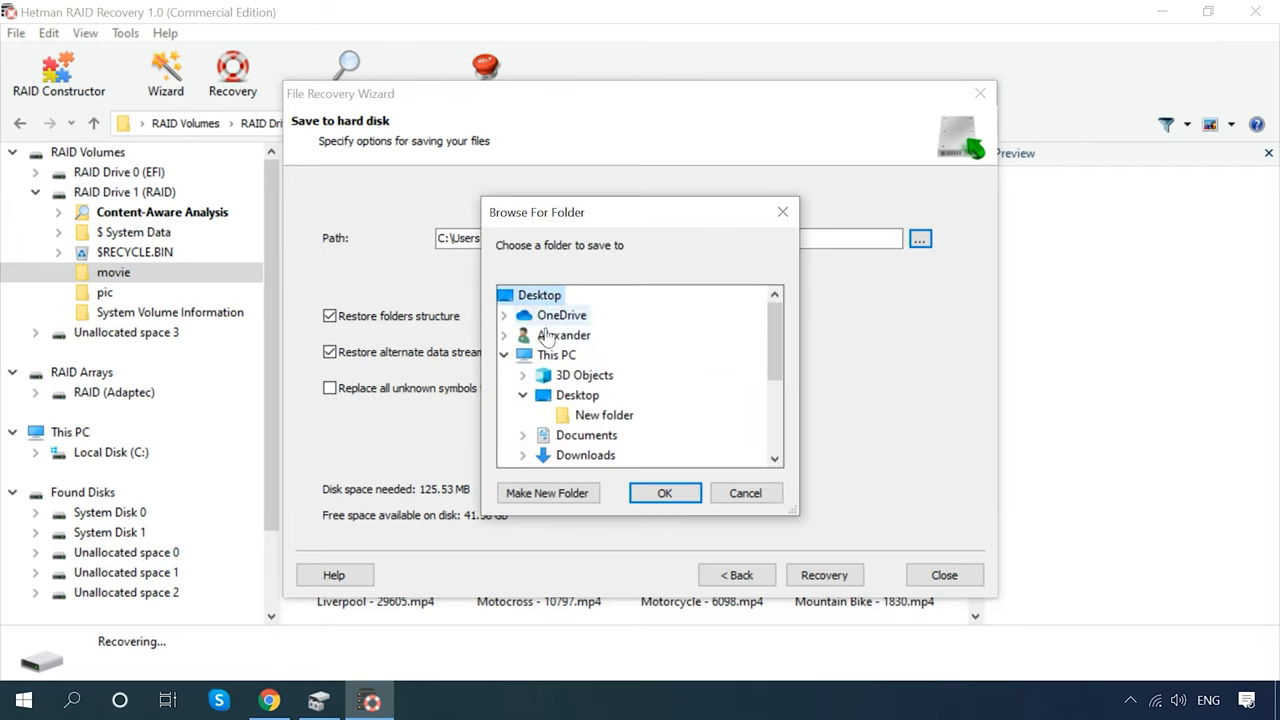
scroll("down", 3)
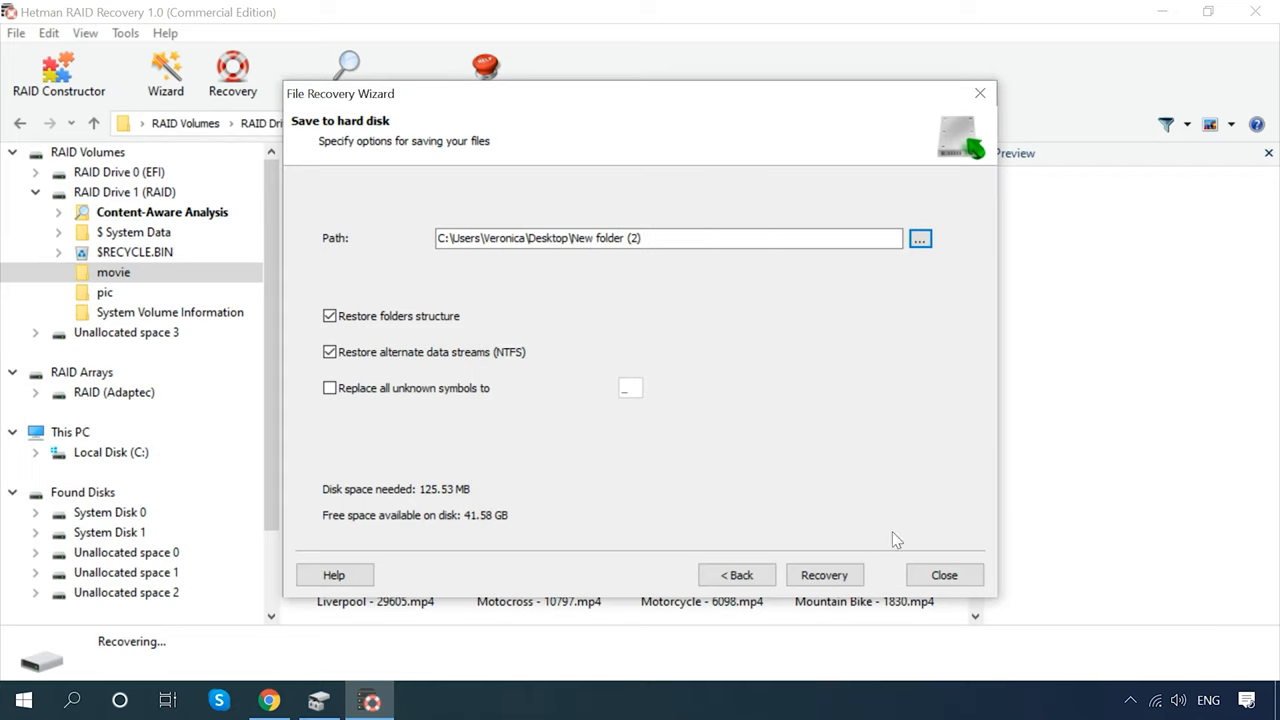
left_click(824, 574)
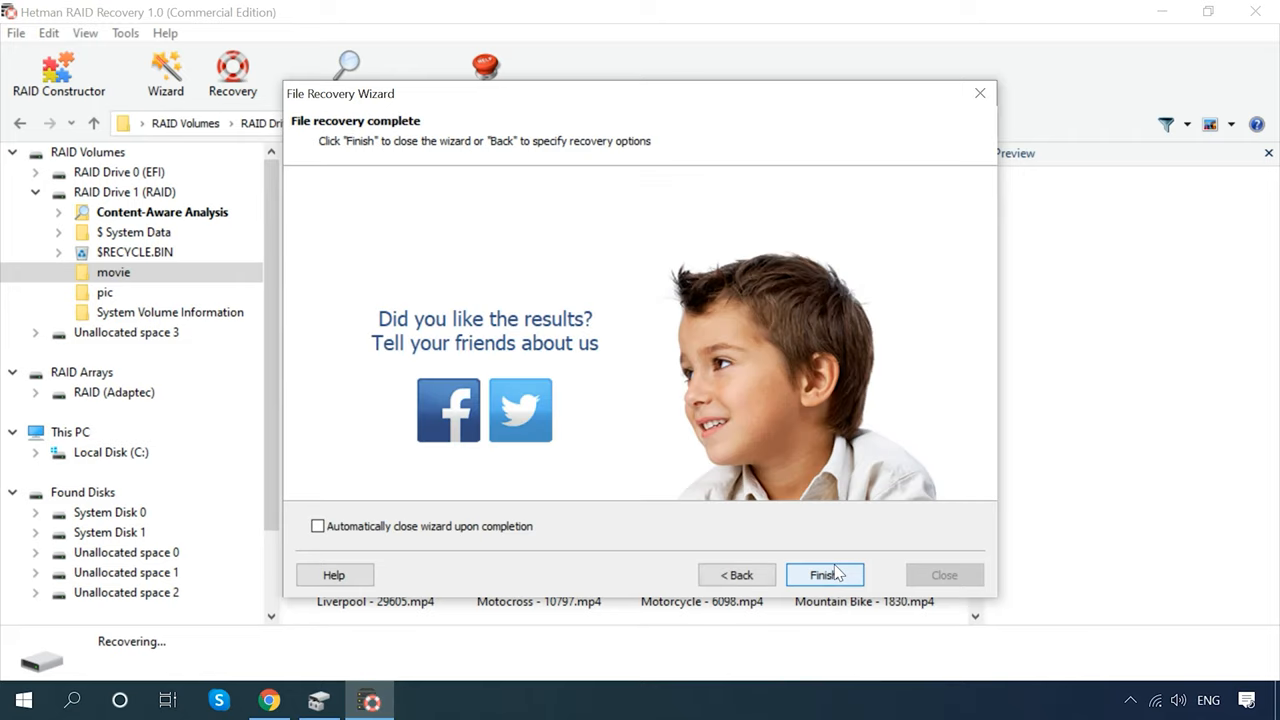
left_click(824, 574)
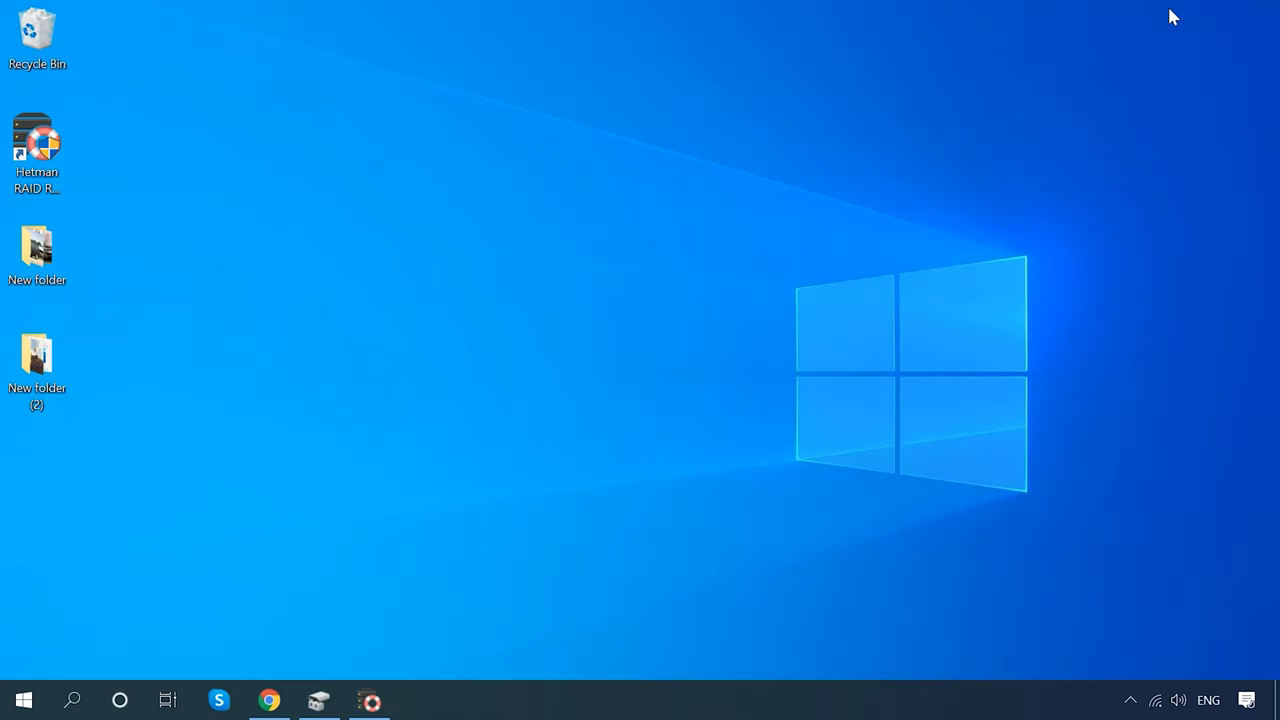
Open New folder (2) on the desktop and check the recovered Cars video
left_click(36, 356)
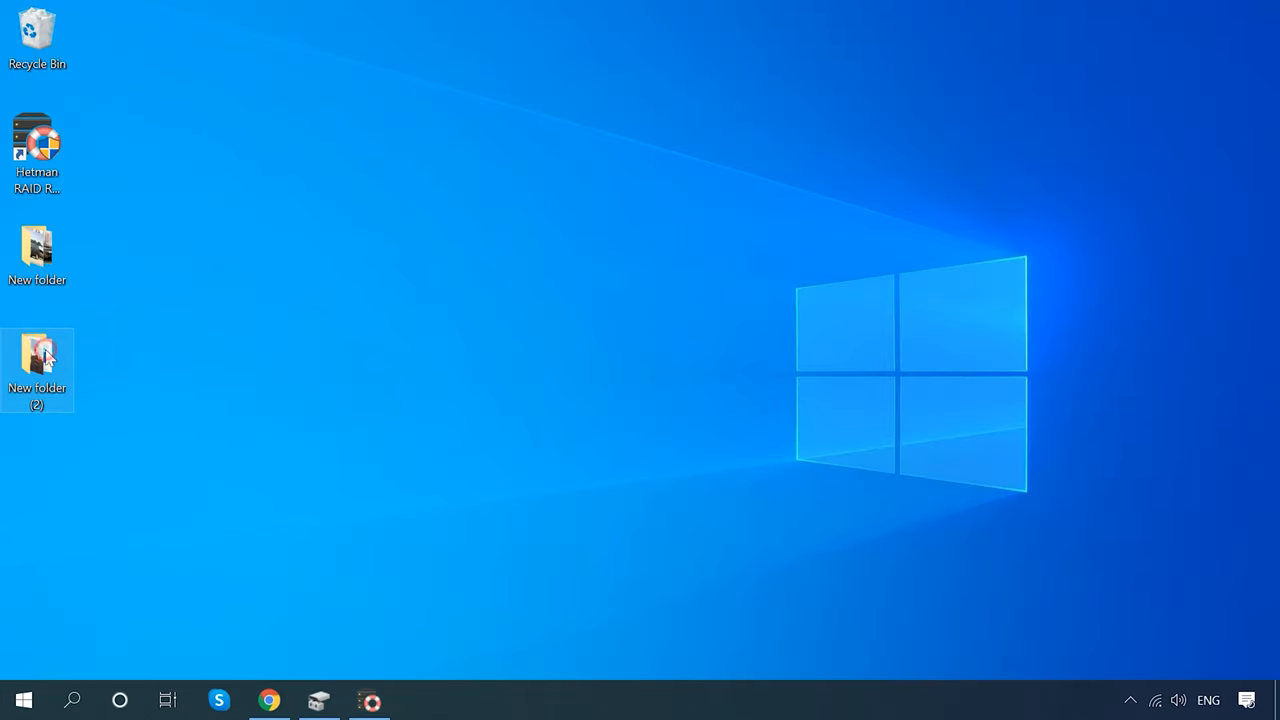
double_click(36, 356)
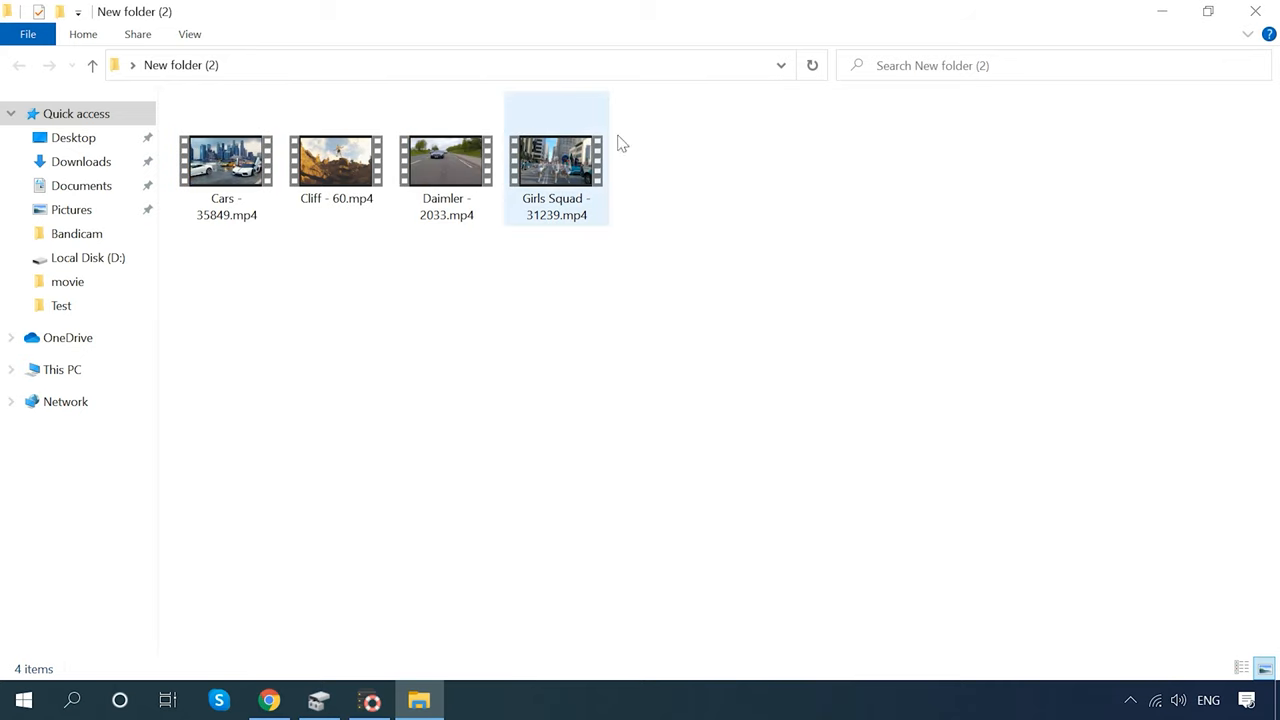
left_click(226, 162)
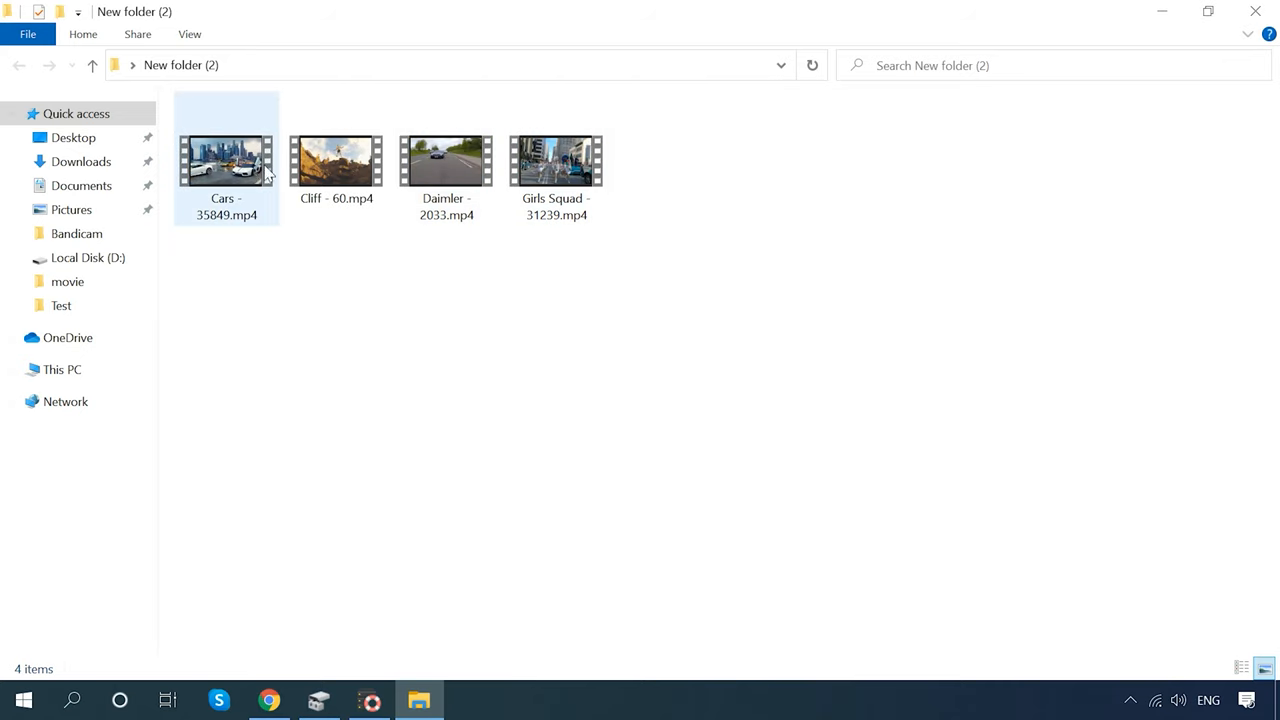